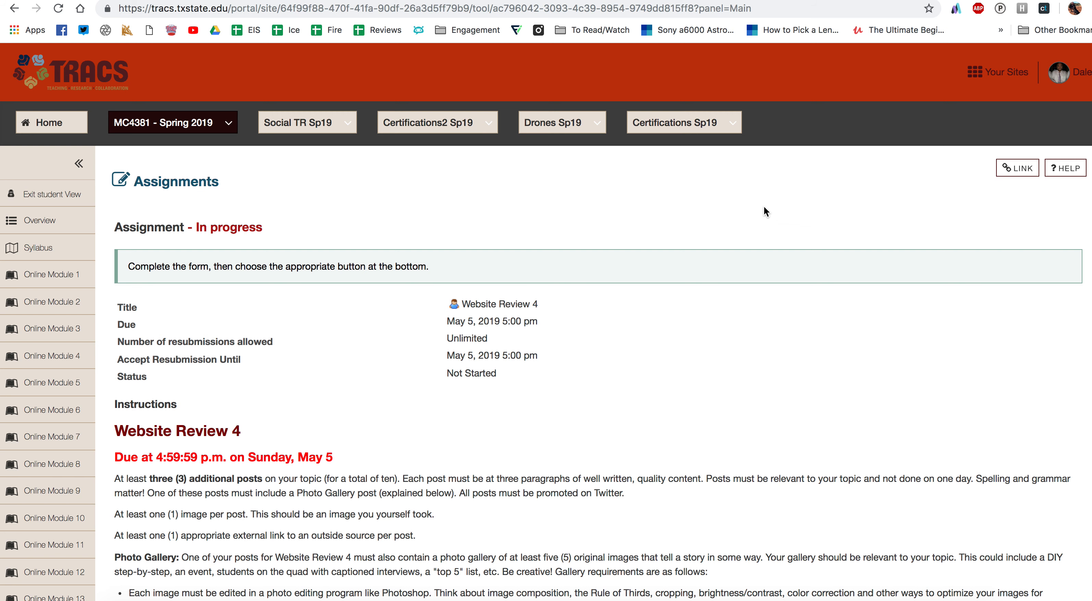
Scroll down the Website Review 4 assignment to the Site Stats questions list
scroll(down, 3)
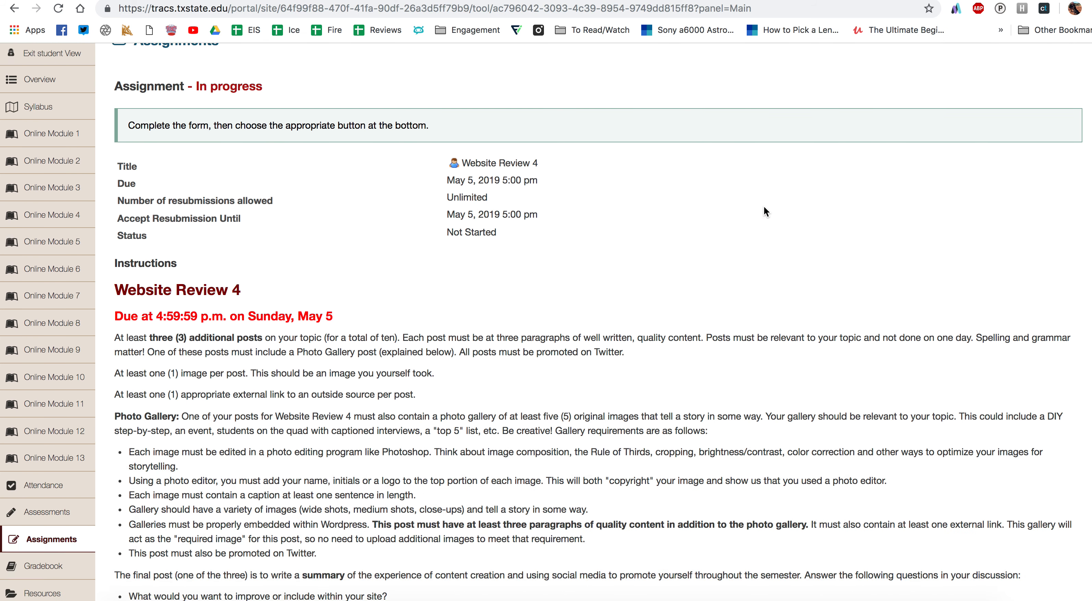
scroll(down, 3)
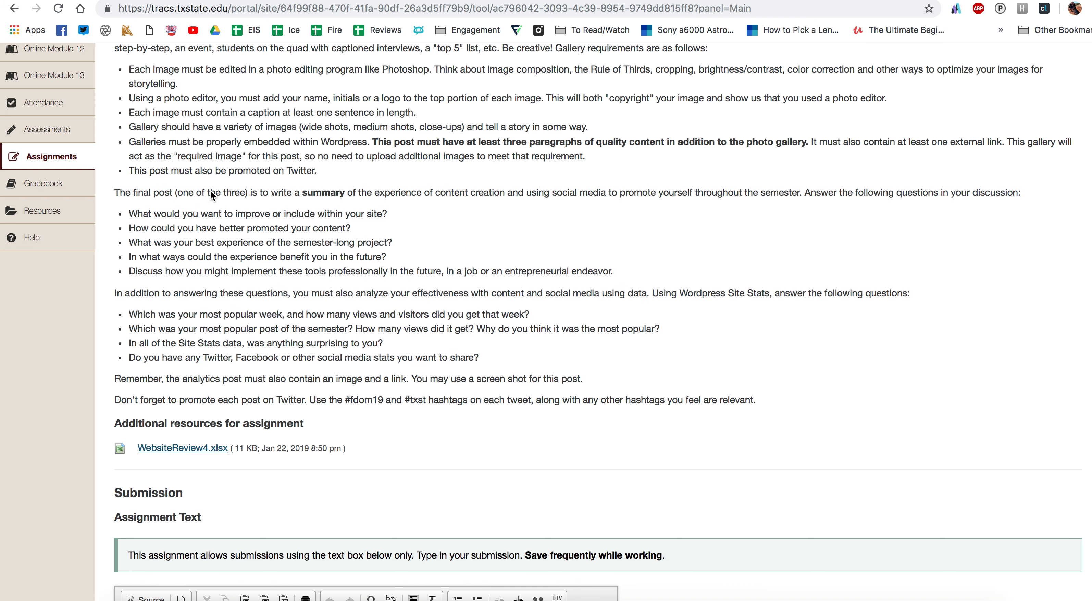
mouse_move(362, 247)
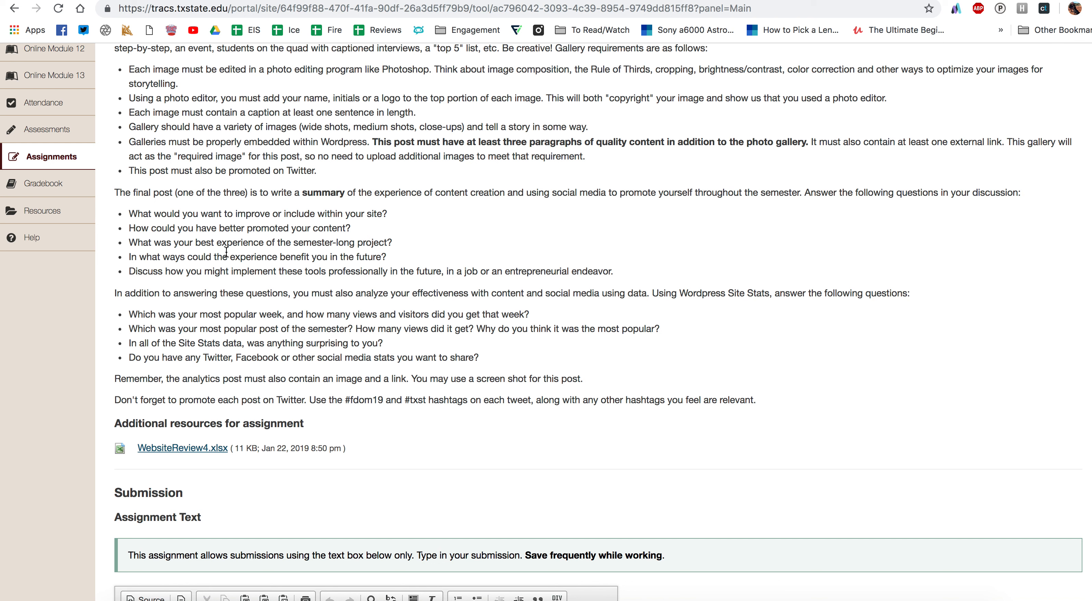
mouse_move(261, 253)
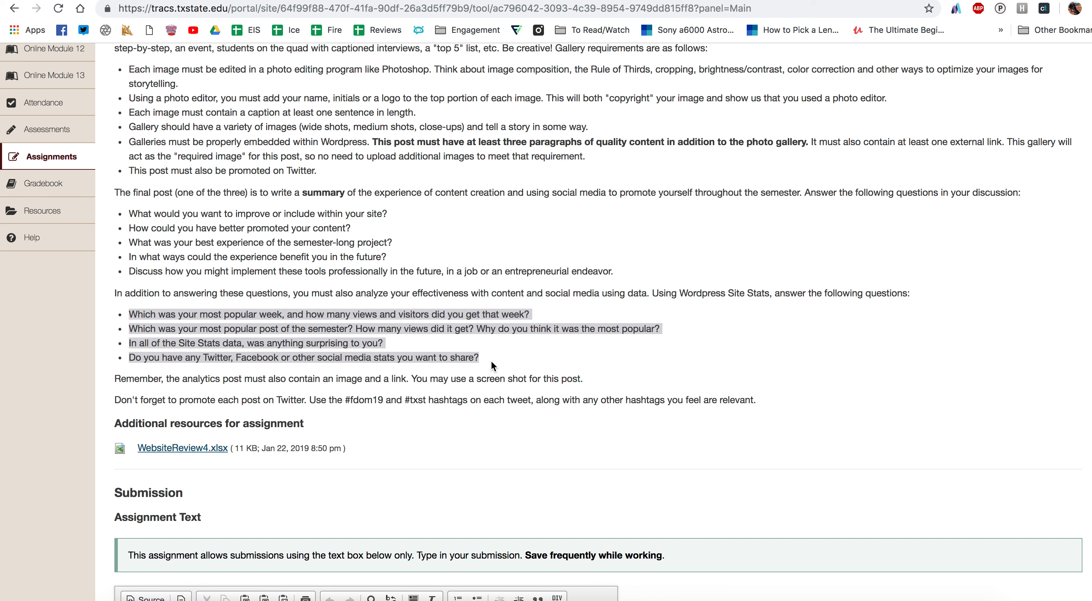
mouse_move(135, 328)
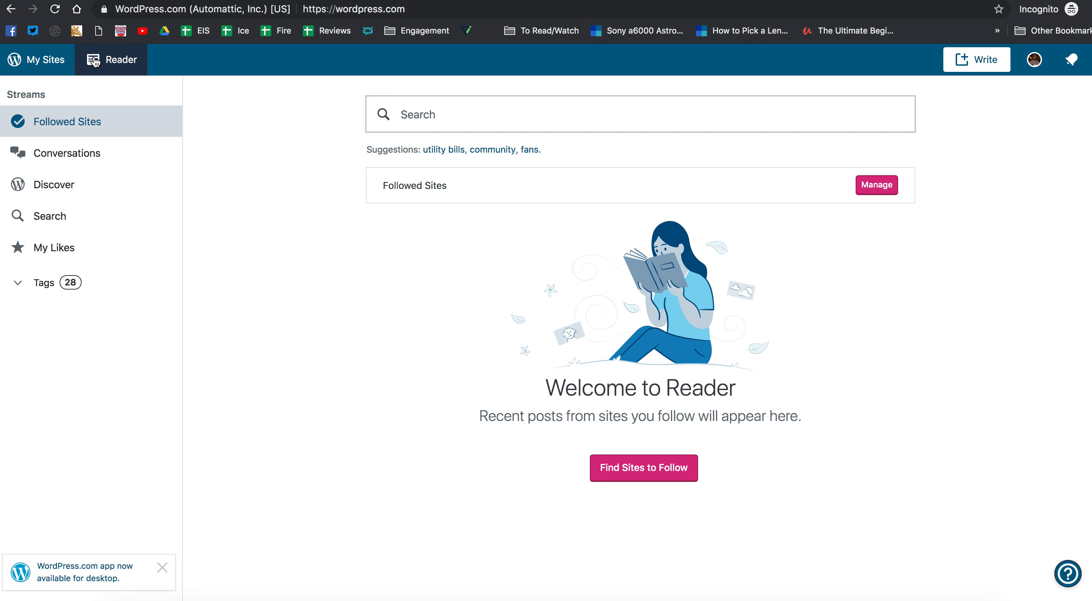
View the journalism school site's traffic stats from My Sites, then go to its WP Admin dashboard
click(37, 60)
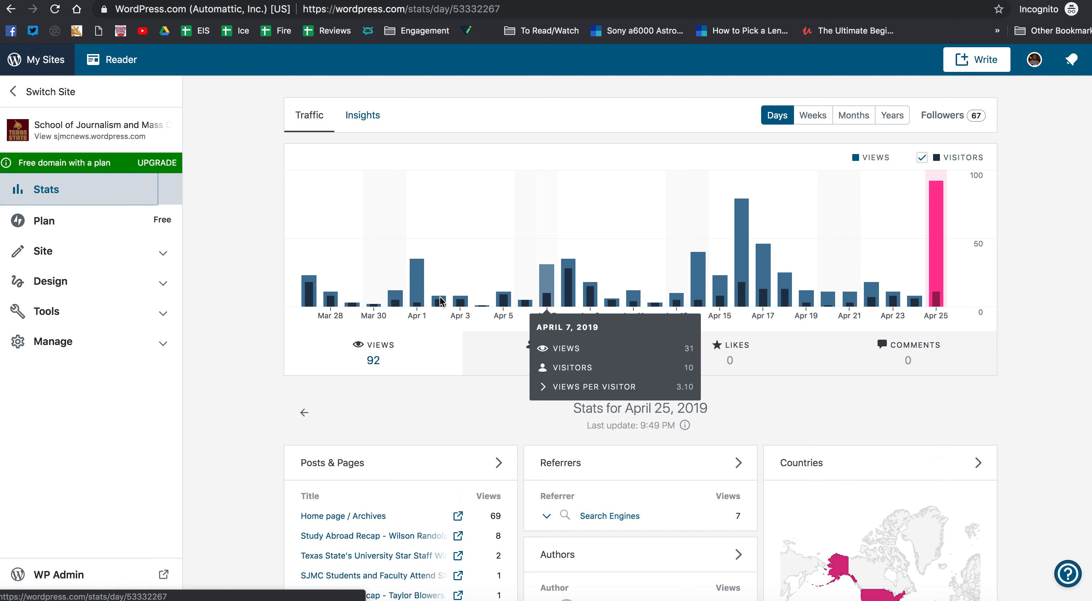
mouse_move(471, 270)
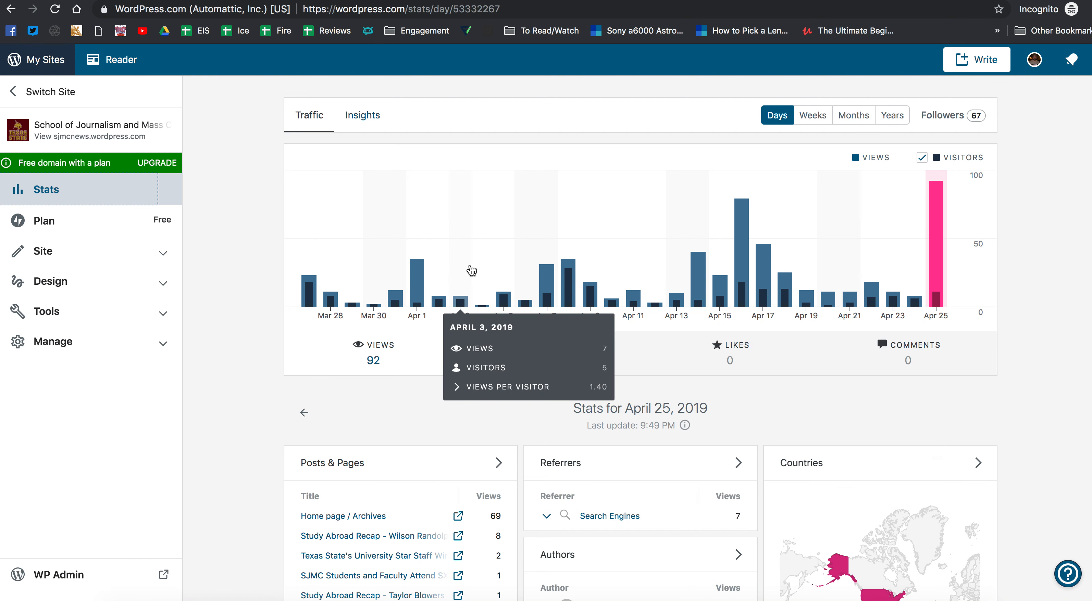
click(57, 575)
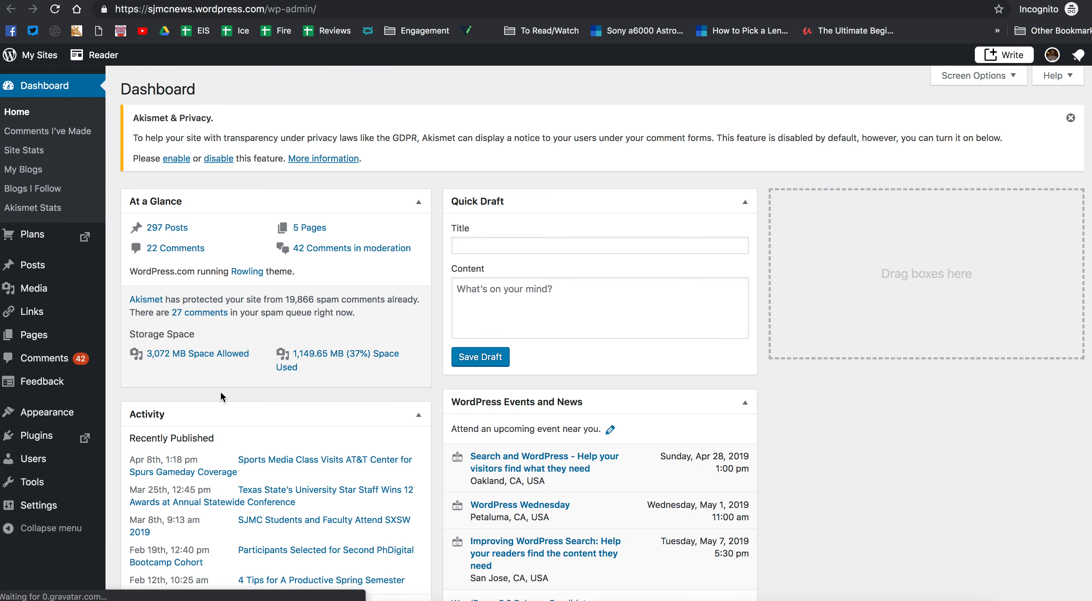
mouse_move(24, 151)
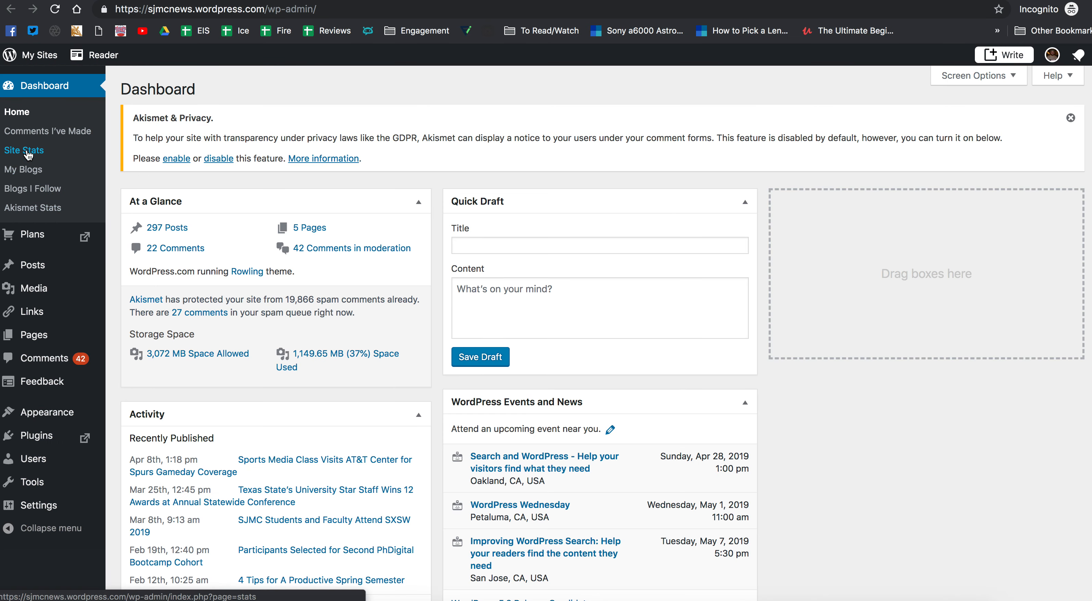
View Site Stats in wp-admin, then return to the enhanced WordPress.com traffic stats via Show Me
click(24, 150)
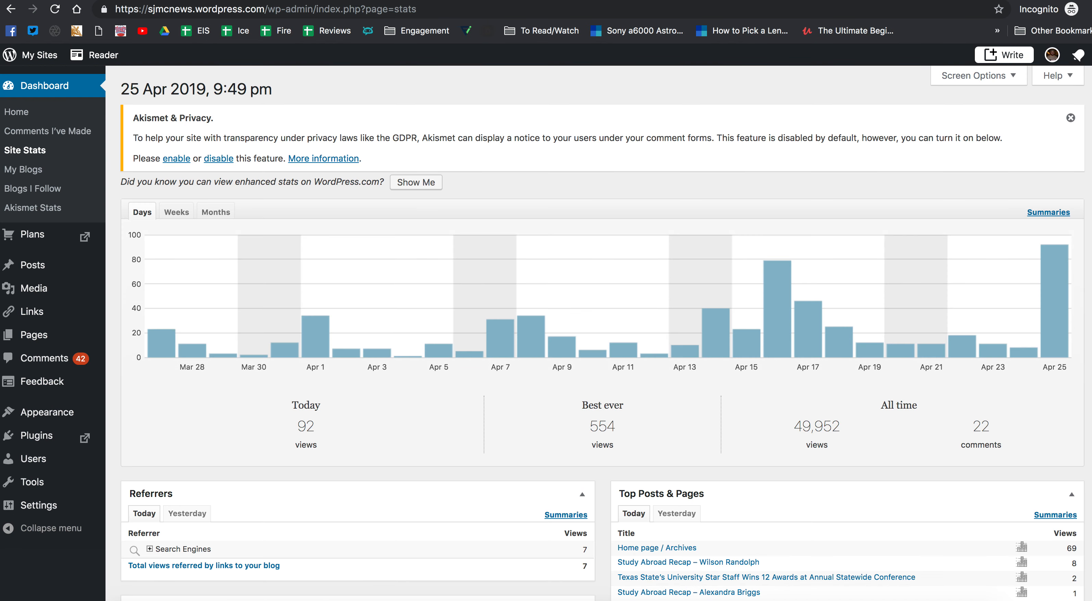
click(416, 182)
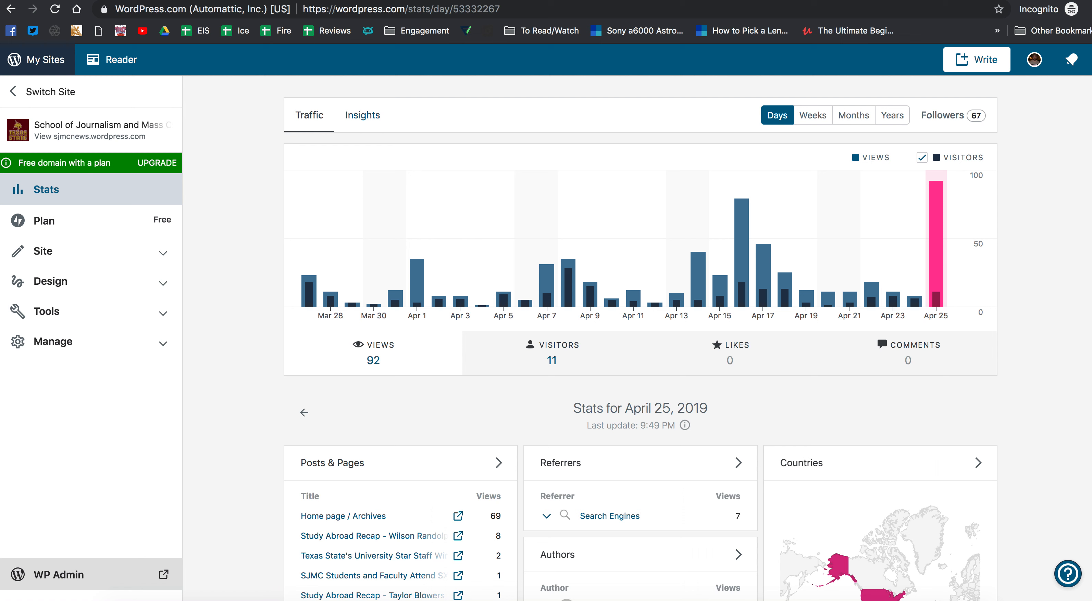
mouse_move(449, 101)
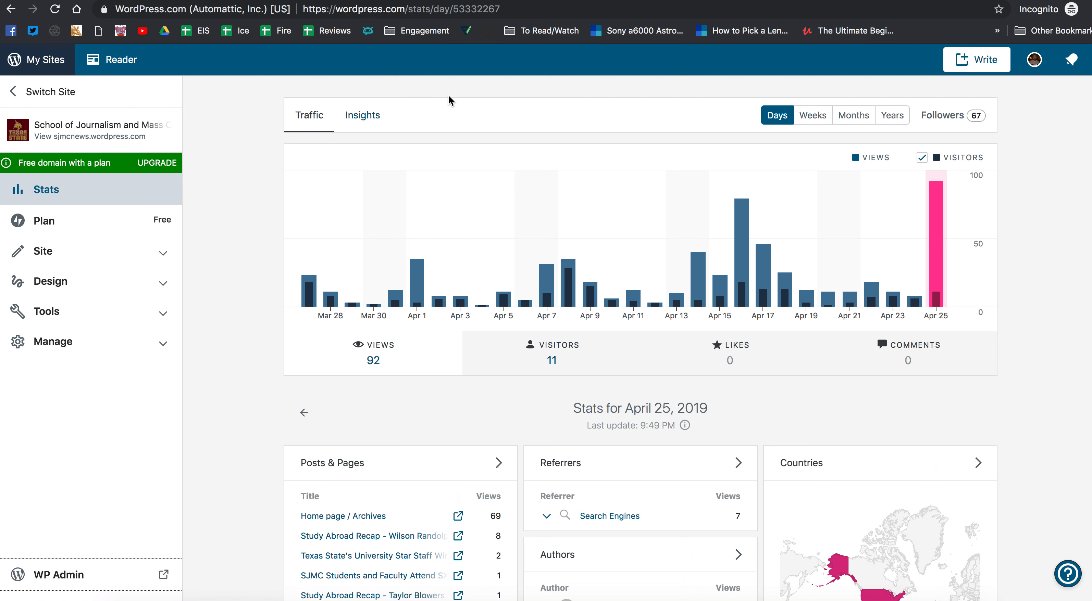
mouse_move(509, 313)
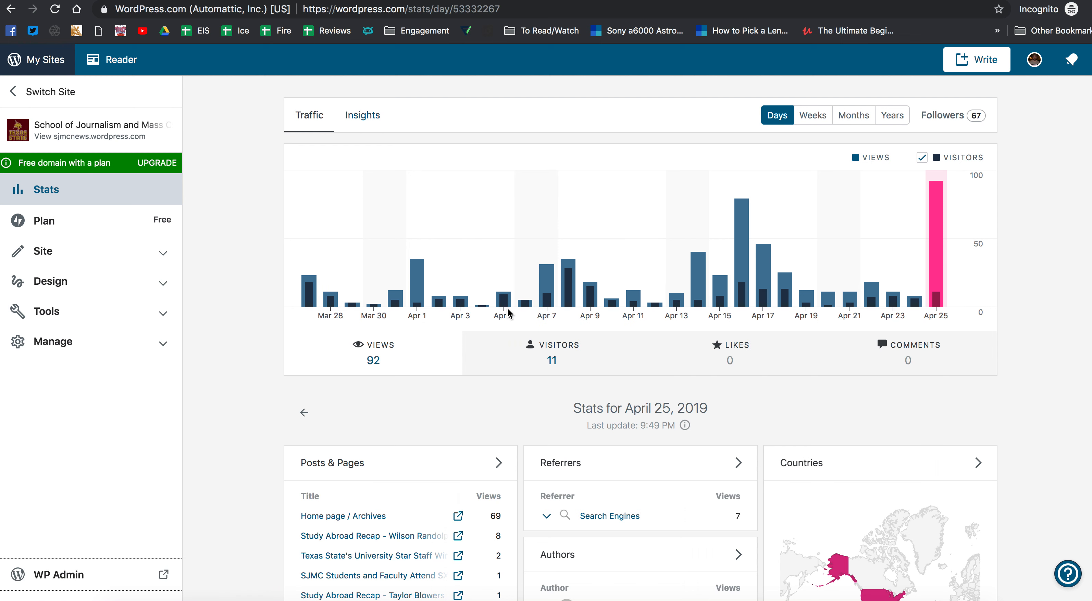
mouse_move(437, 306)
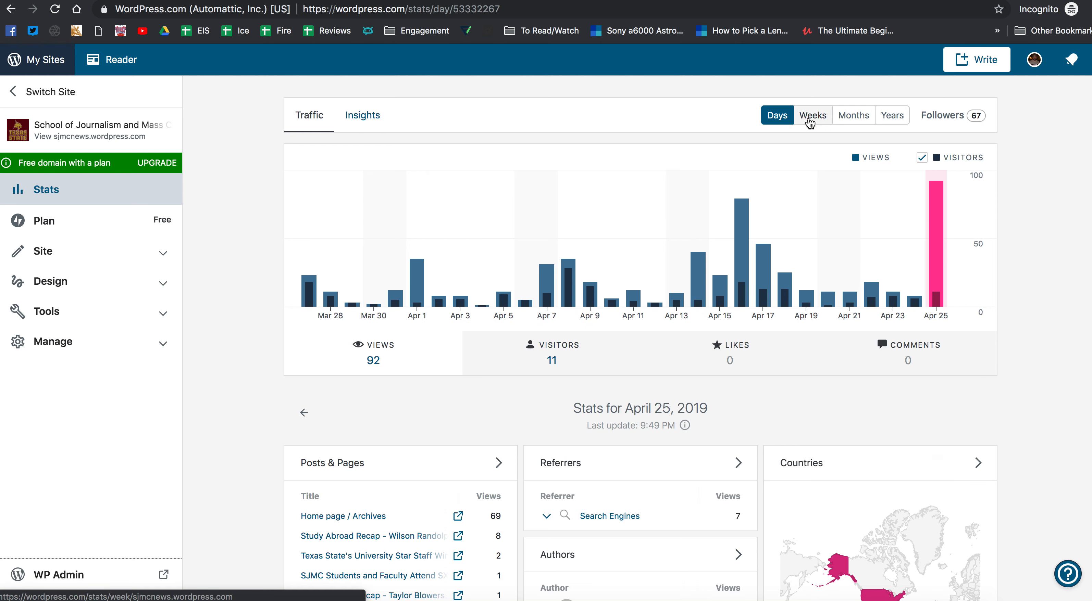
Group the traffic chart by Weeks to show weekly views and visitors
click(811, 115)
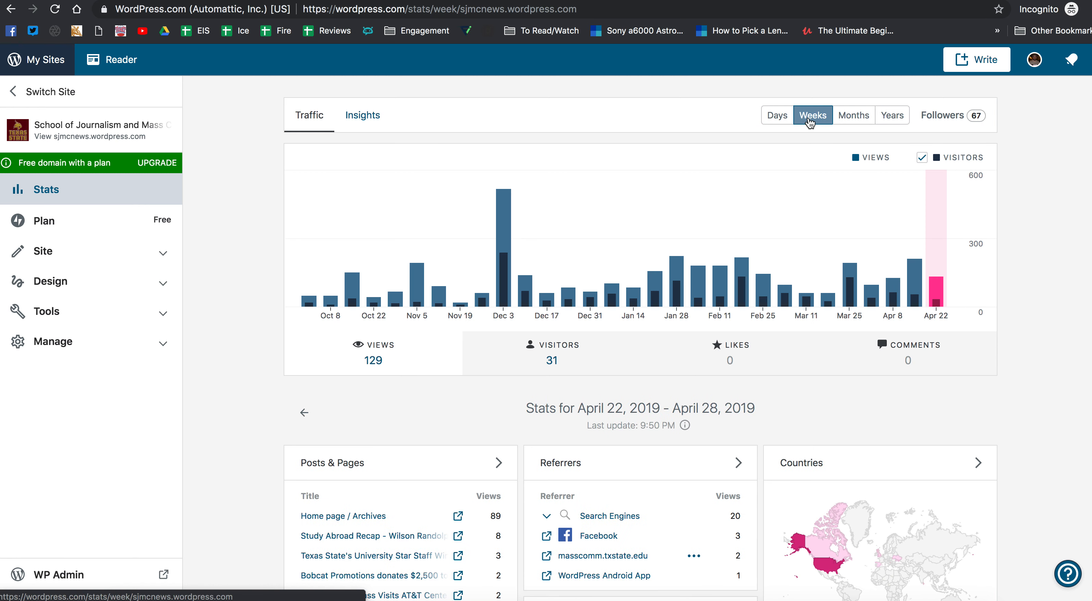
mouse_move(677, 301)
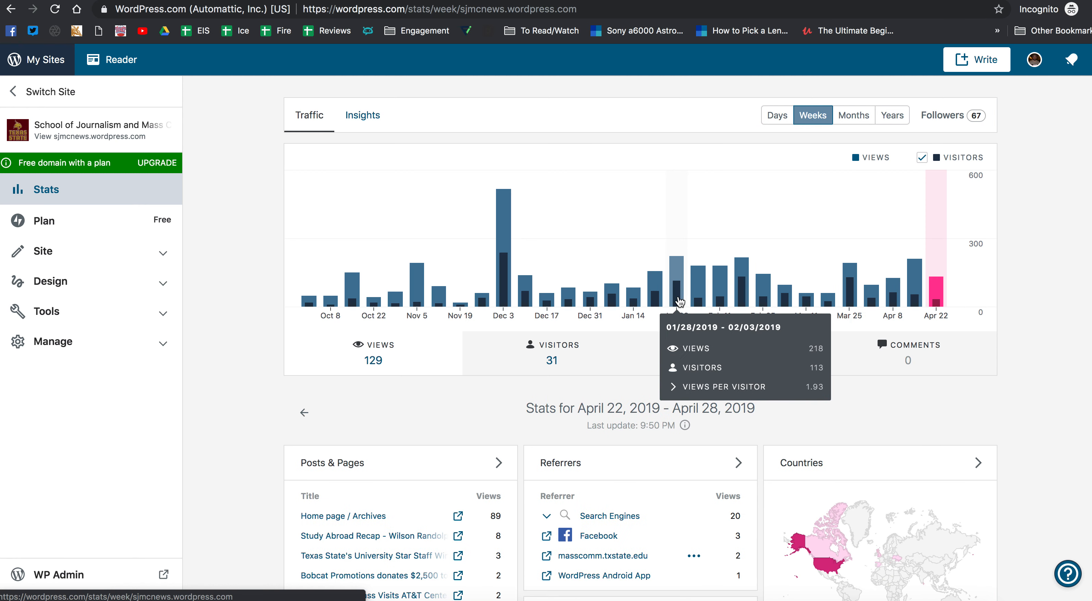
mouse_move(654, 298)
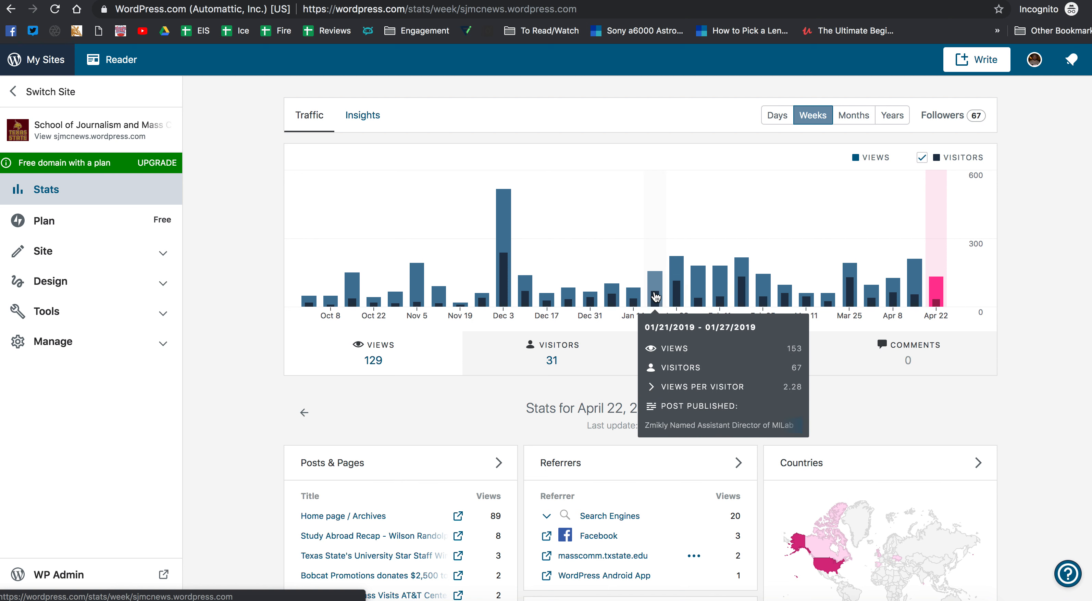
mouse_move(912, 278)
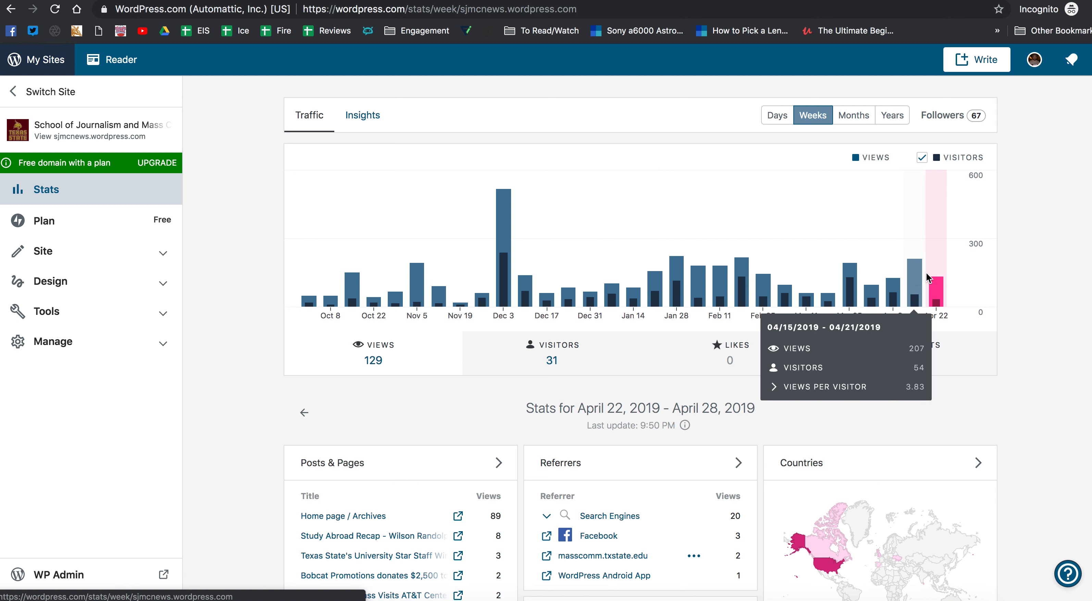
mouse_move(323, 303)
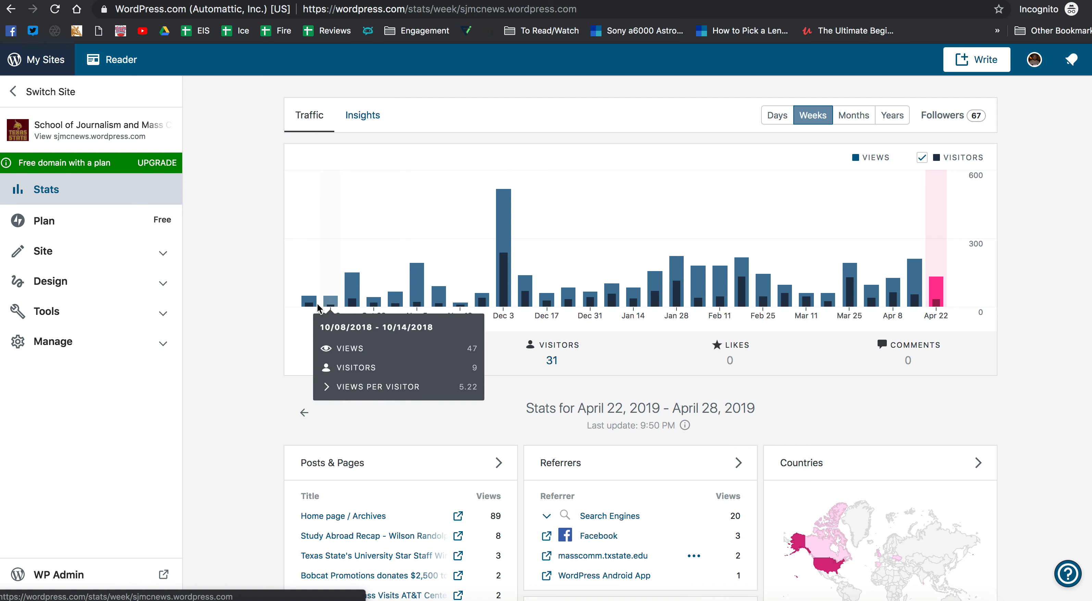
mouse_move(786, 306)
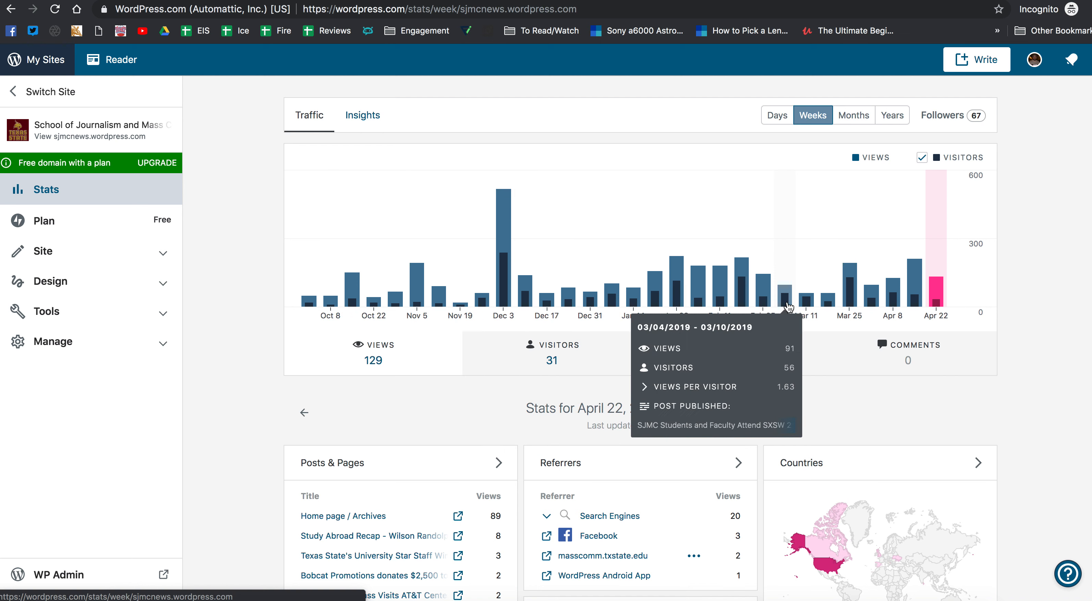
mouse_move(532, 307)
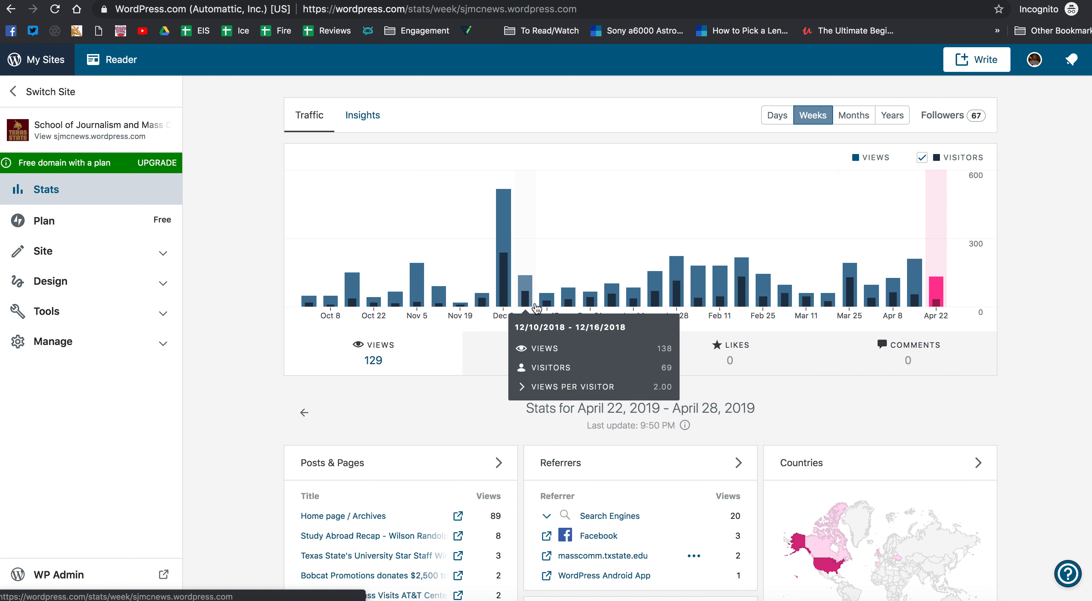
mouse_move(698, 289)
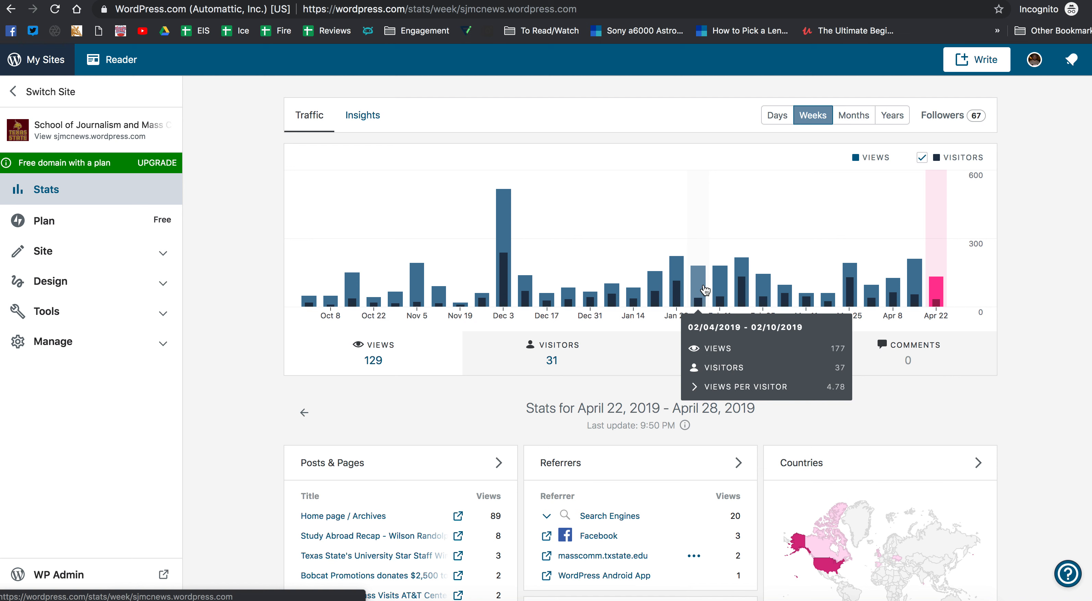
mouse_move(720, 296)
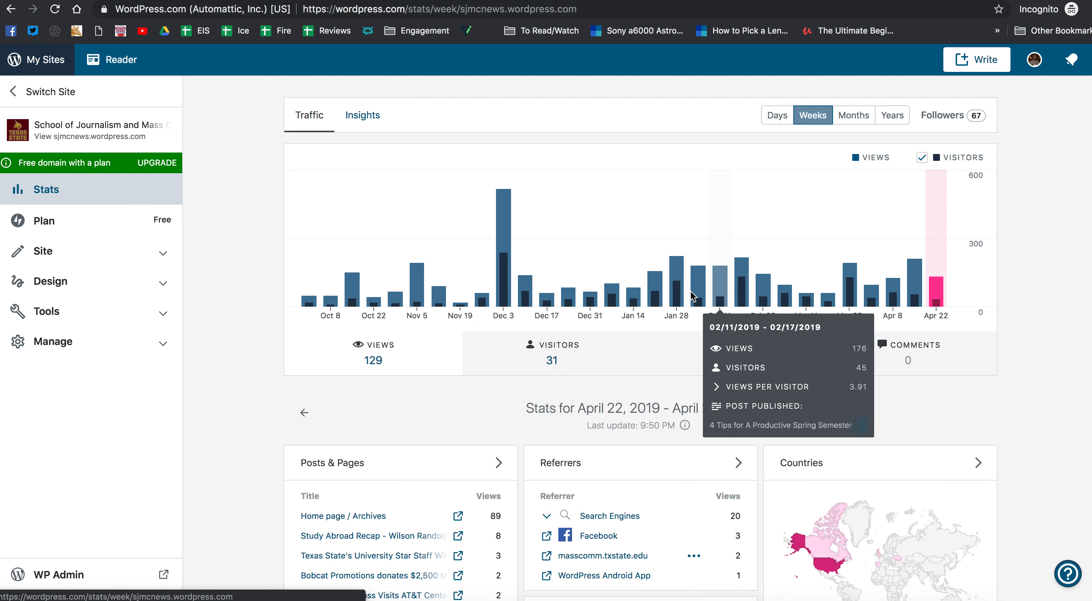
mouse_move(679, 306)
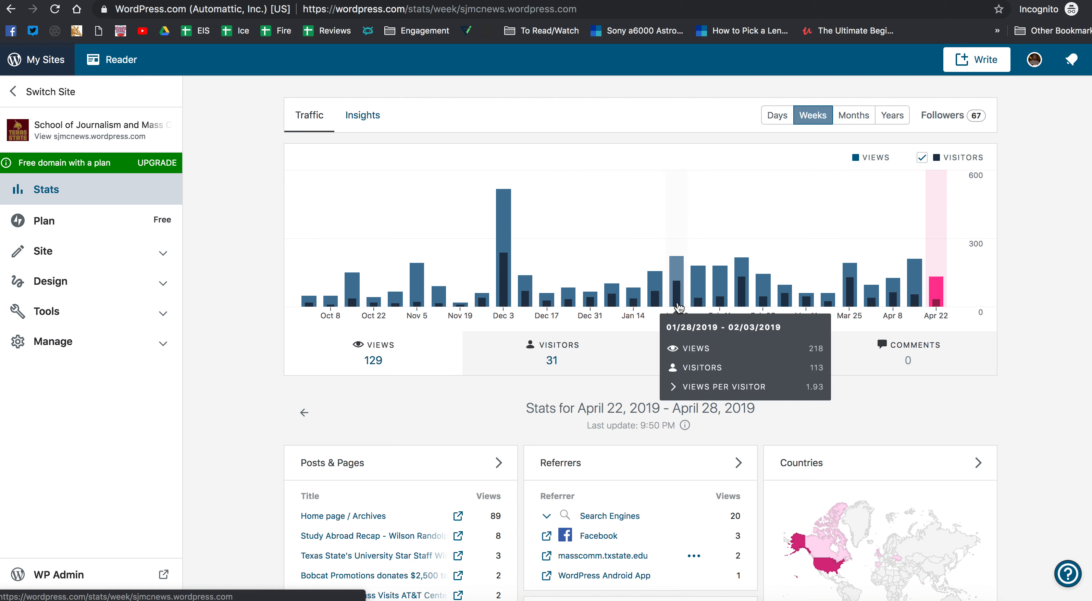
mouse_move(641, 294)
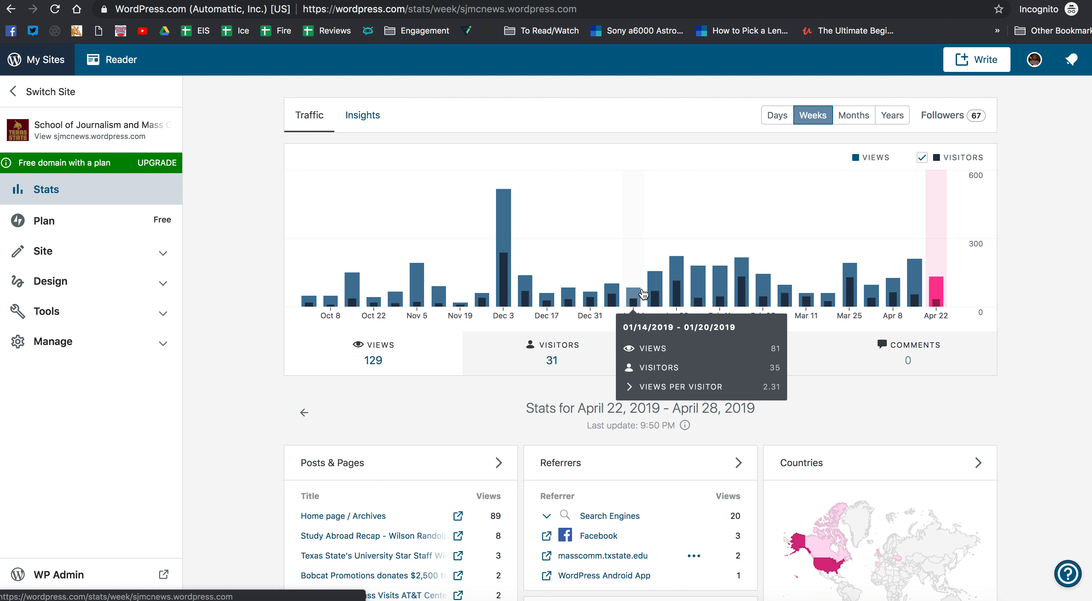
mouse_move(683, 288)
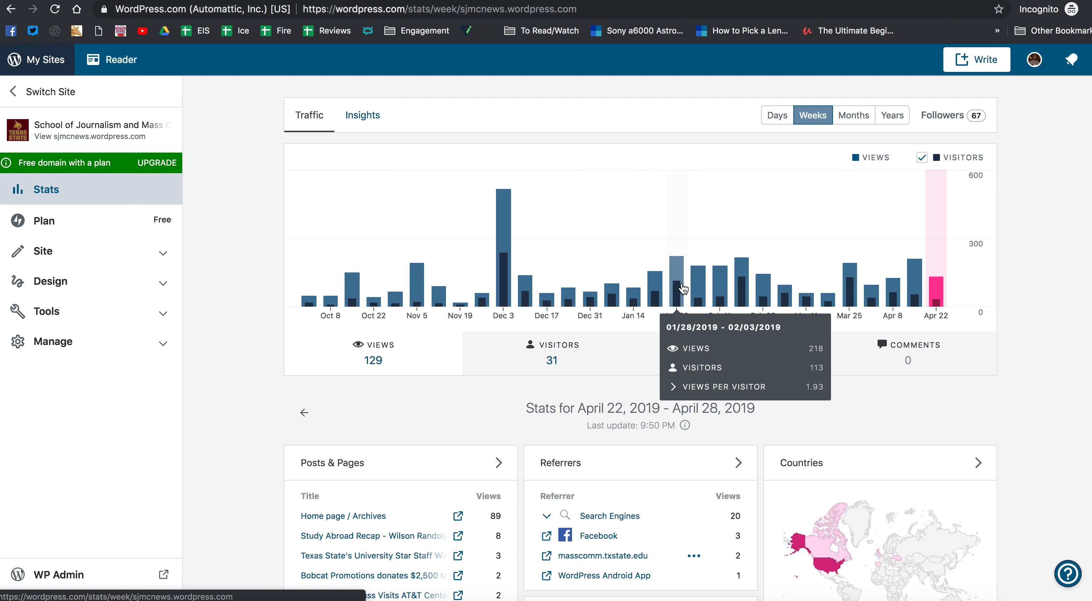
mouse_move(676, 278)
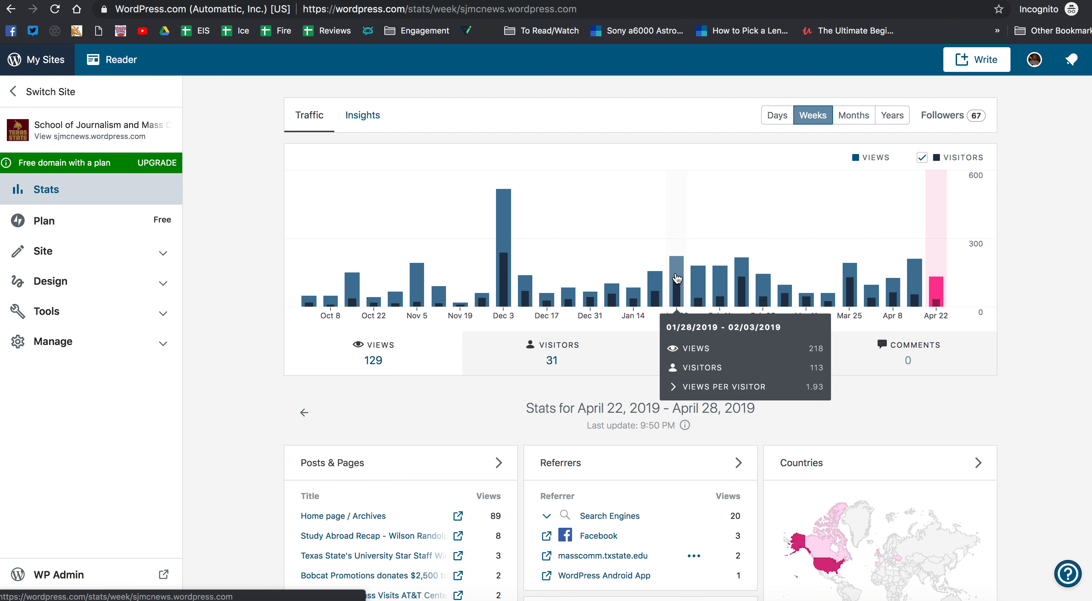
Select the week of January 28, 2019 in the chart and review its views, posts and referrers
click(674, 278)
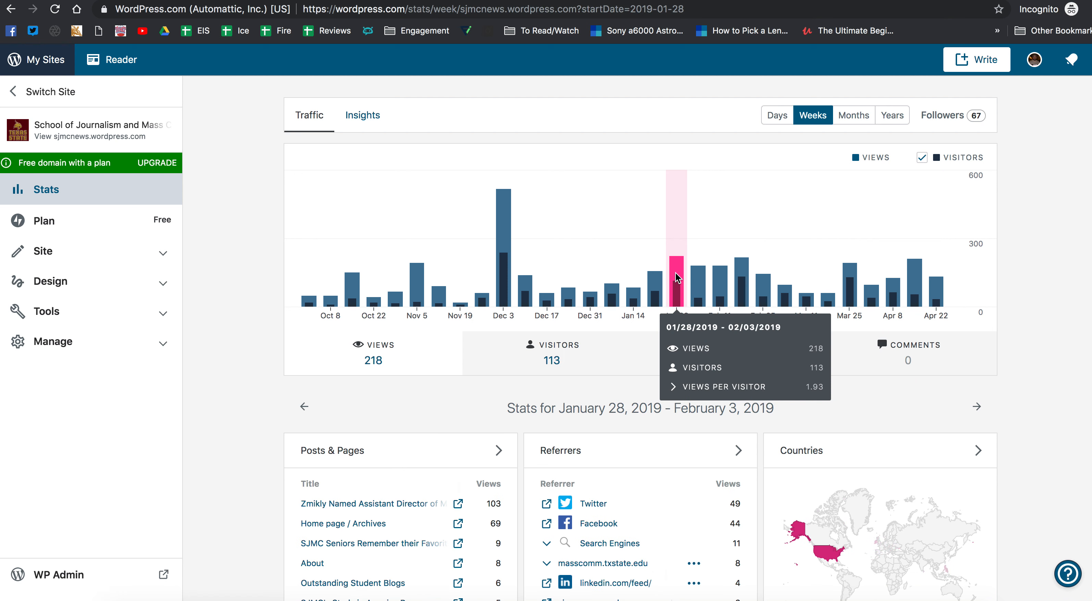
mouse_move(676, 284)
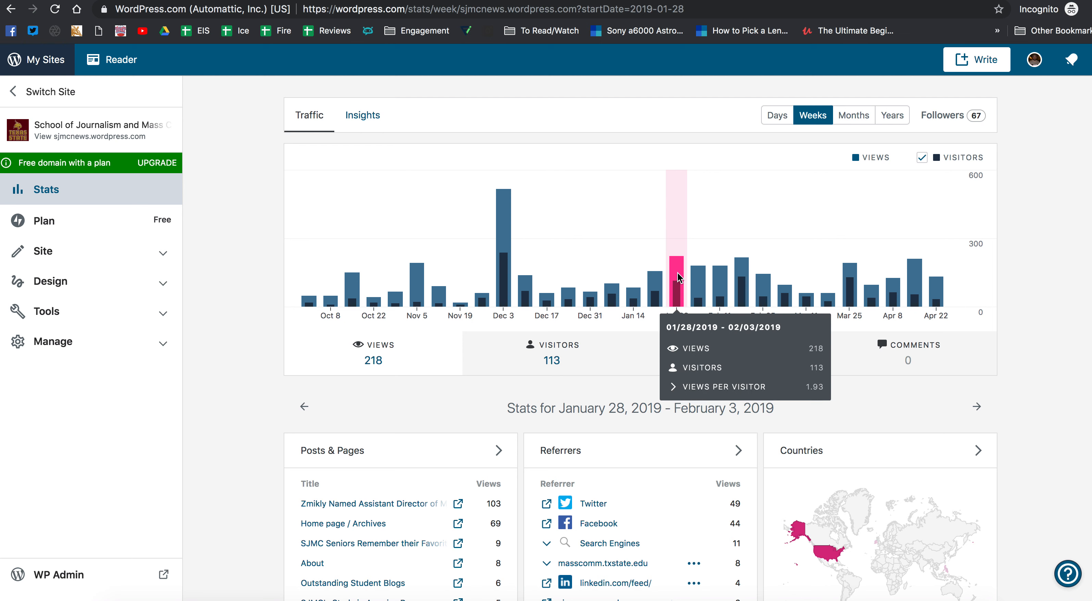
mouse_move(552, 352)
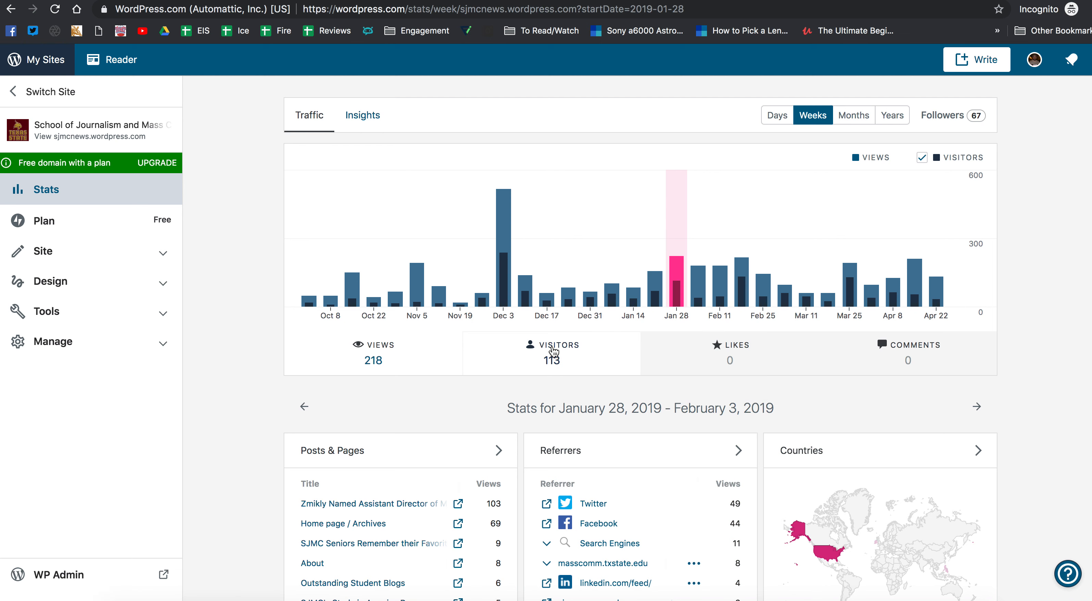
scroll(down, 3)
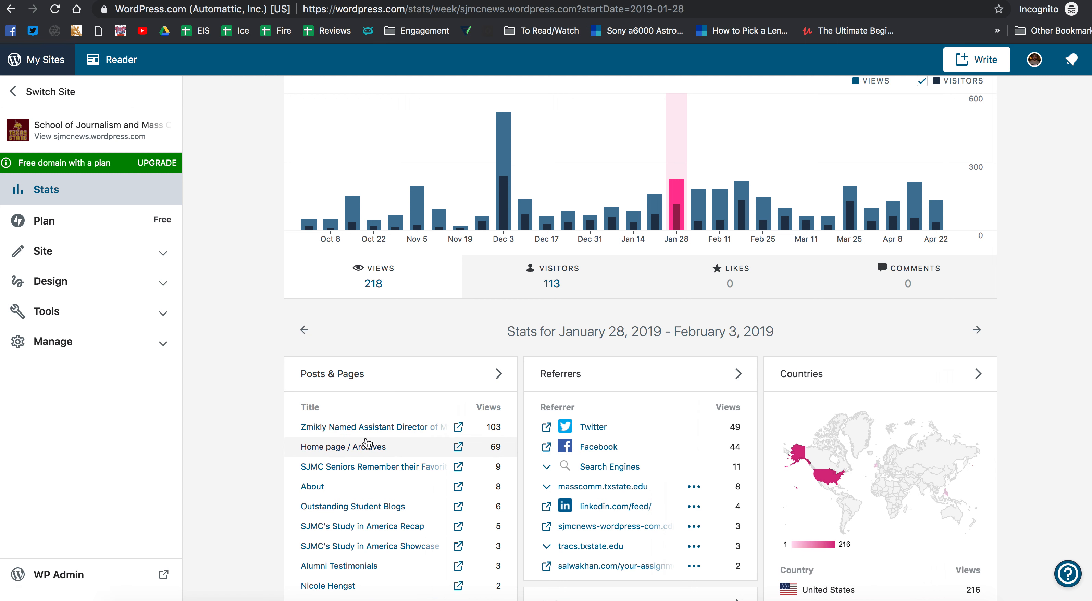
scroll(down, 3)
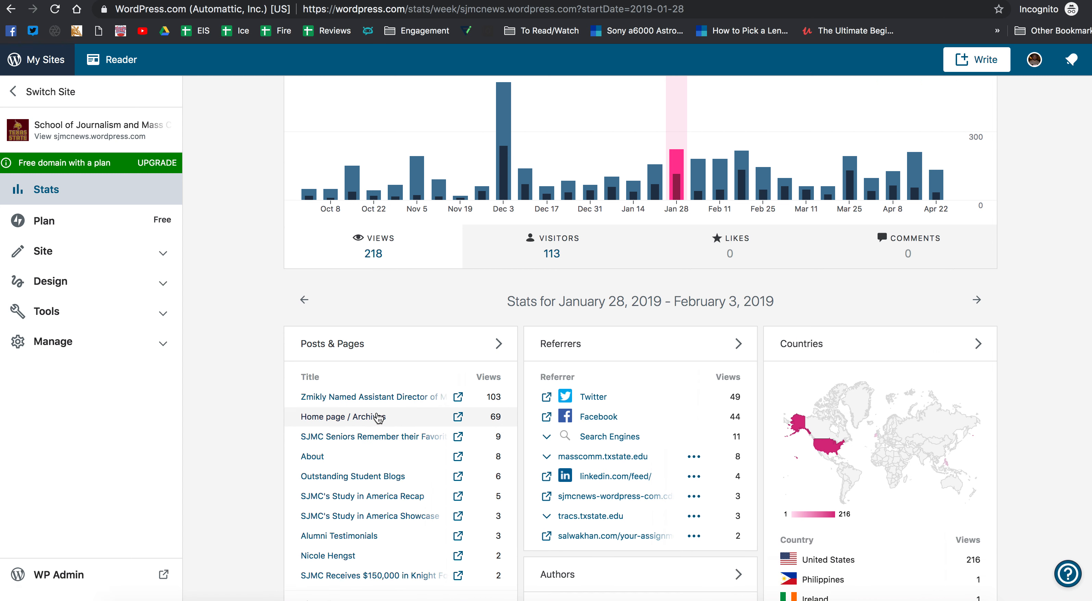
mouse_move(371, 416)
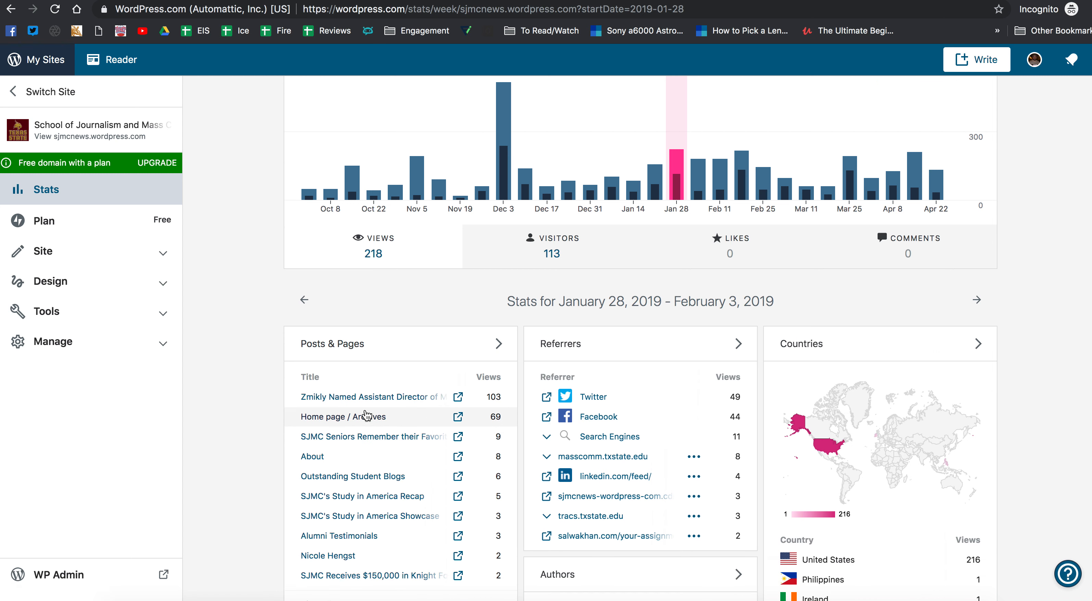
mouse_move(361, 403)
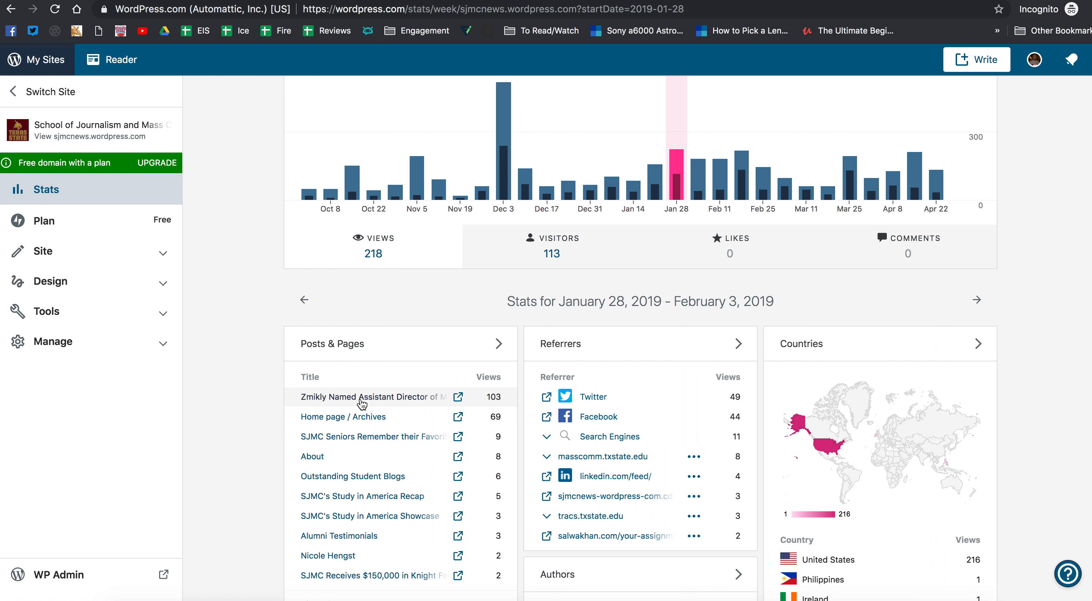
mouse_move(374, 405)
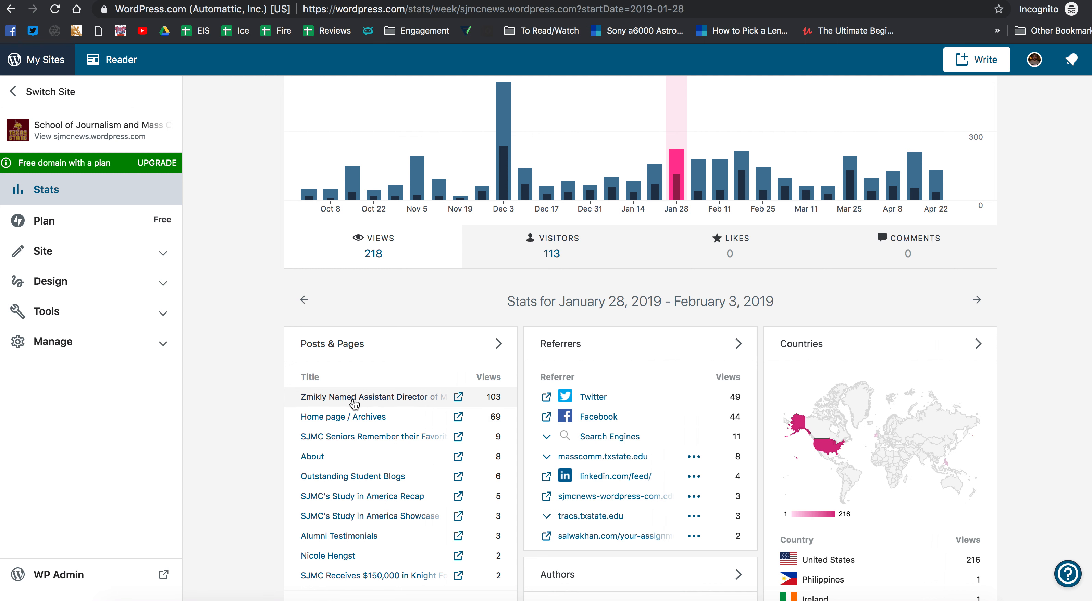
mouse_move(362, 406)
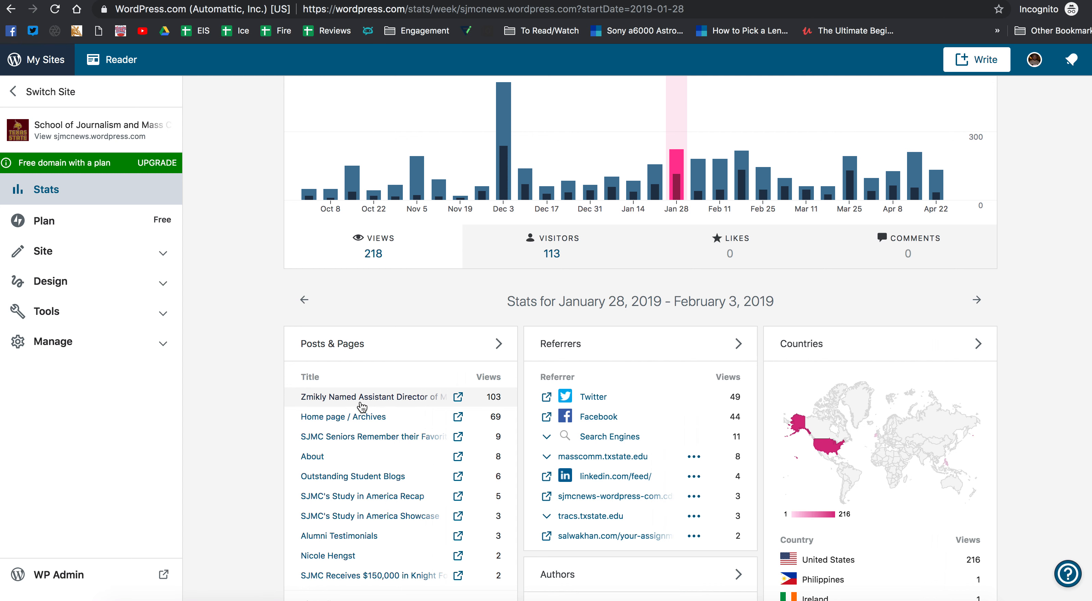
mouse_move(374, 403)
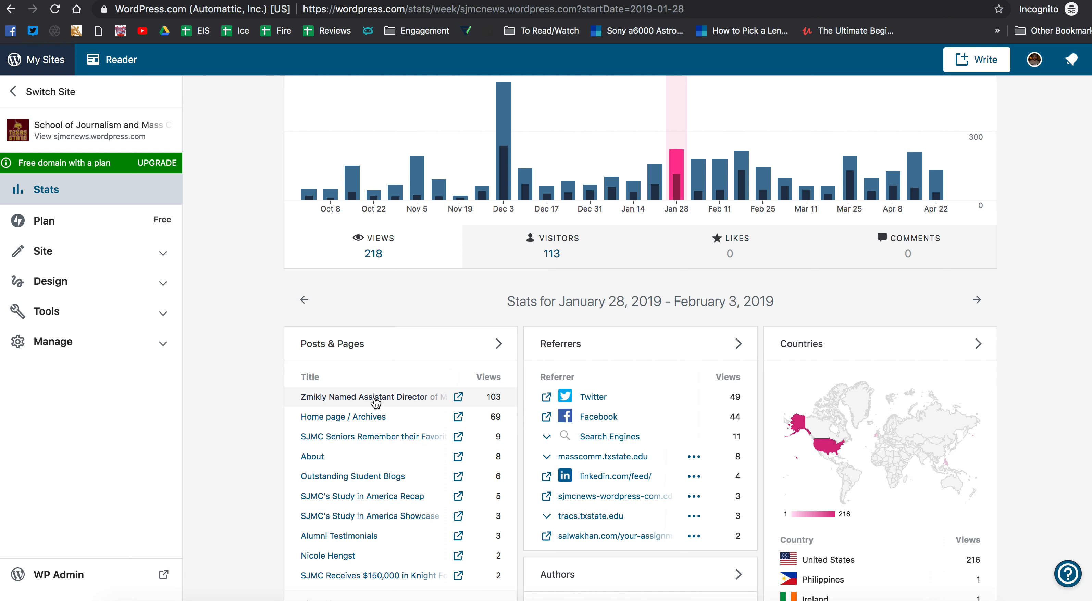
mouse_move(600, 318)
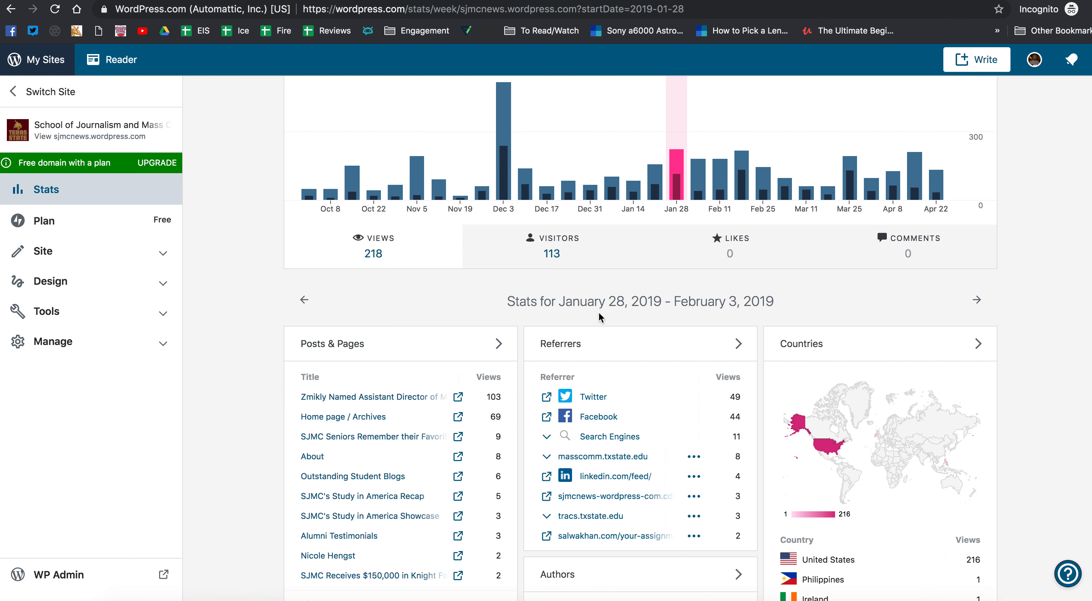
mouse_move(503, 145)
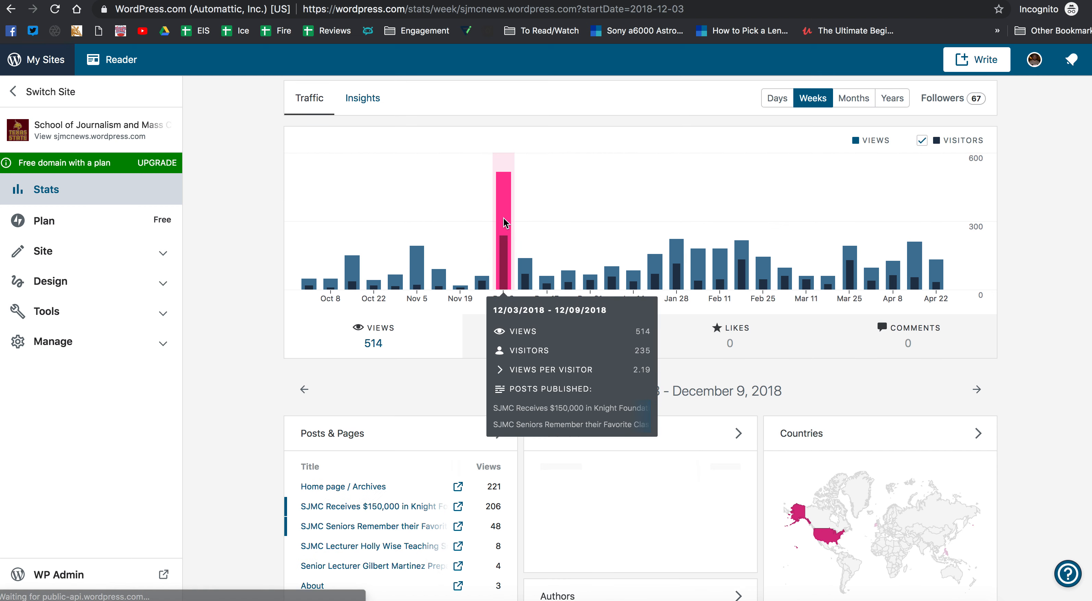
scroll(down, 3)
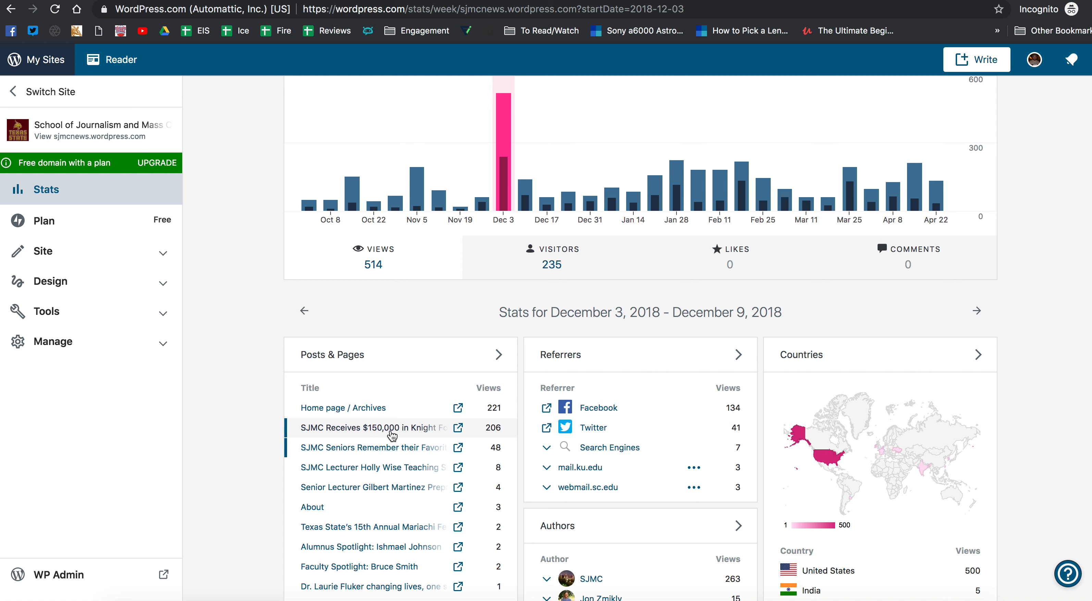
mouse_move(445, 343)
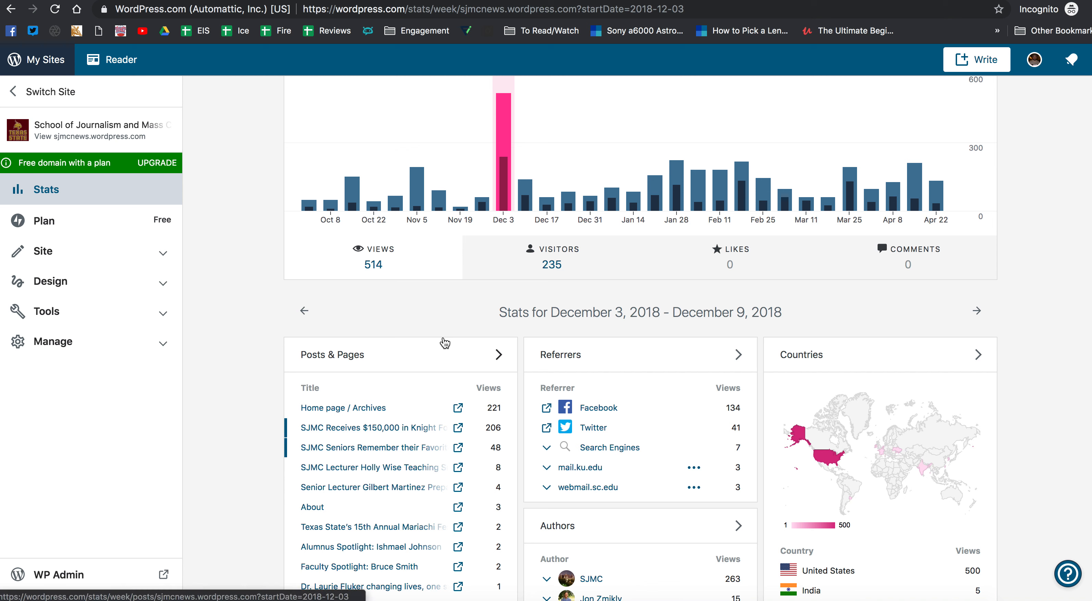
mouse_move(675, 184)
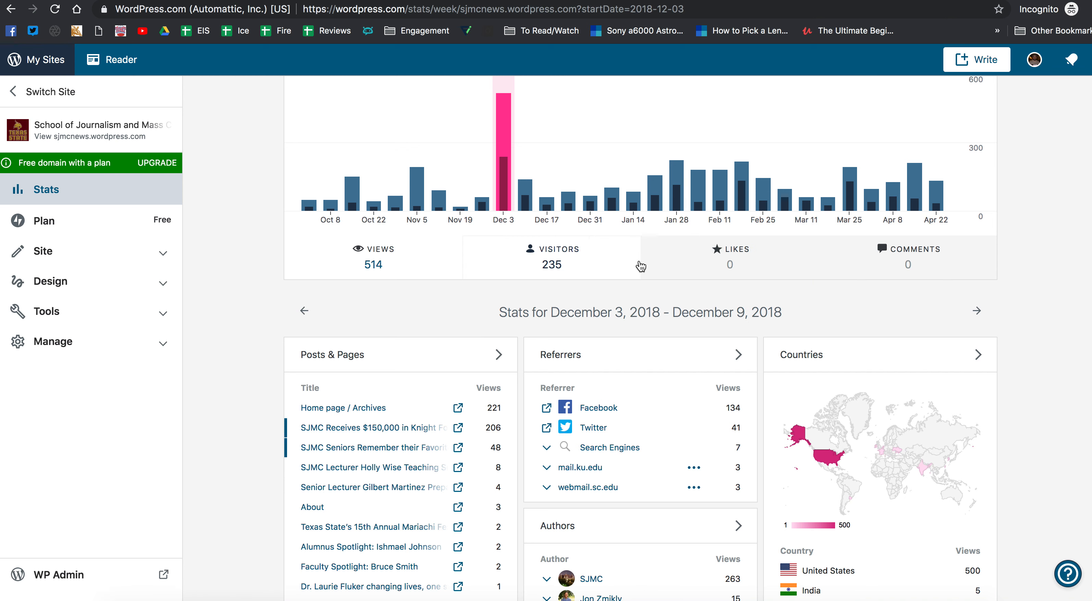
mouse_move(641, 217)
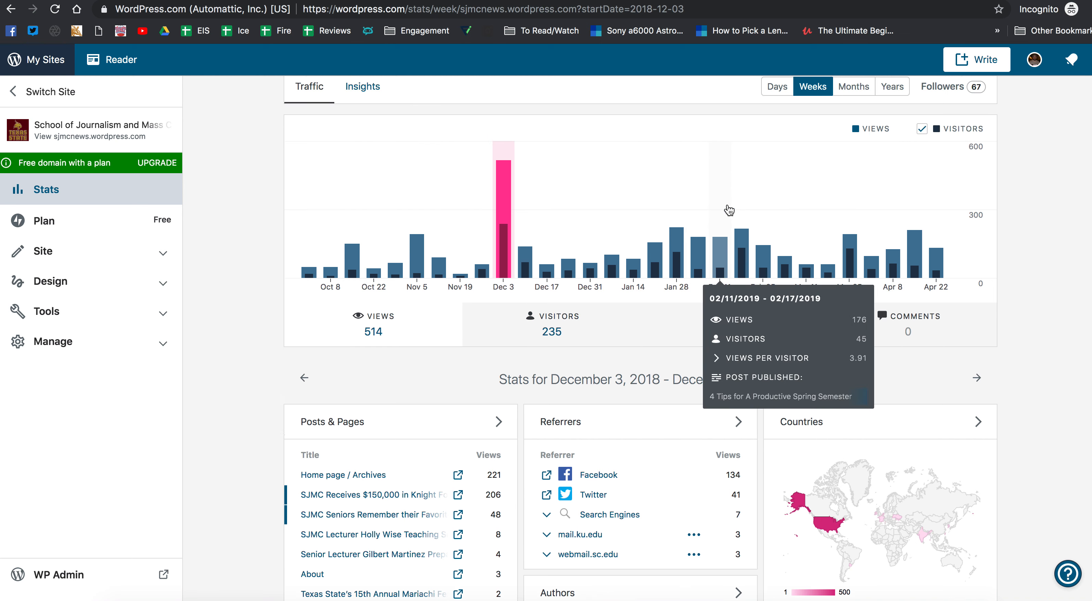
Switch the traffic chart to Months, then to Years showing 2019 totals
click(852, 115)
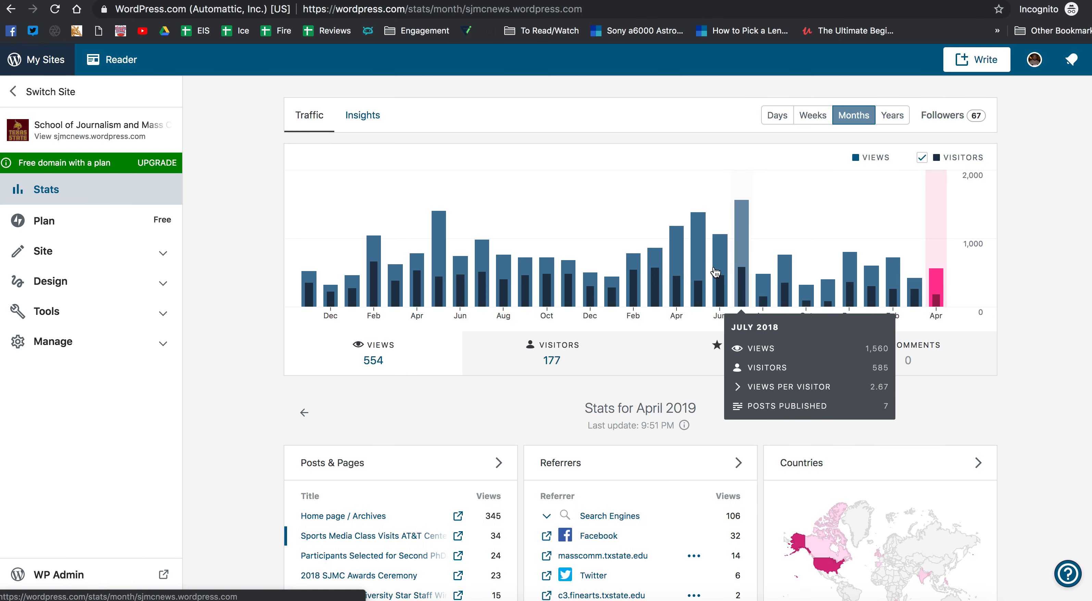
mouse_move(888, 300)
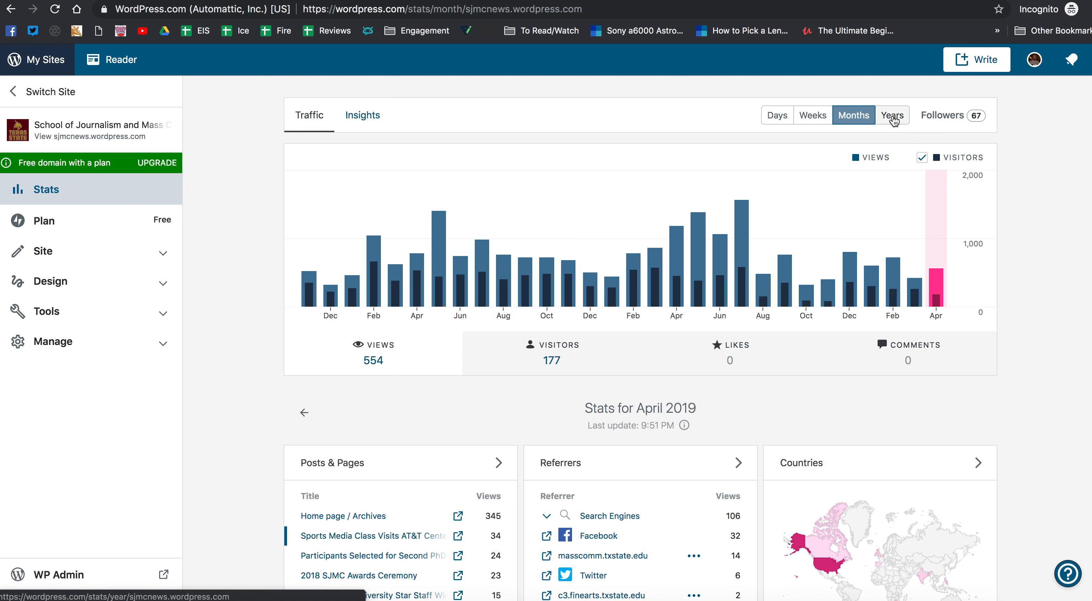
click(892, 115)
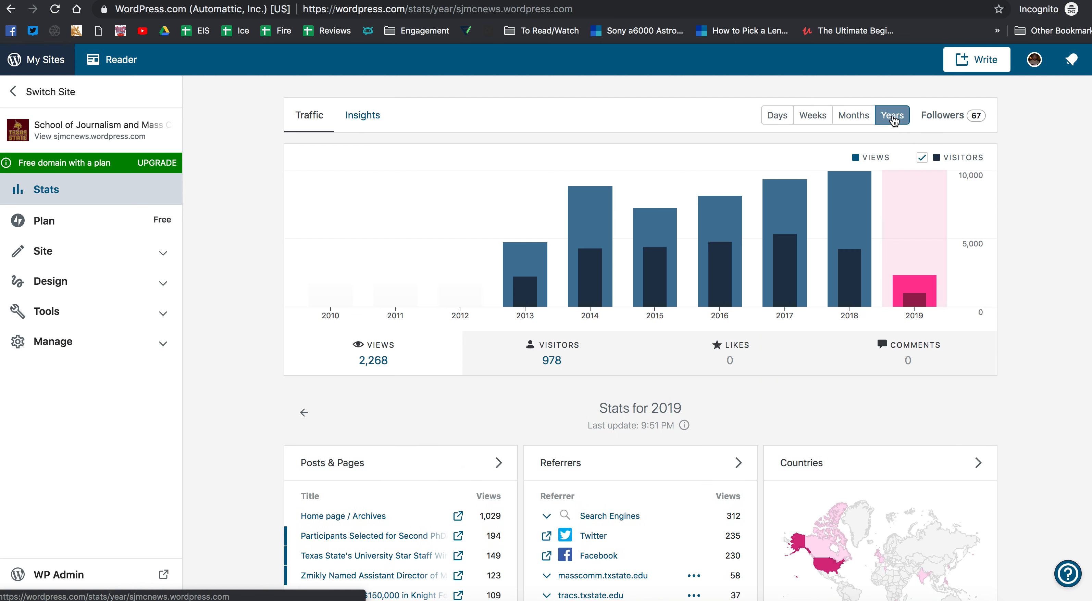
mouse_move(915, 298)
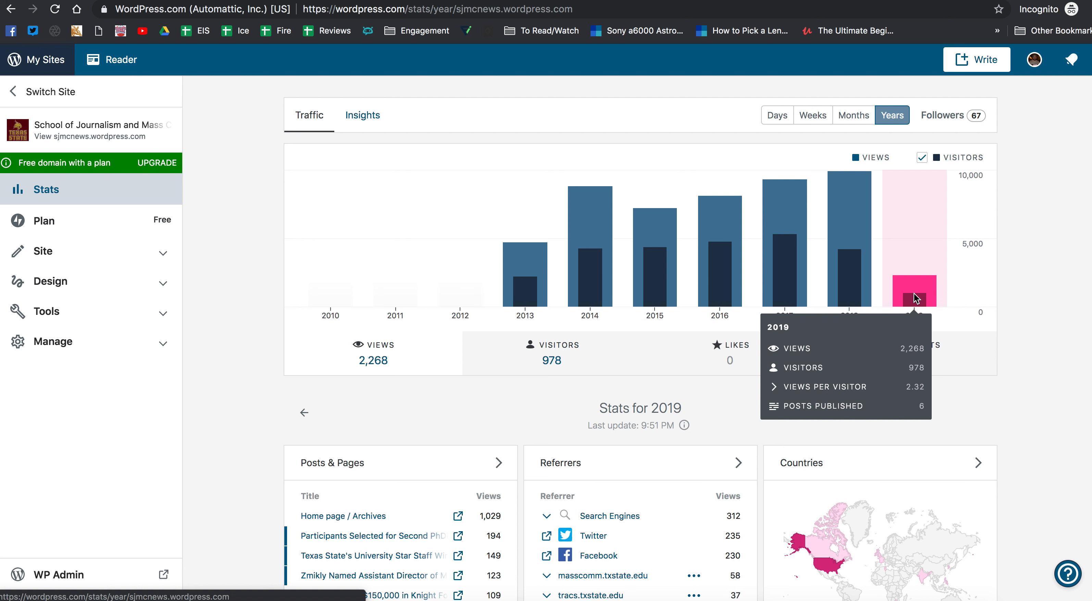
mouse_move(916, 312)
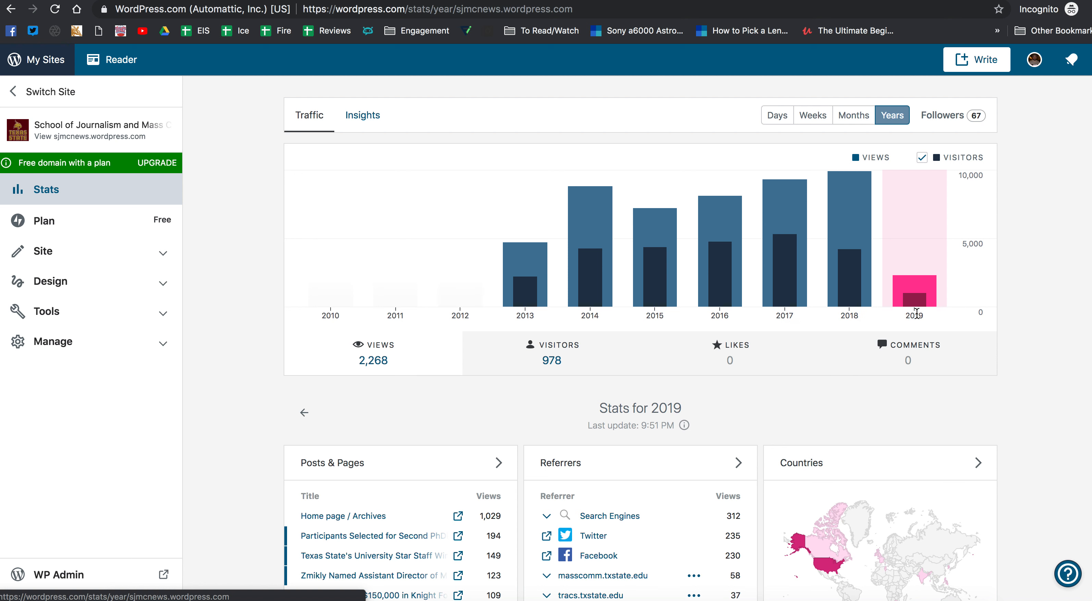
mouse_move(912, 291)
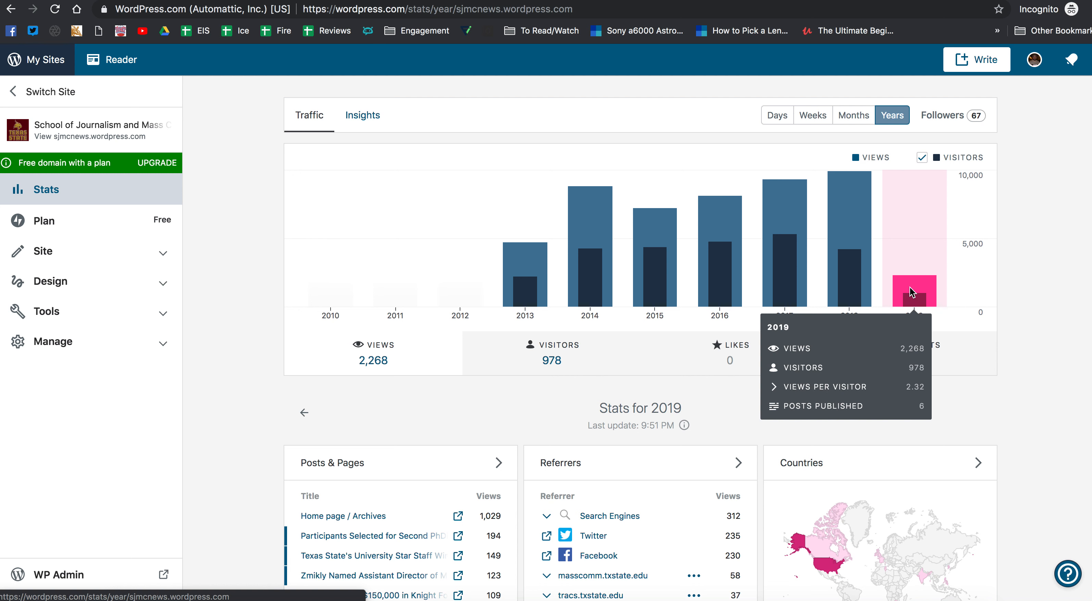
mouse_move(913, 296)
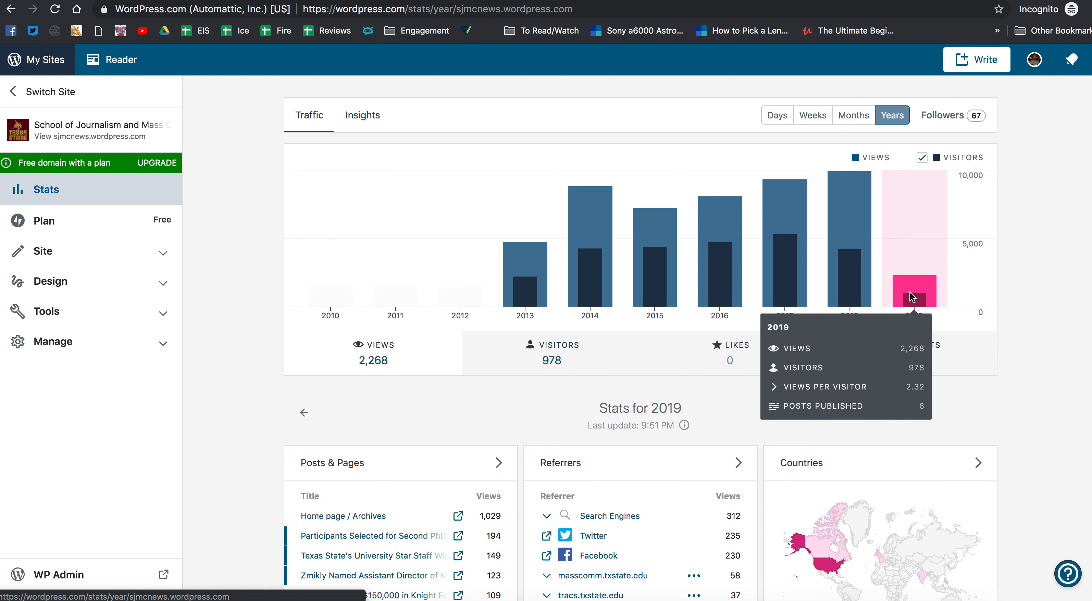
mouse_move(918, 293)
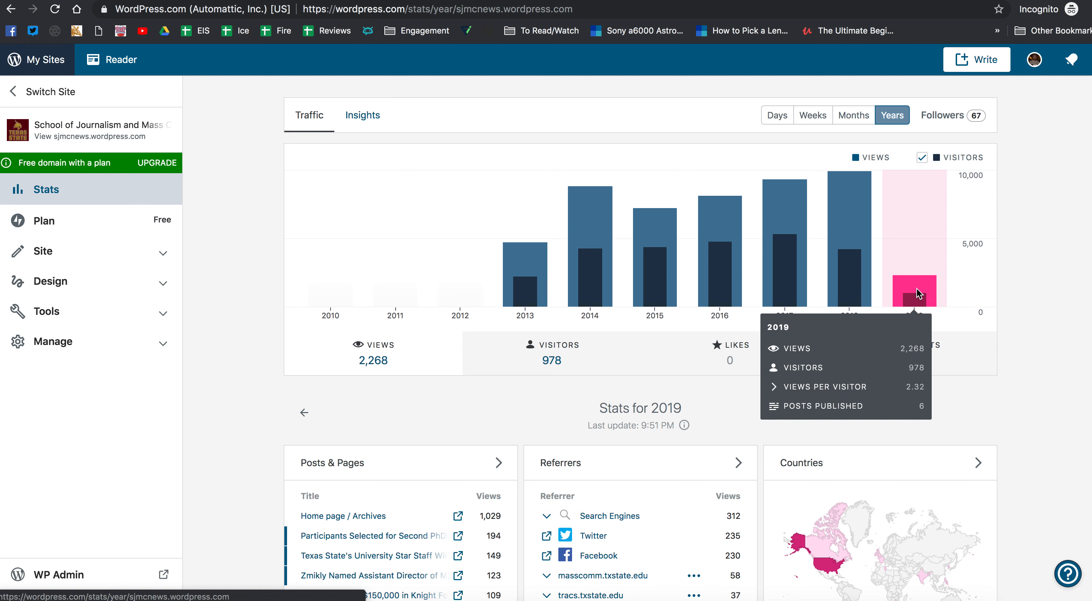
mouse_move(344, 473)
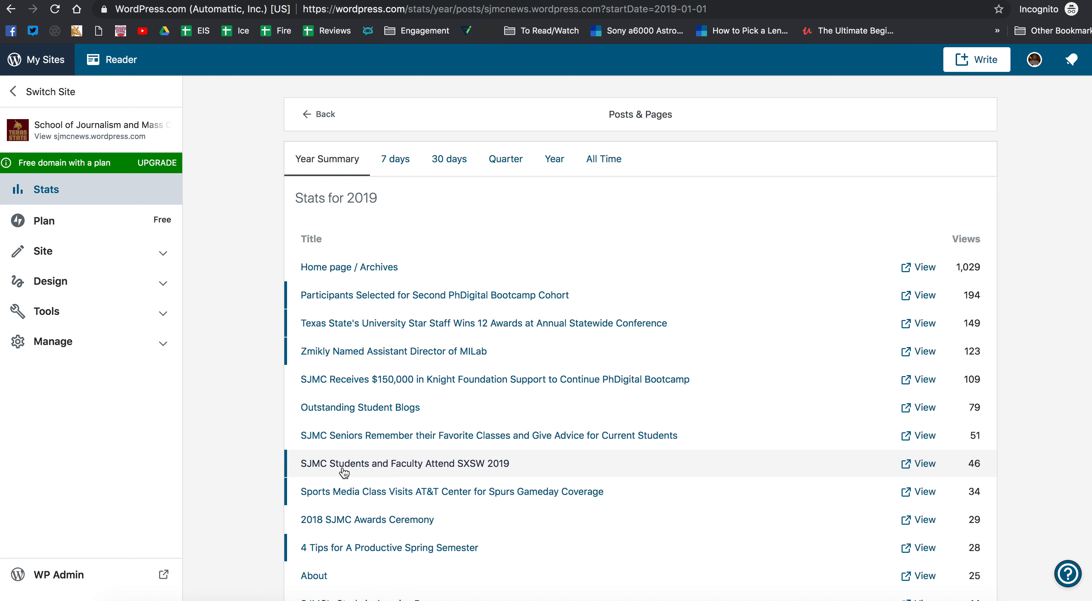
Switch the Posts & Pages summary from Quarter to Year, the 365 days ending April 25, 2019
click(505, 159)
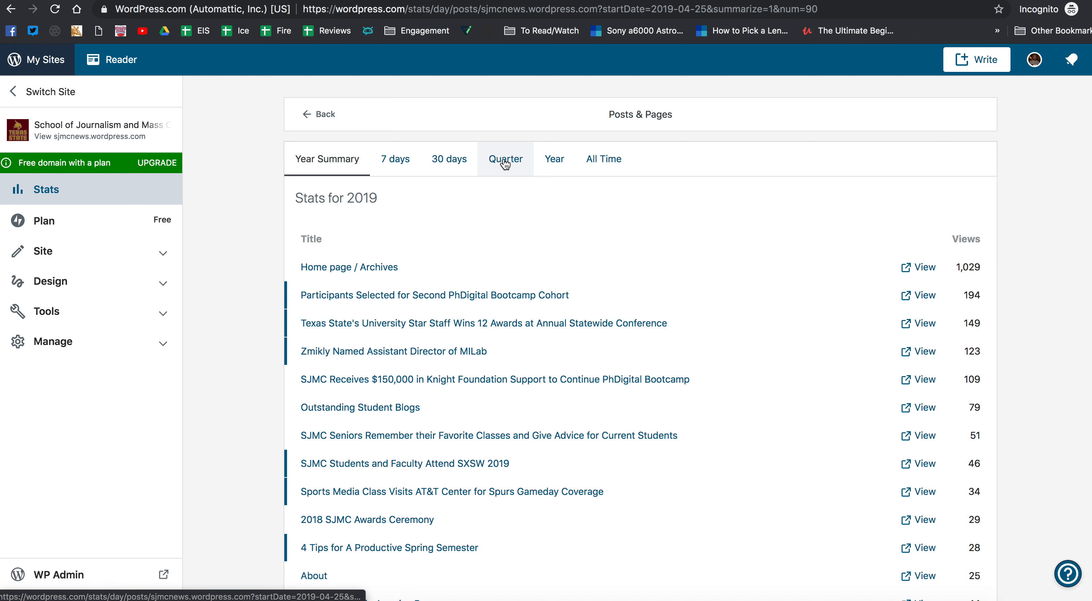
click(504, 159)
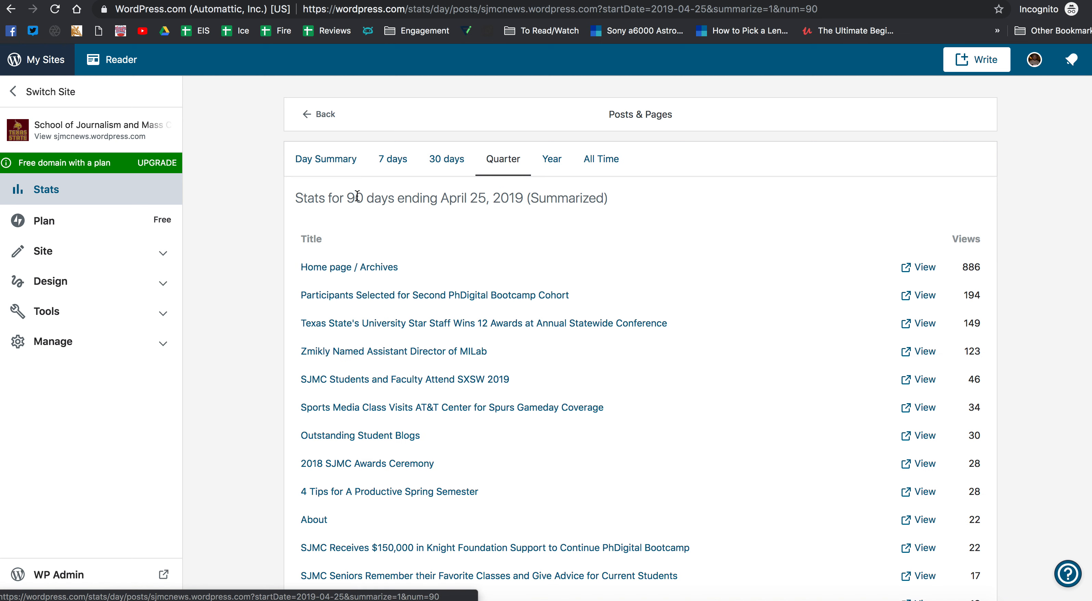
click(551, 159)
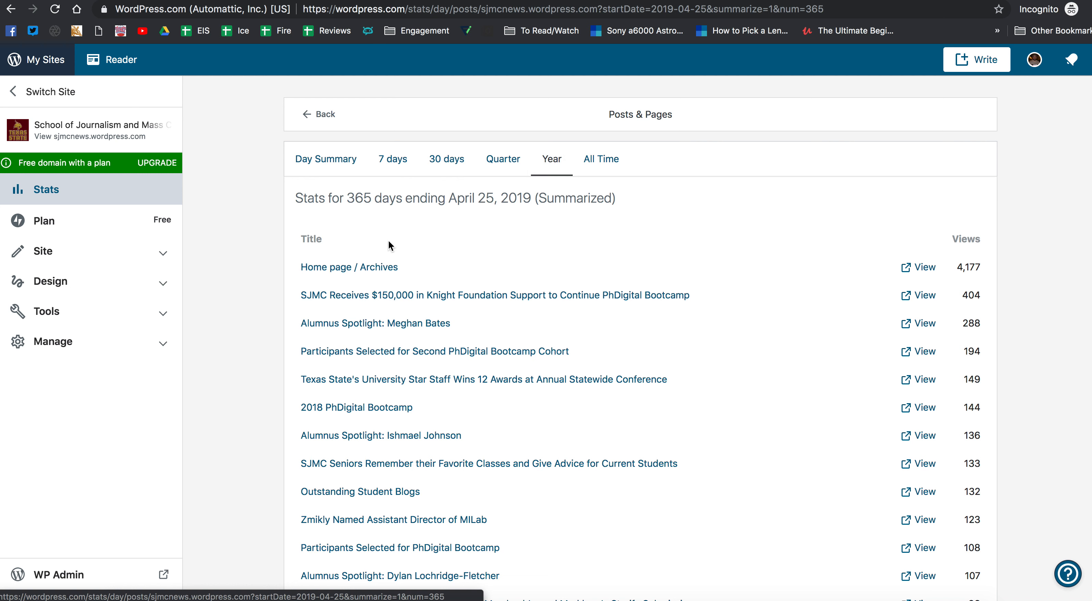
mouse_move(369, 271)
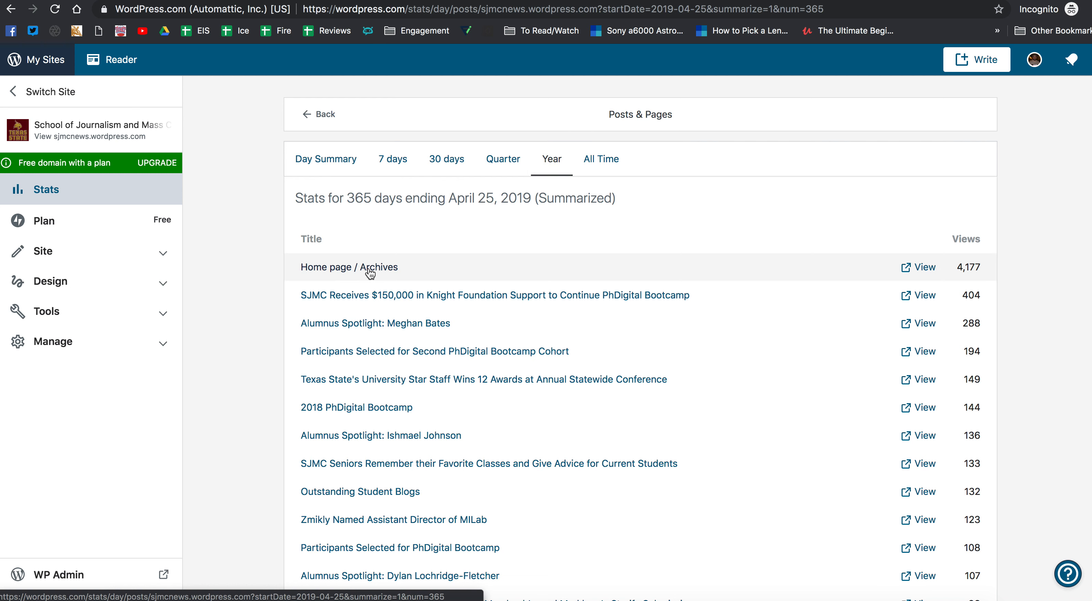
mouse_move(374, 346)
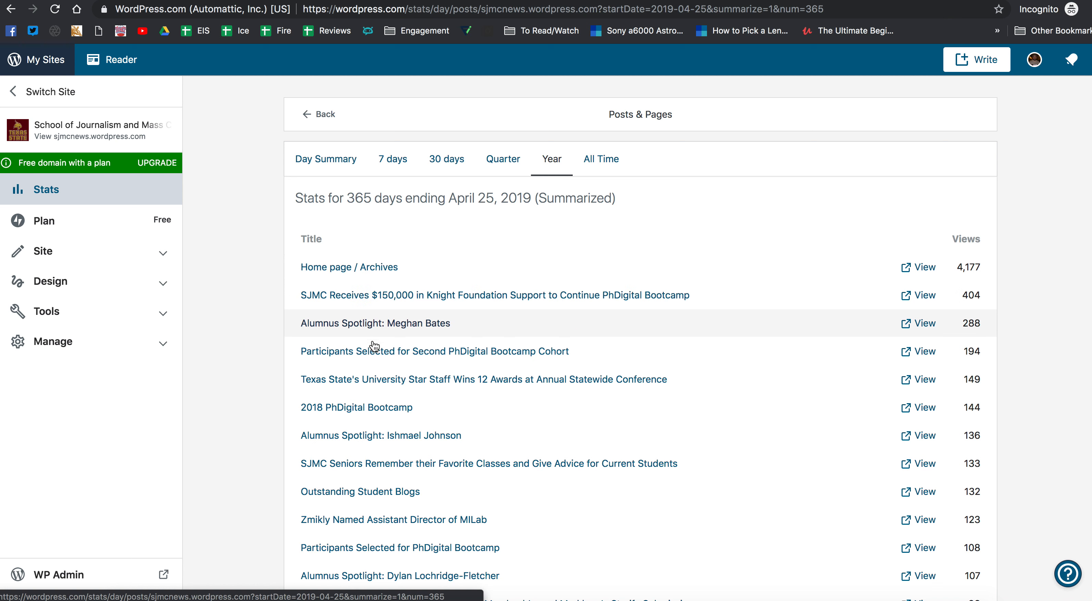
mouse_move(400, 303)
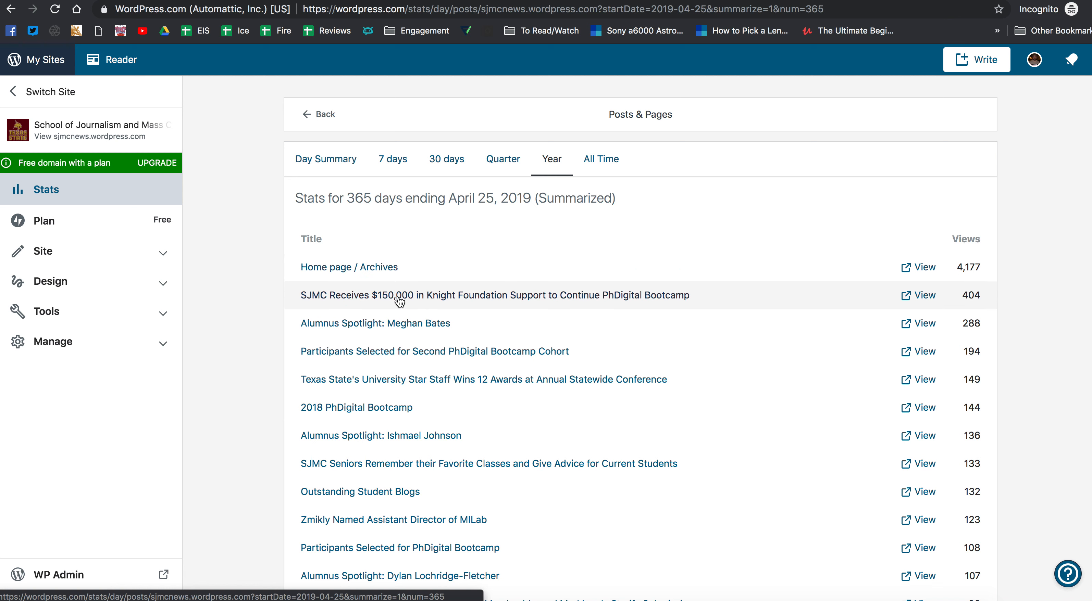
mouse_move(549, 305)
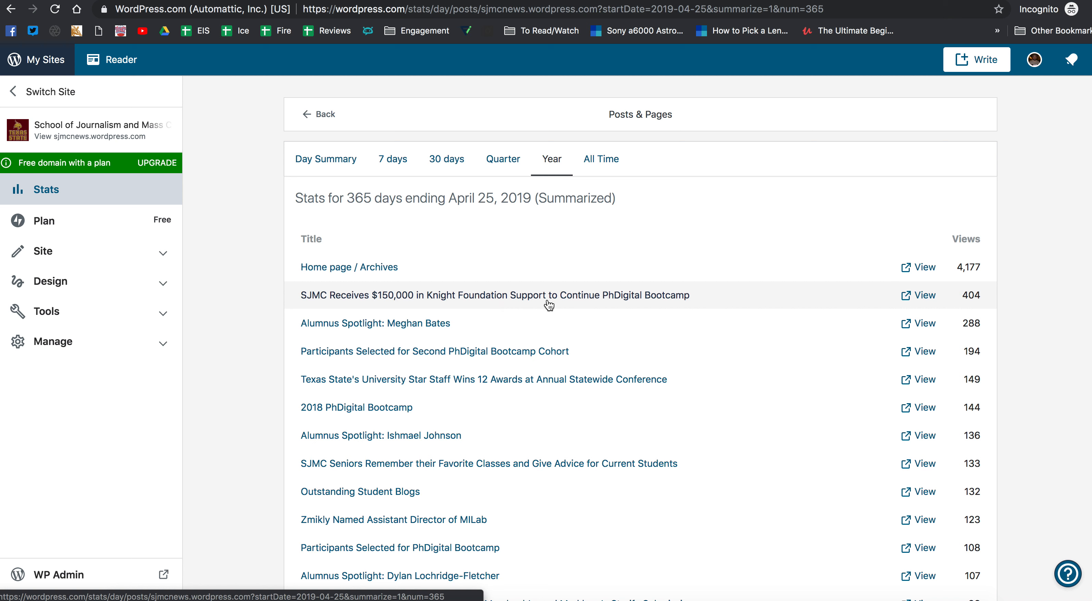
mouse_move(396, 352)
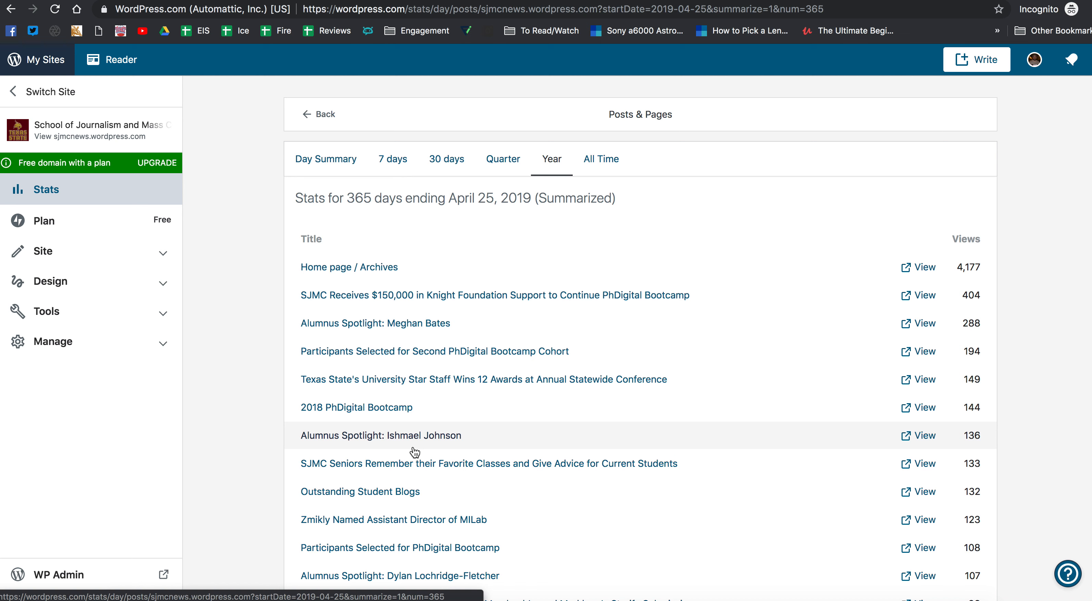
Return to the 2019 stats overview and open the full 2019 Search Terms list
click(502, 159)
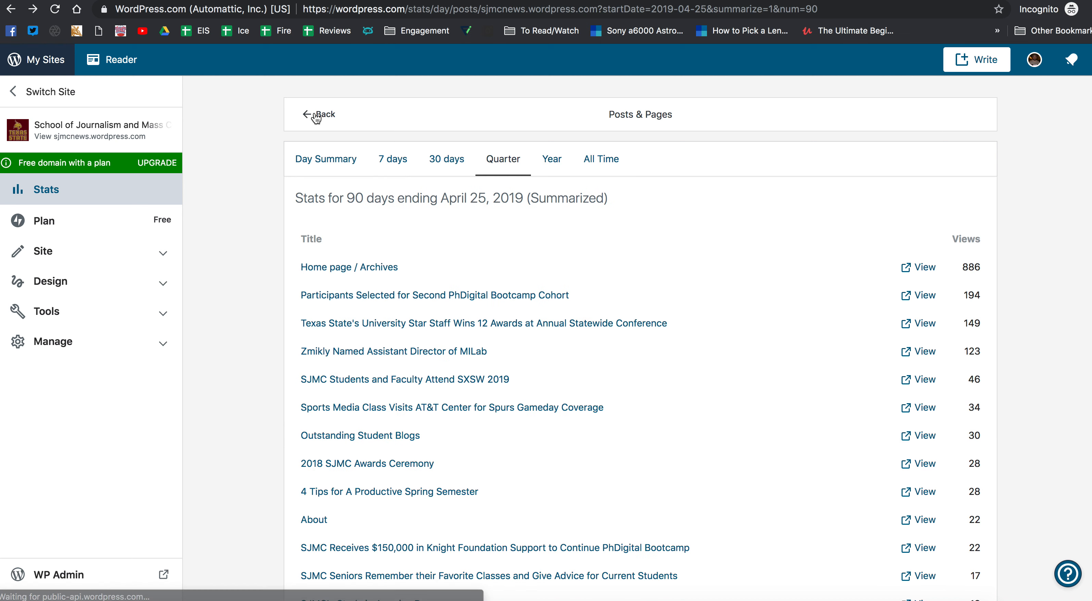
click(319, 114)
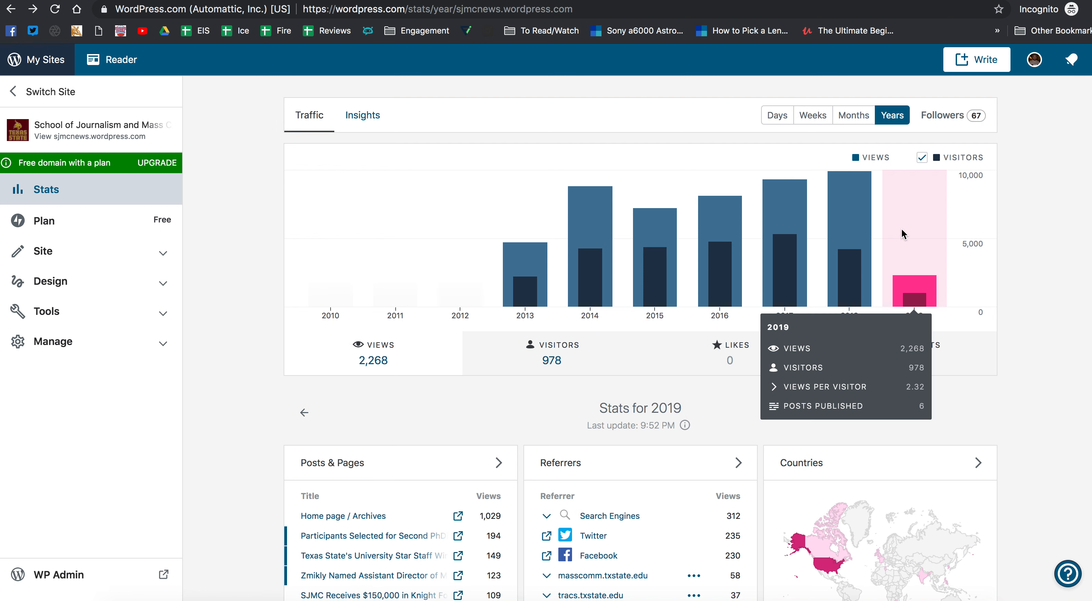
mouse_move(995, 299)
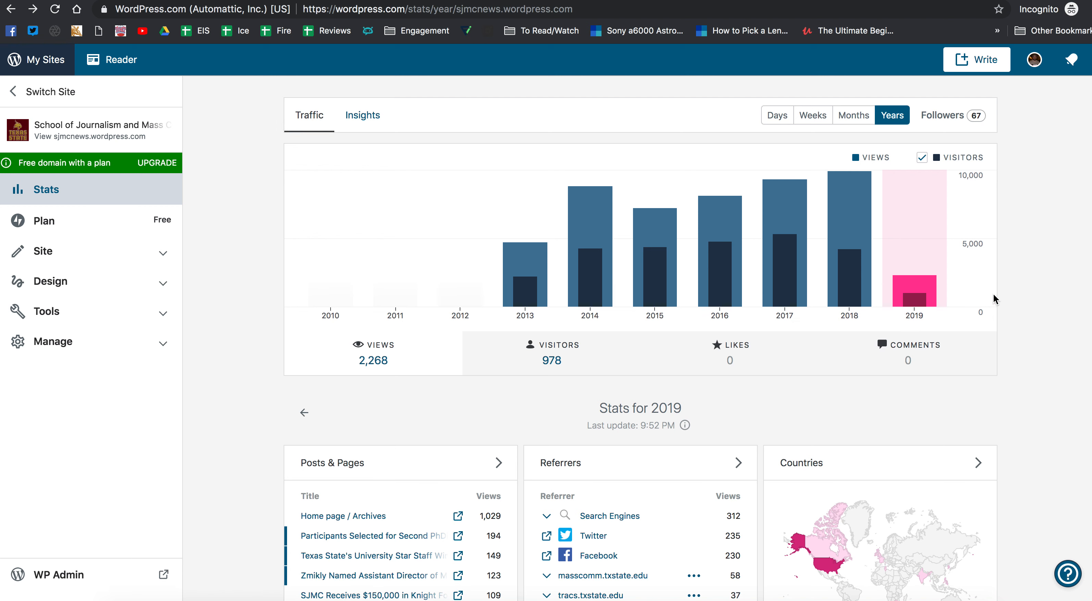
scroll(down, 3)
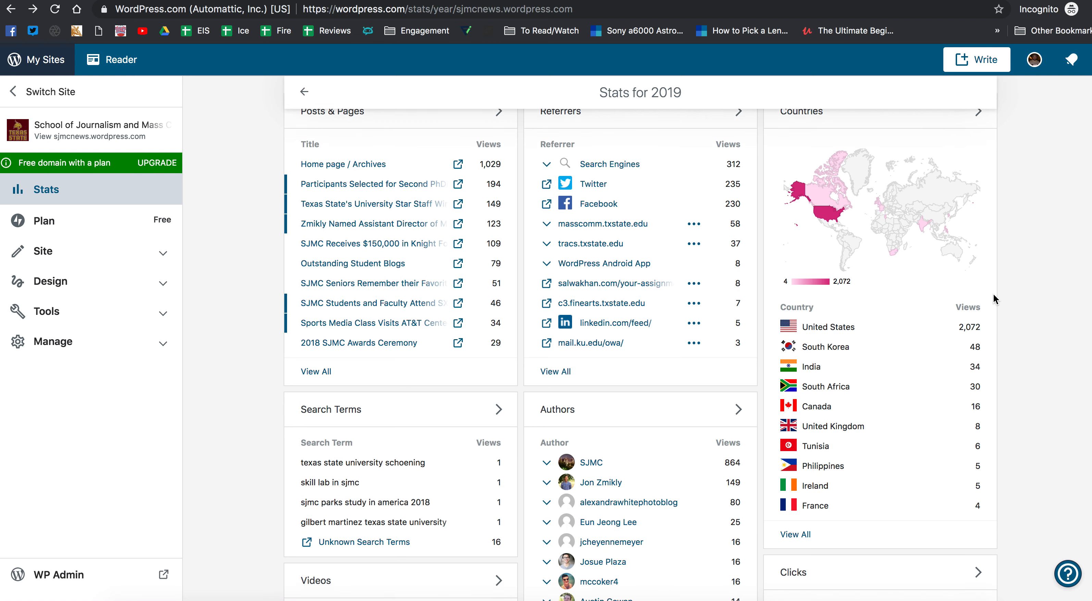
scroll(up, 3)
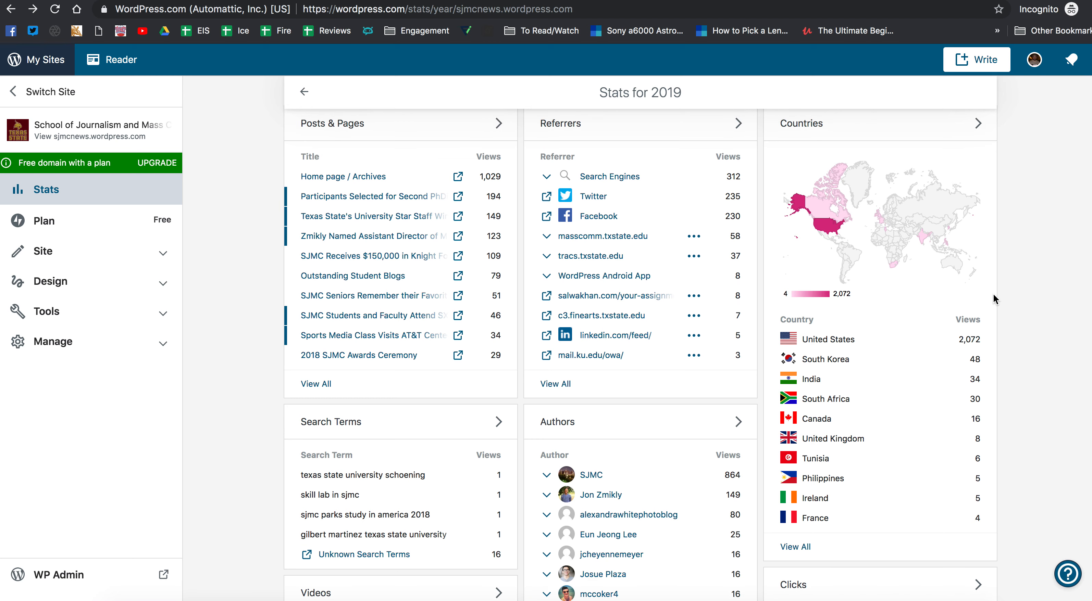
mouse_move(697, 302)
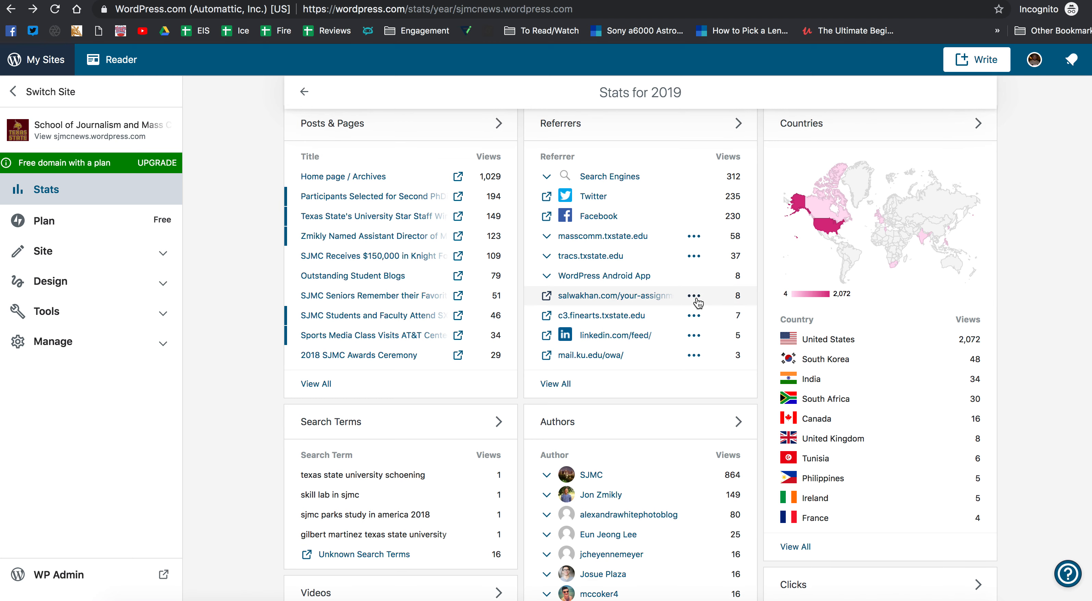
mouse_move(605, 446)
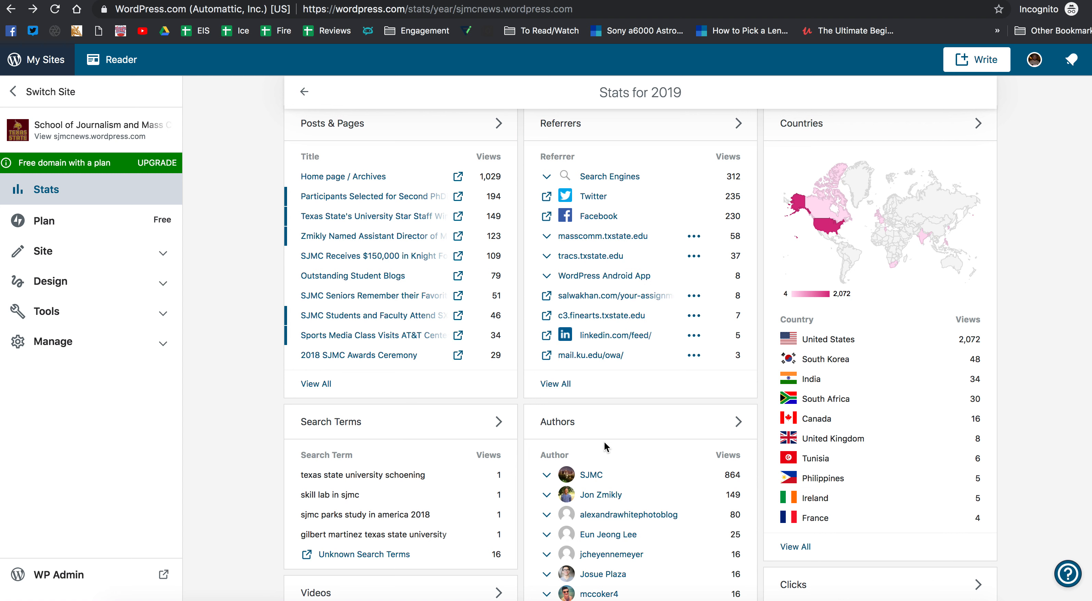
mouse_move(393, 475)
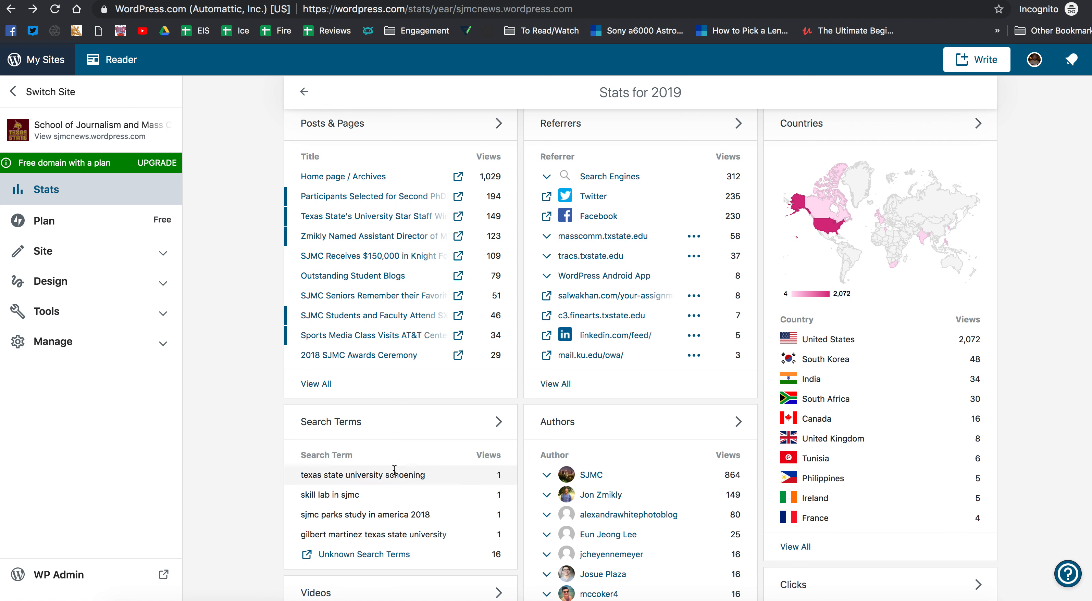
mouse_move(367, 321)
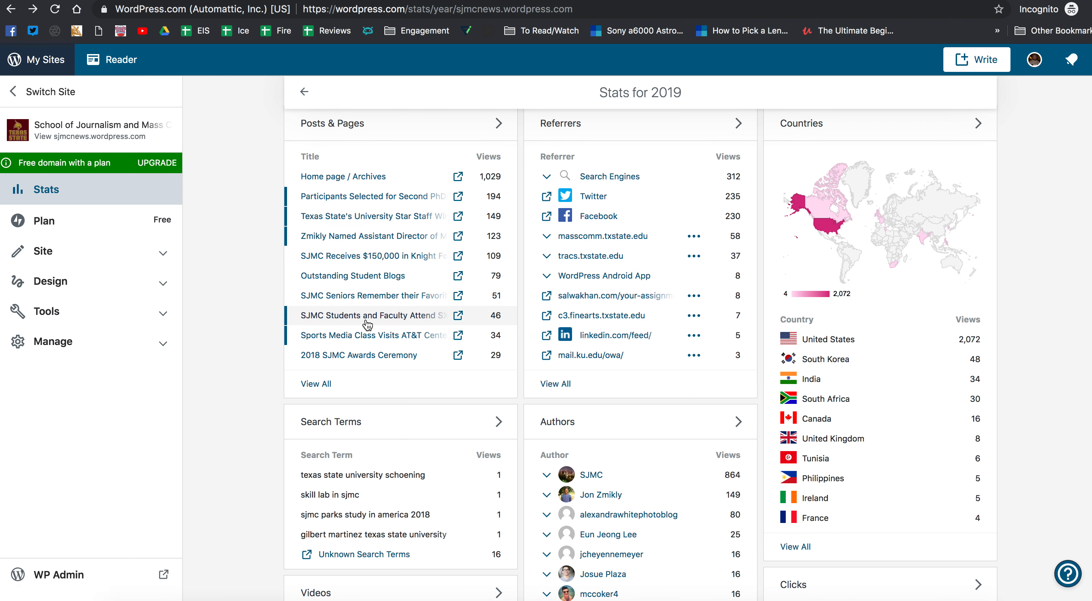
mouse_move(376, 331)
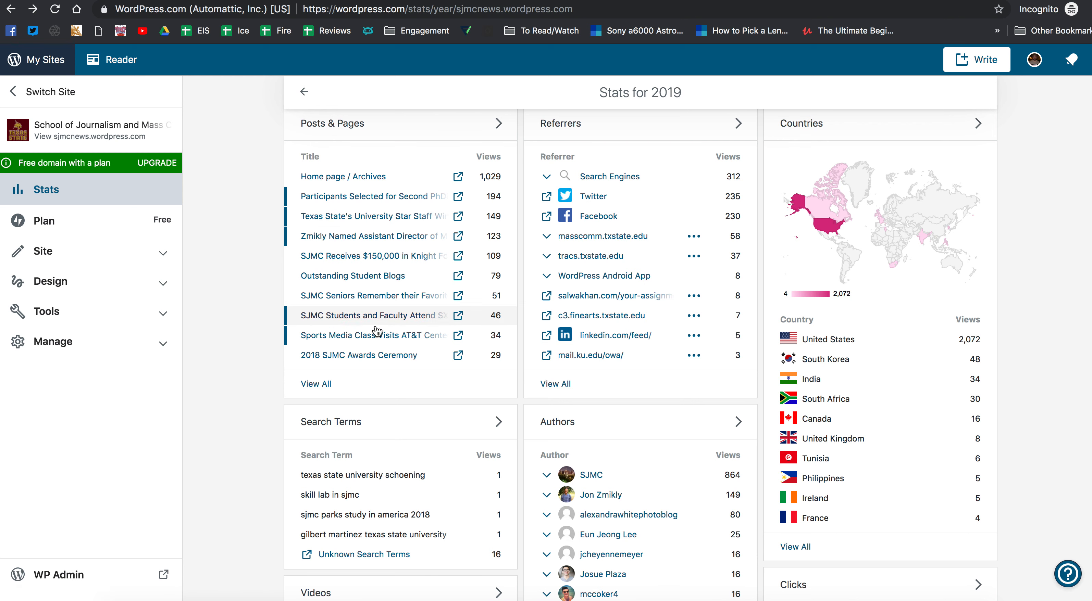
mouse_move(523, 320)
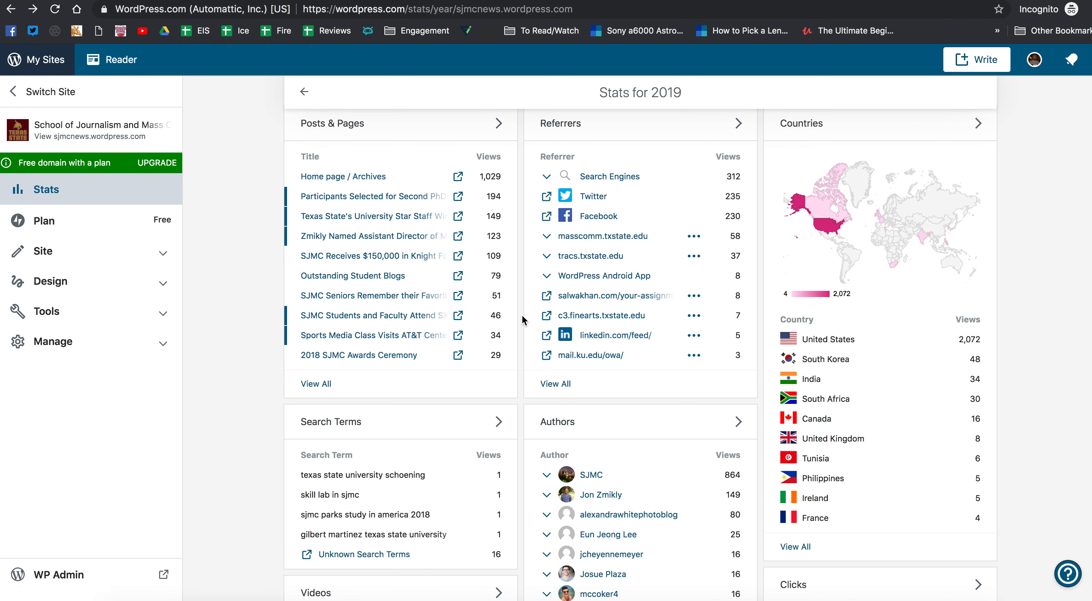
scroll(down, 3)
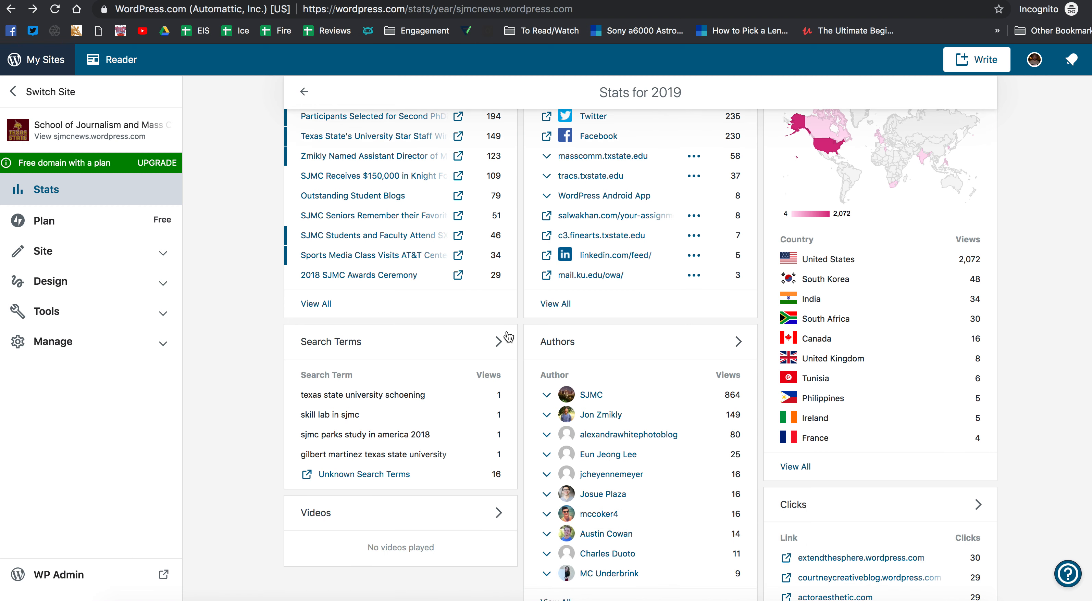
mouse_move(394, 486)
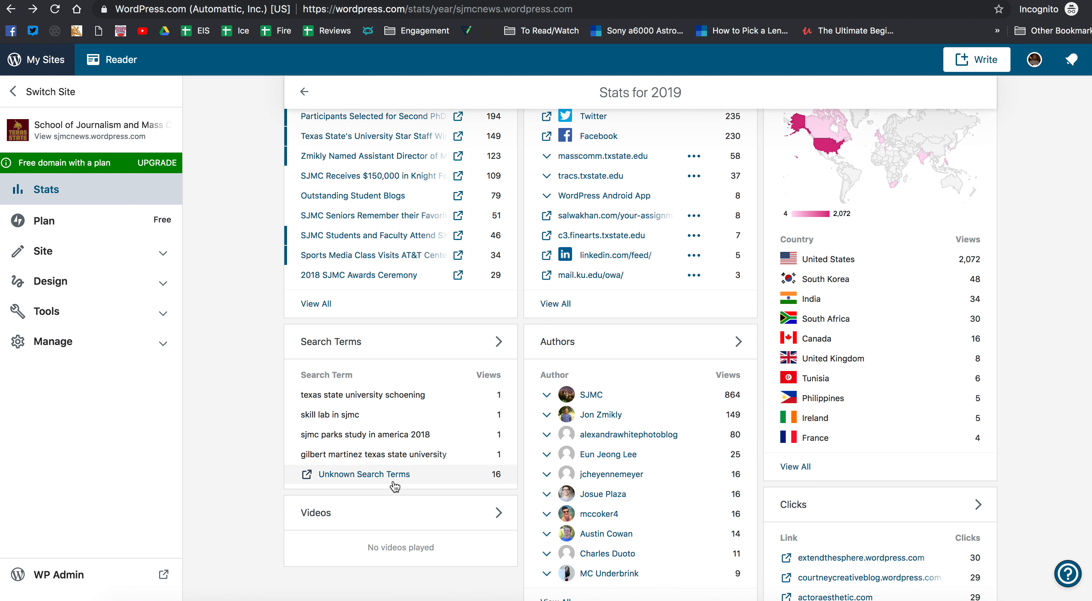
mouse_move(500, 381)
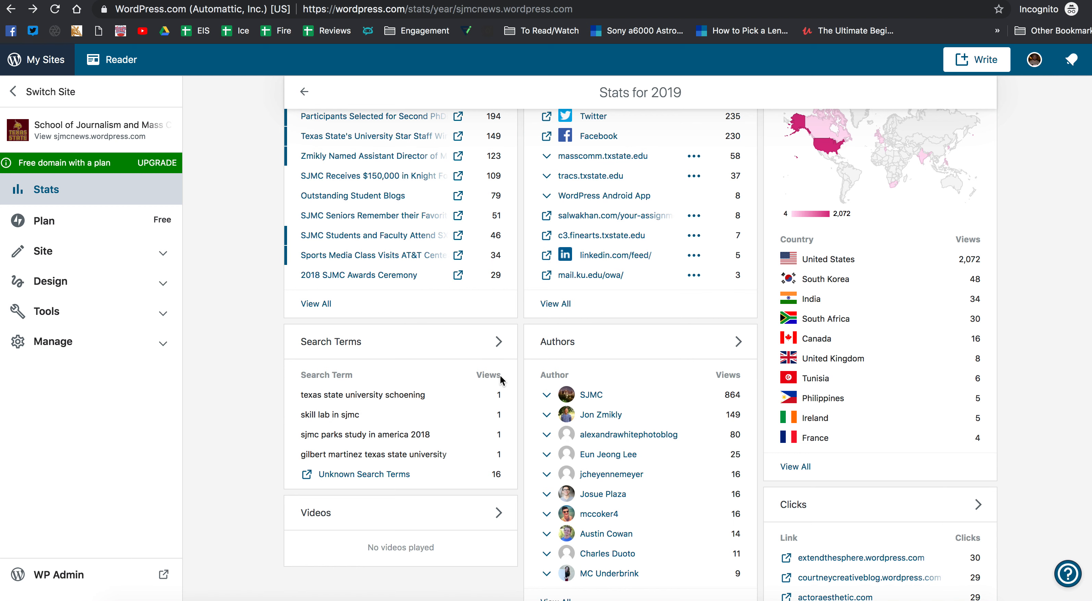
click(498, 342)
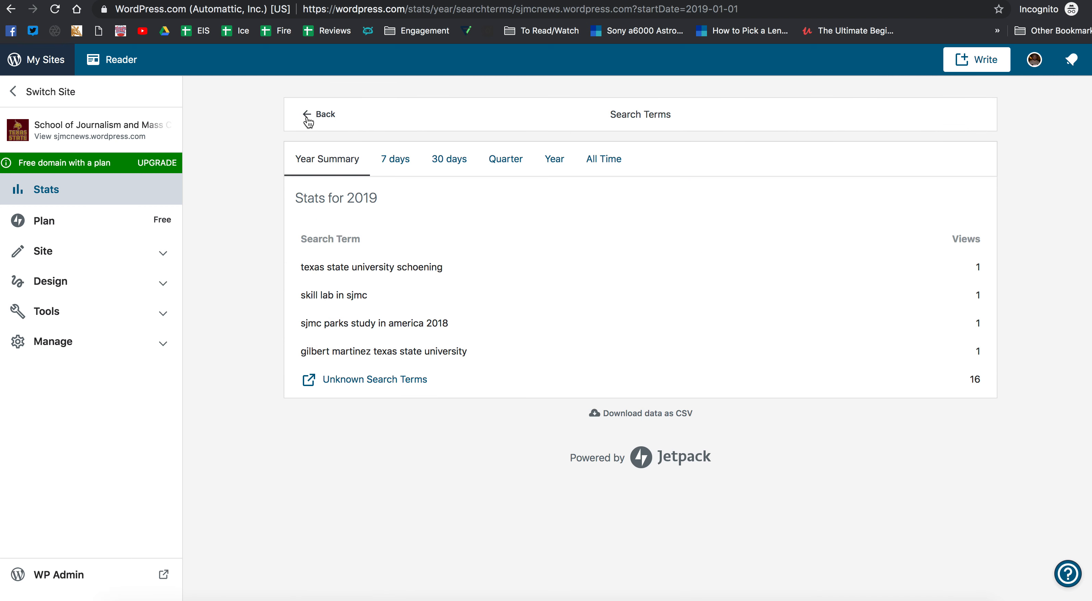
click(318, 115)
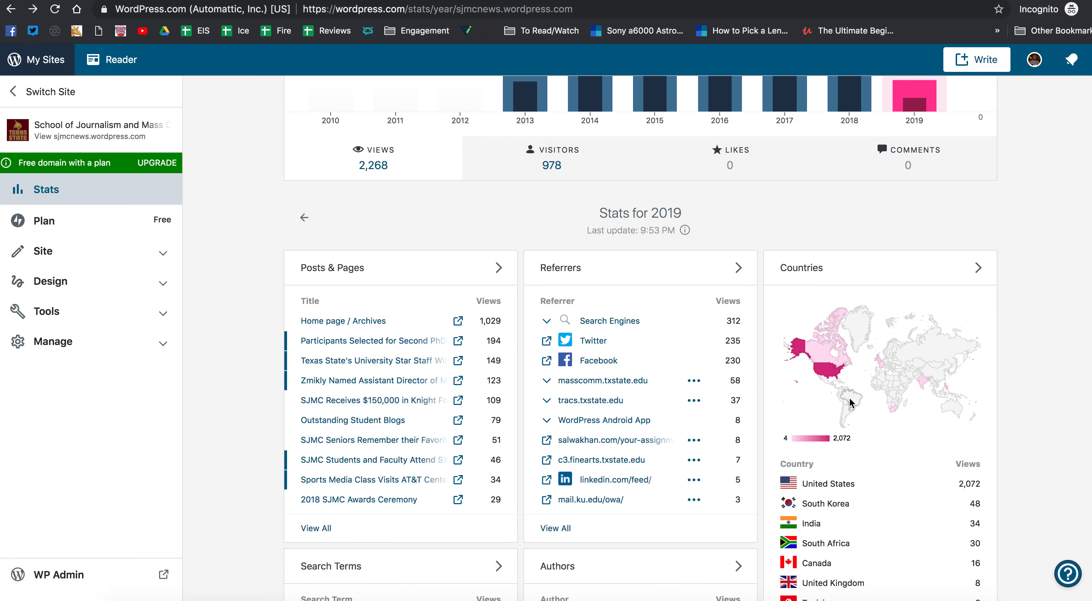
mouse_move(894, 412)
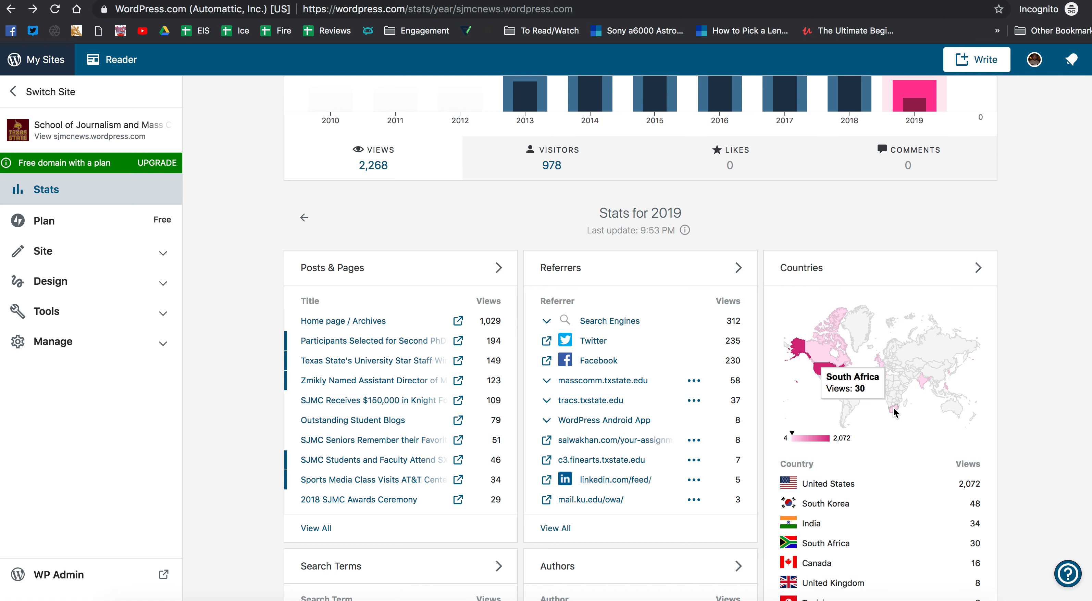
mouse_move(952, 391)
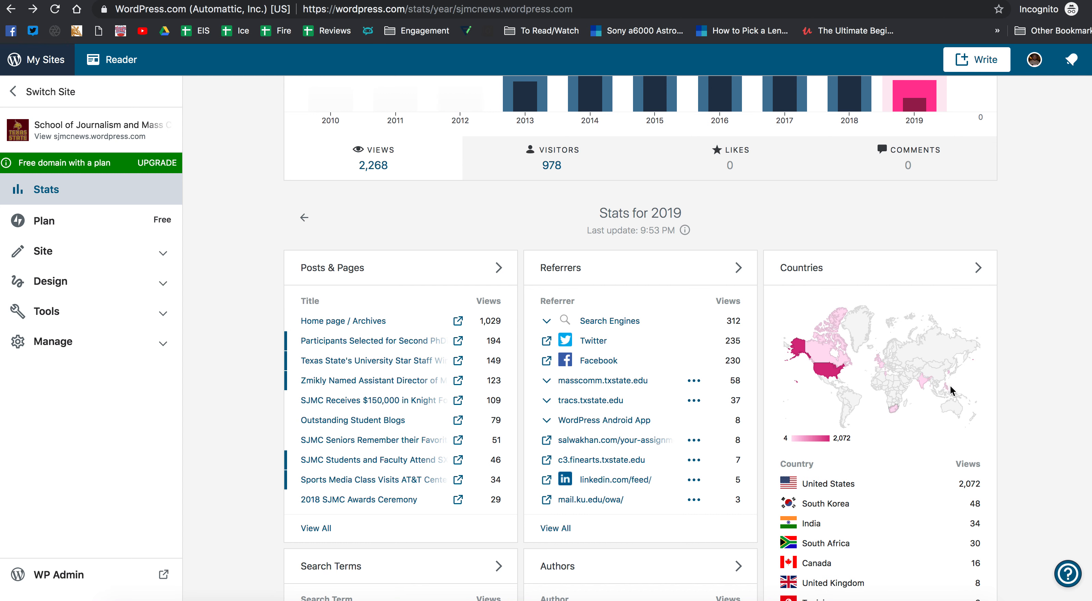
mouse_move(891, 390)
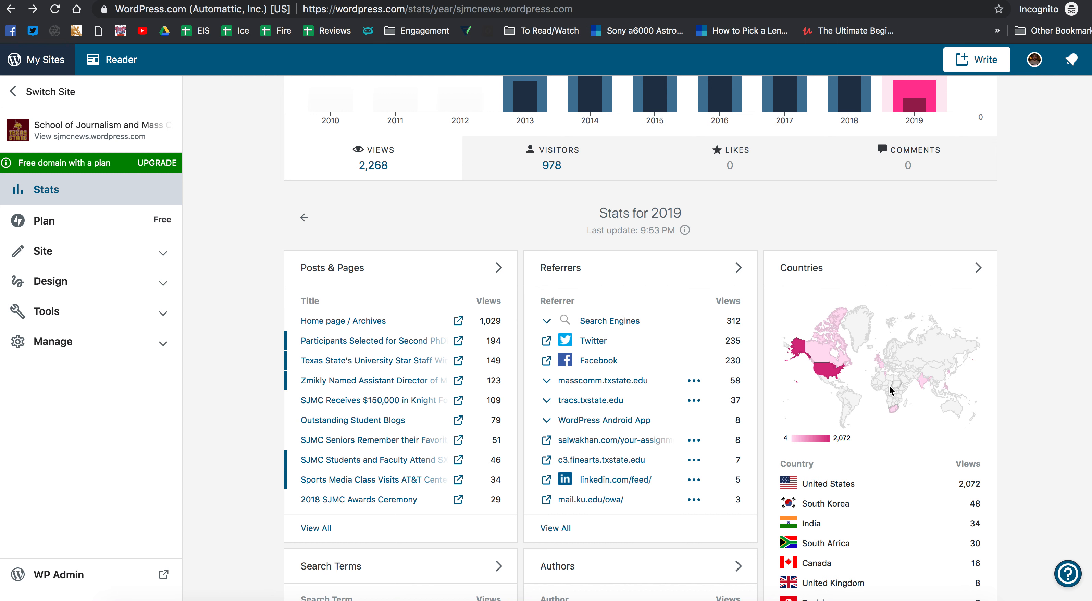
mouse_move(882, 367)
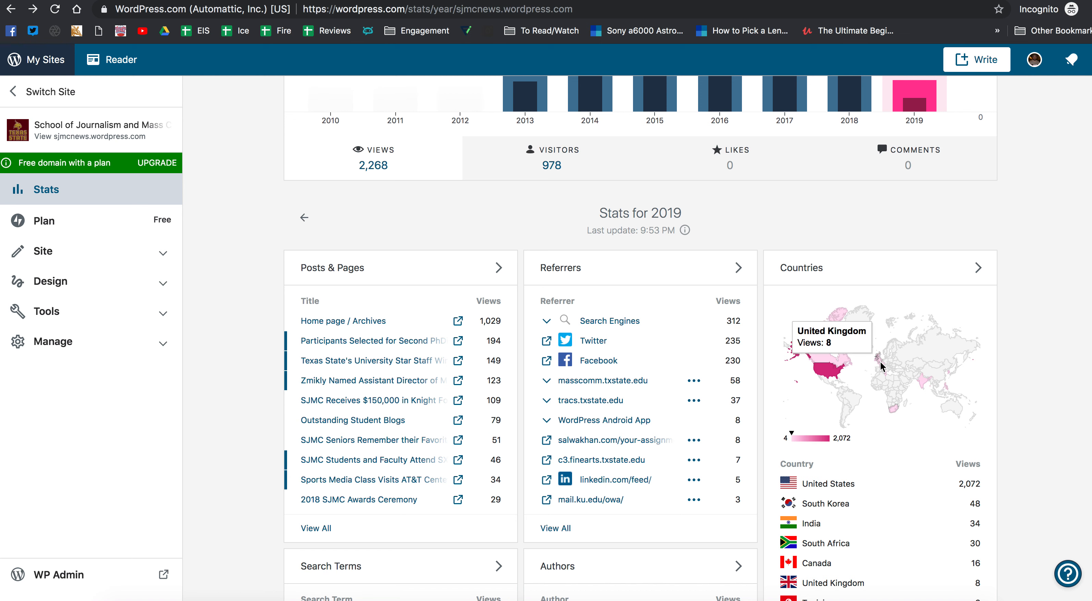
scroll(down, 3)
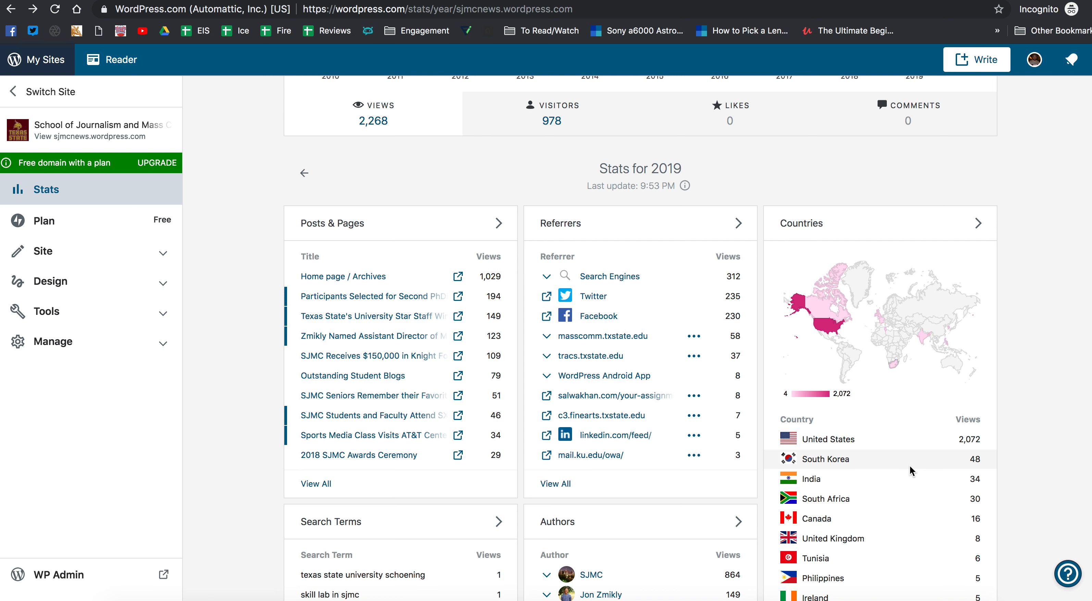
scroll(up, 3)
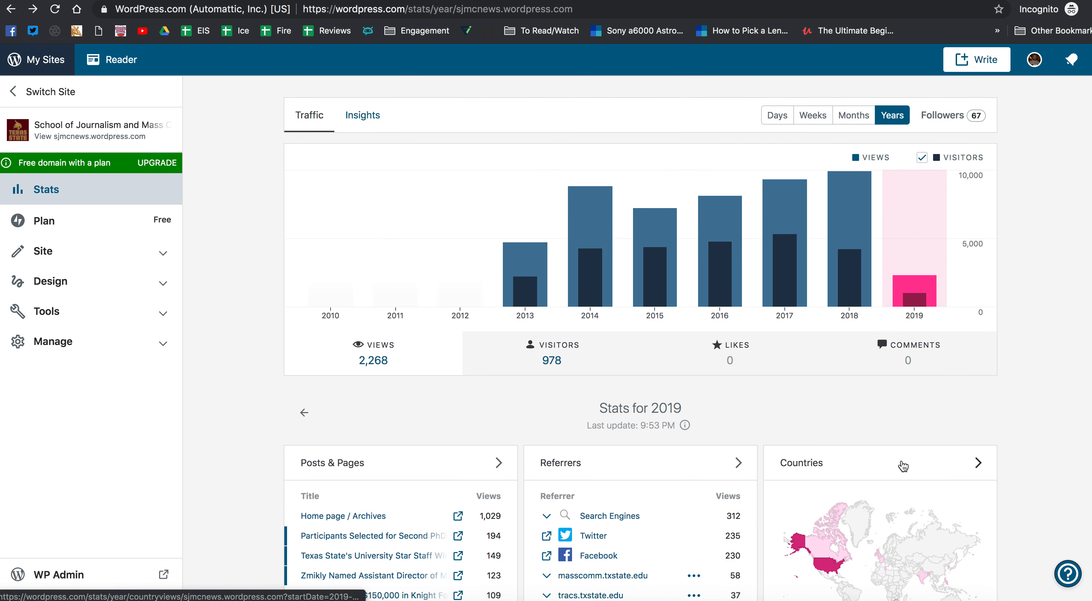
mouse_move(869, 383)
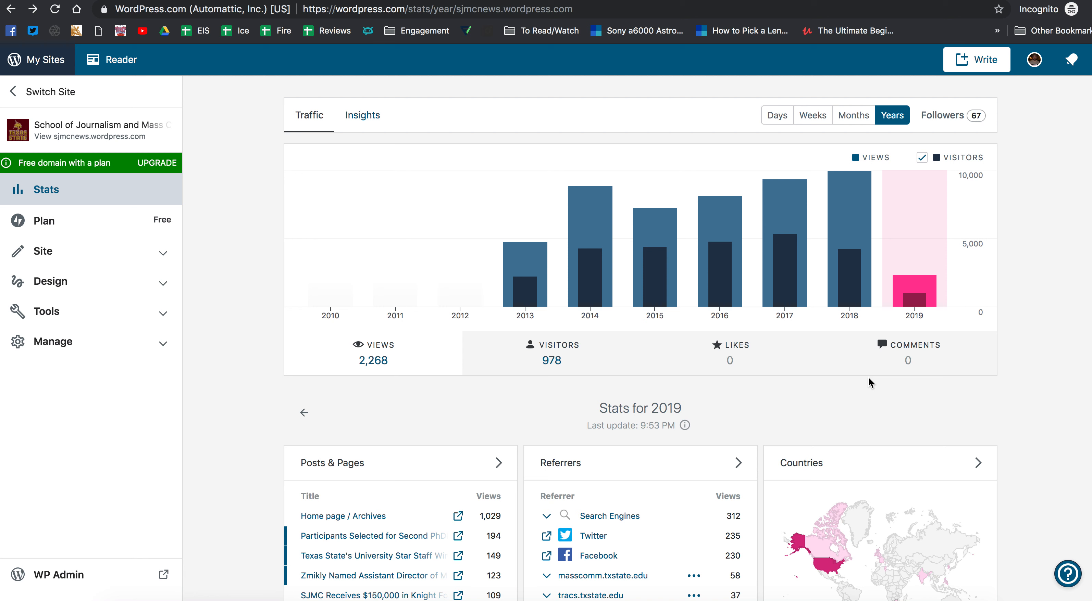
mouse_move(386, 133)
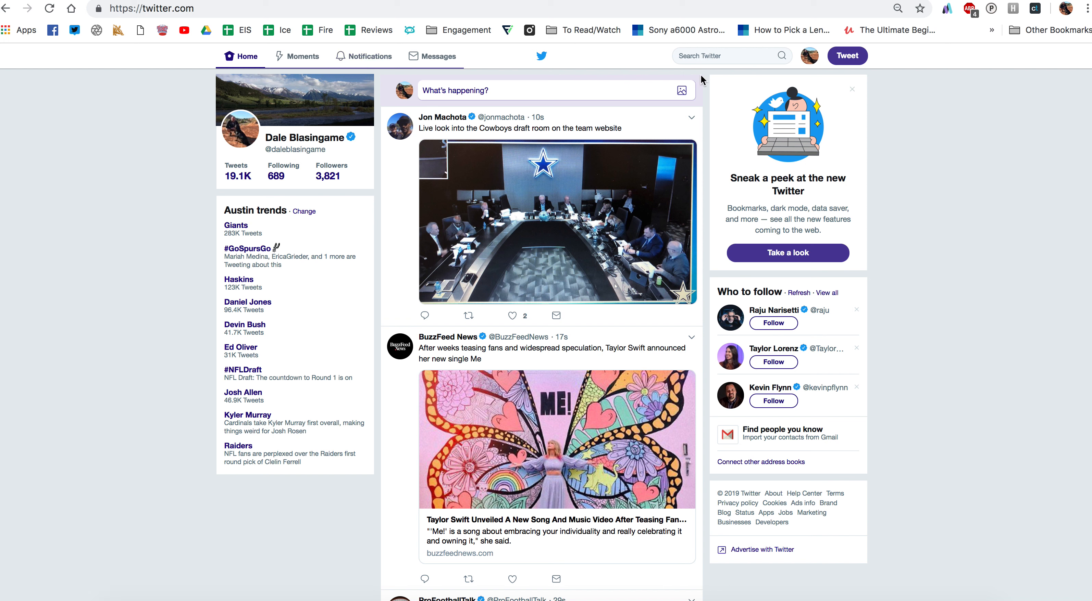
mouse_move(813, 67)
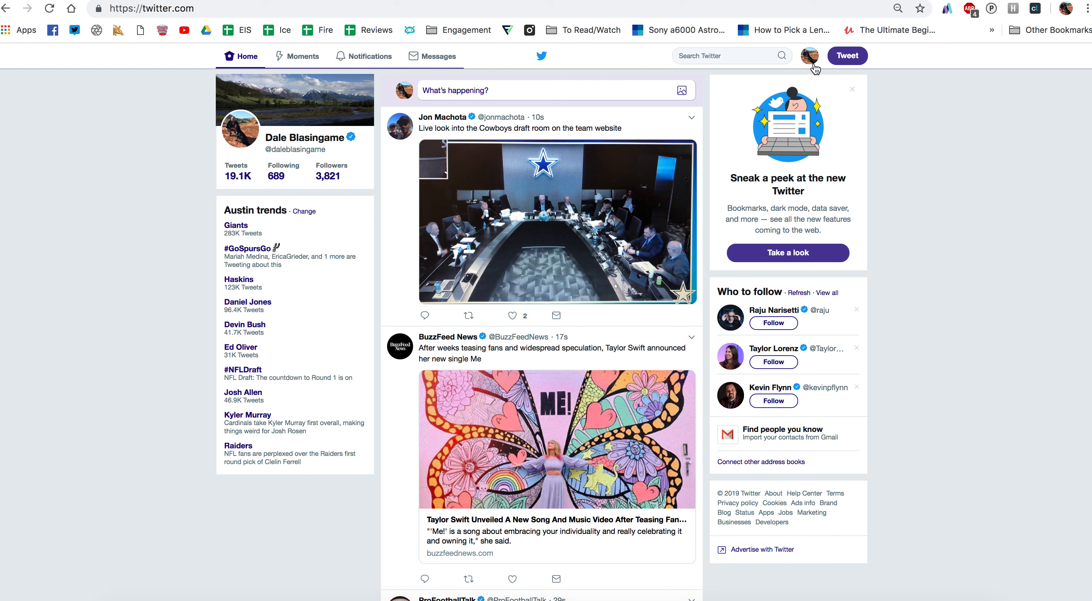
Bring up the Twitter account menu listing Profile, Analytics and Media Studio
click(809, 55)
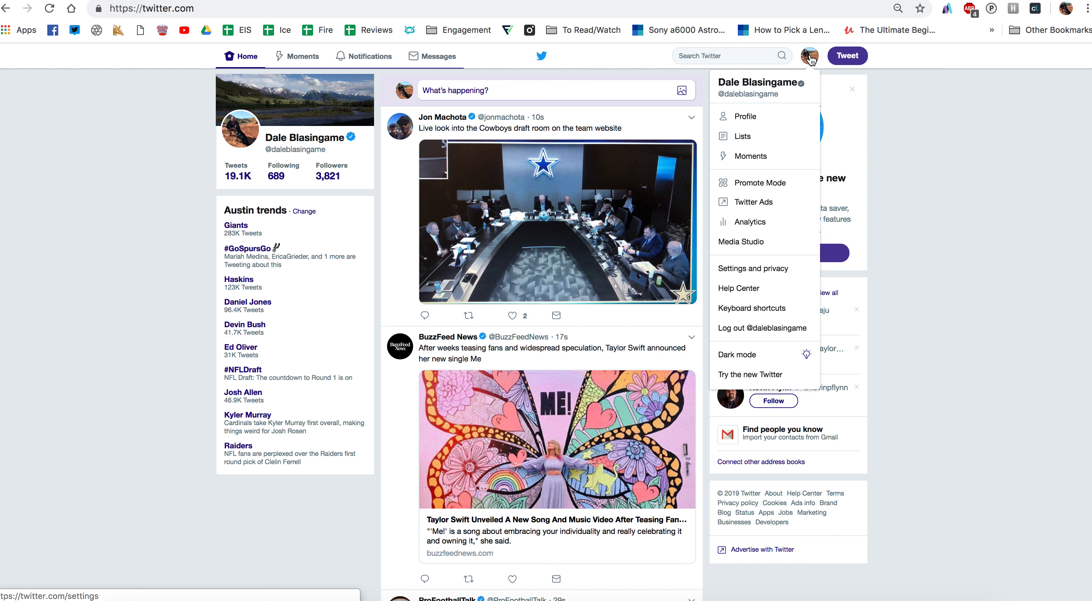
mouse_move(750, 221)
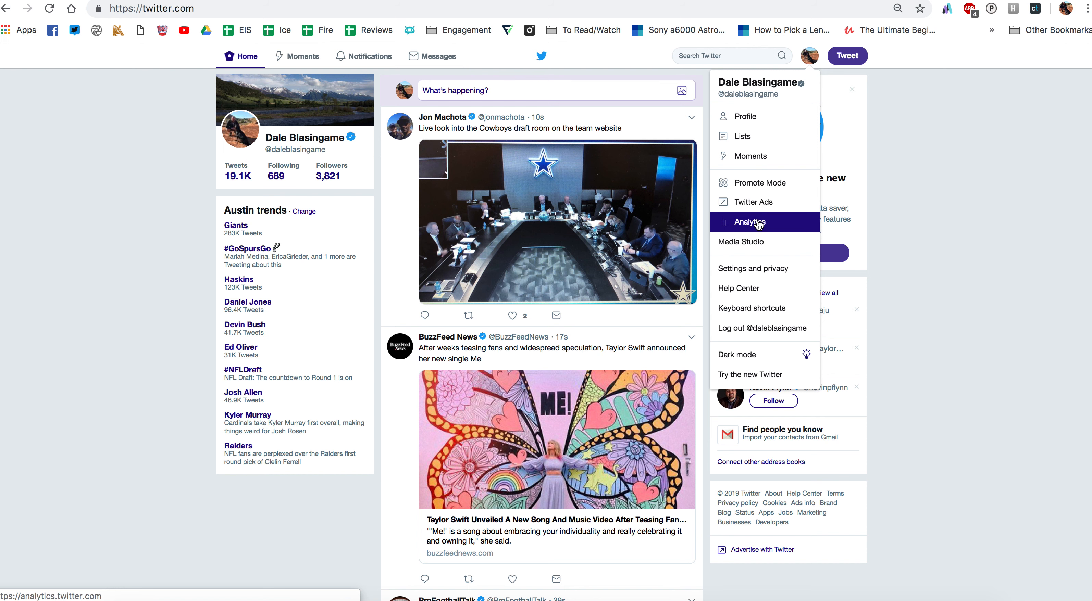
Go to the Twitter Analytics account home and scroll through the April 2019 top tweet, mention and media tweet
click(751, 222)
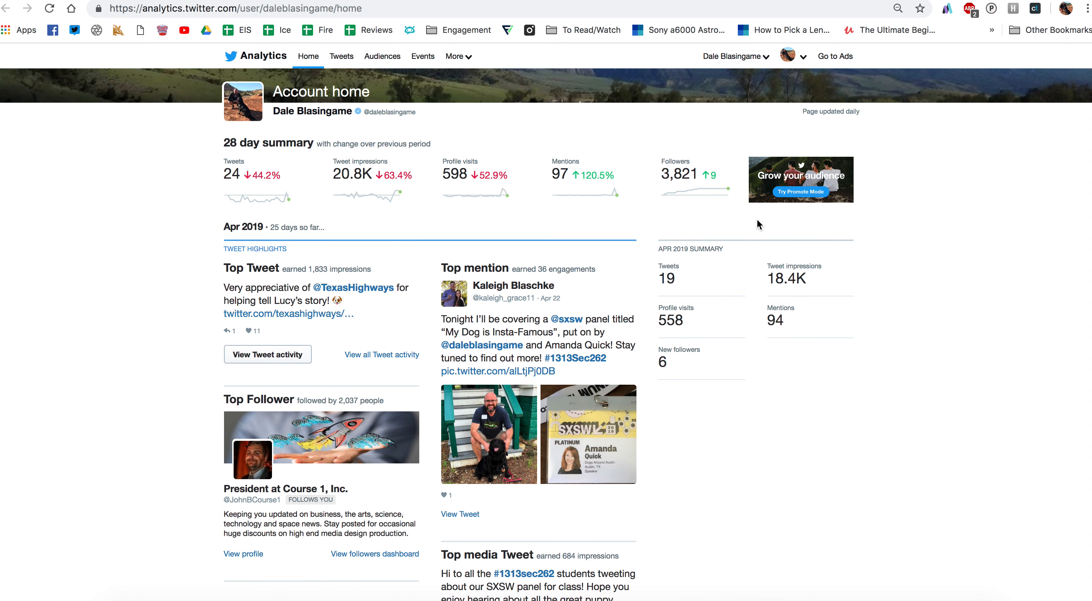
mouse_move(30, 355)
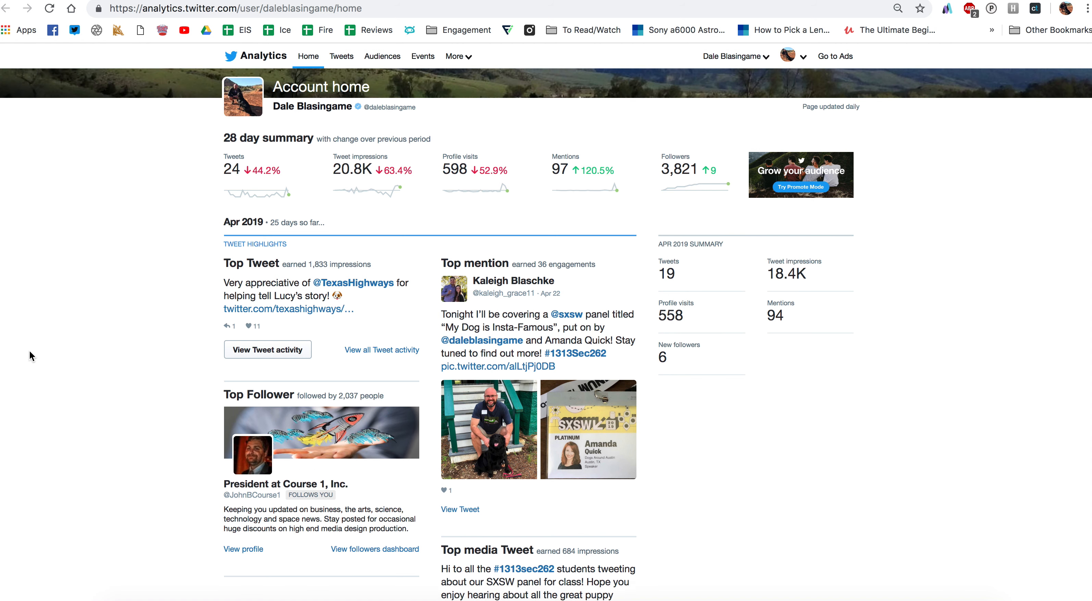
scroll(down, 3)
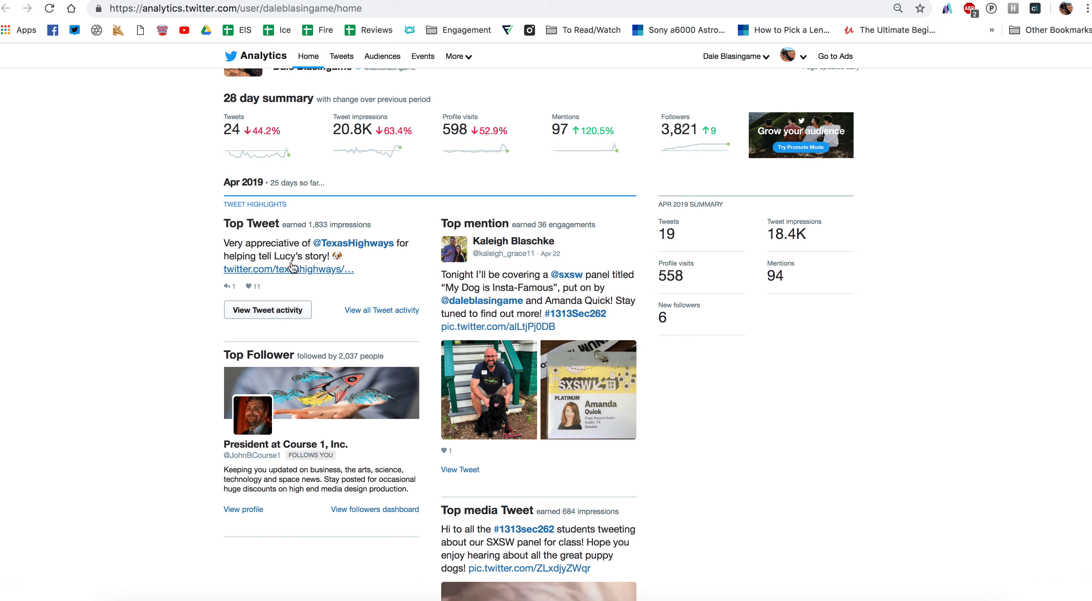
mouse_move(288, 269)
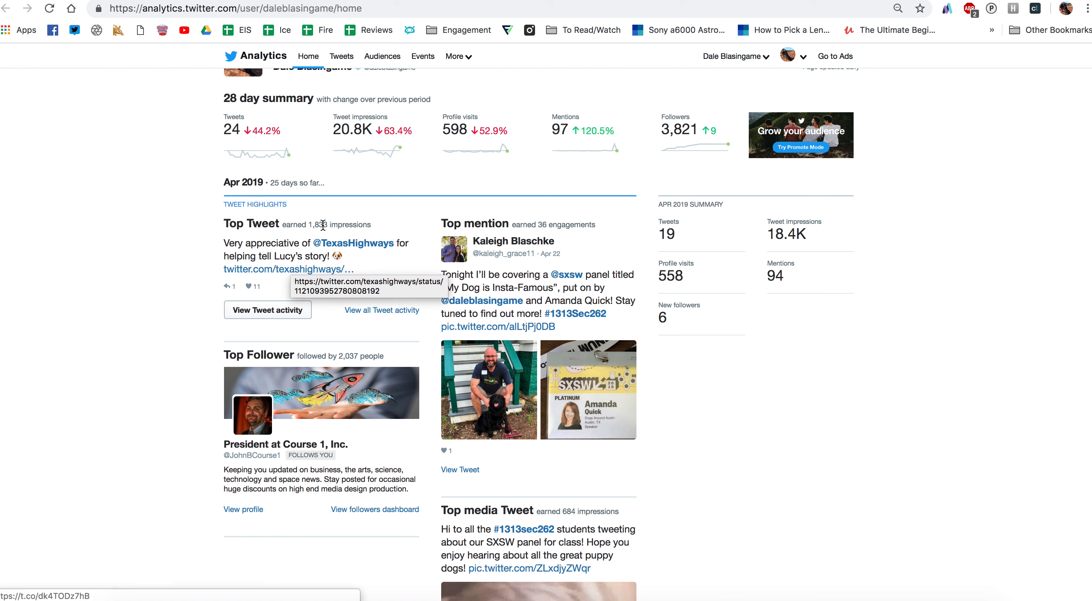
mouse_move(287, 269)
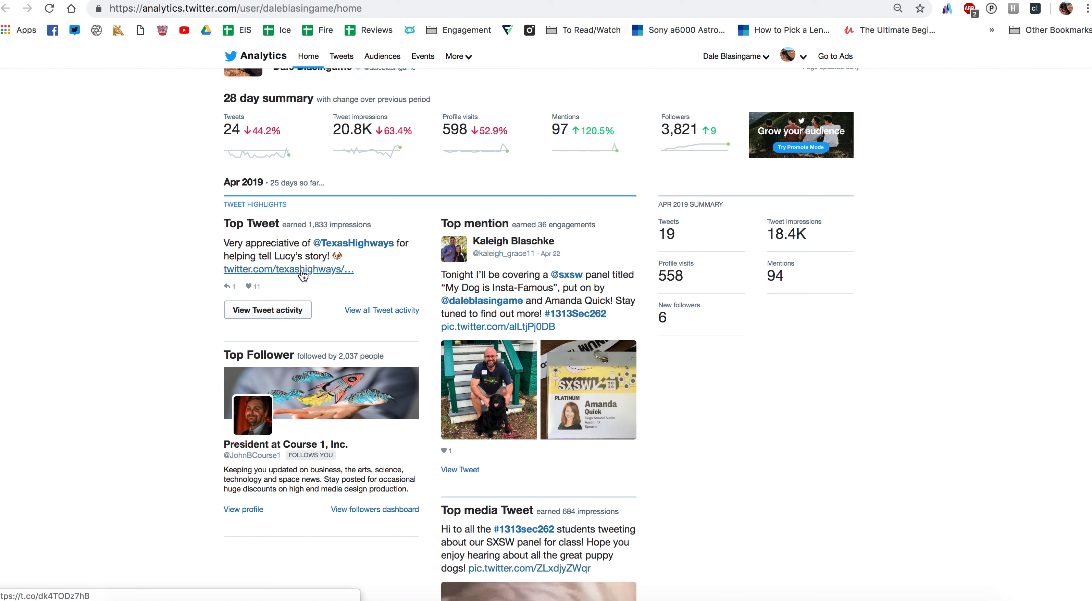
scroll(down, 3)
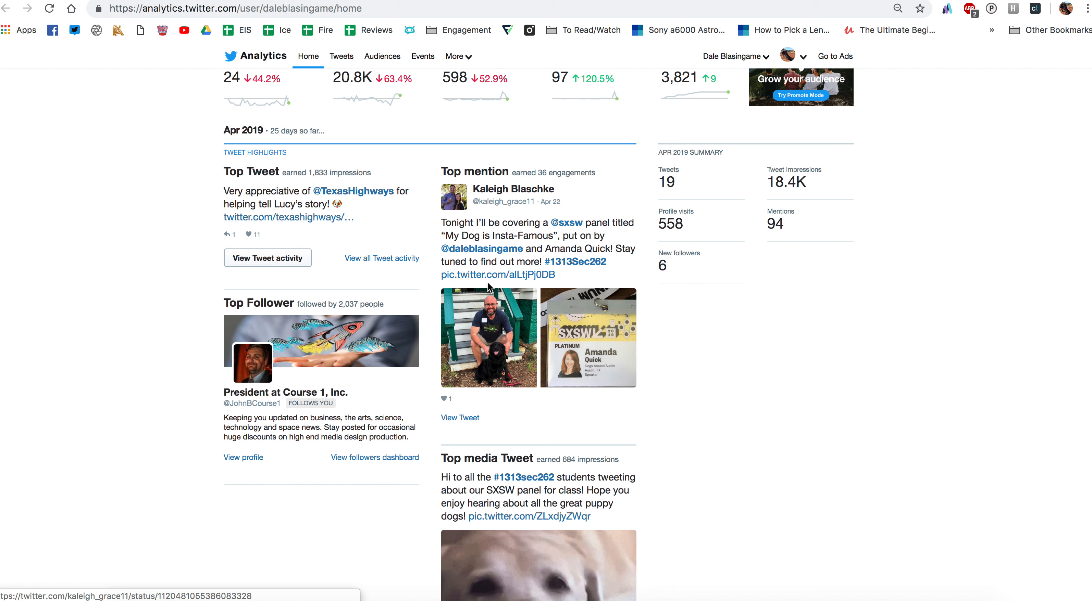
mouse_move(500, 220)
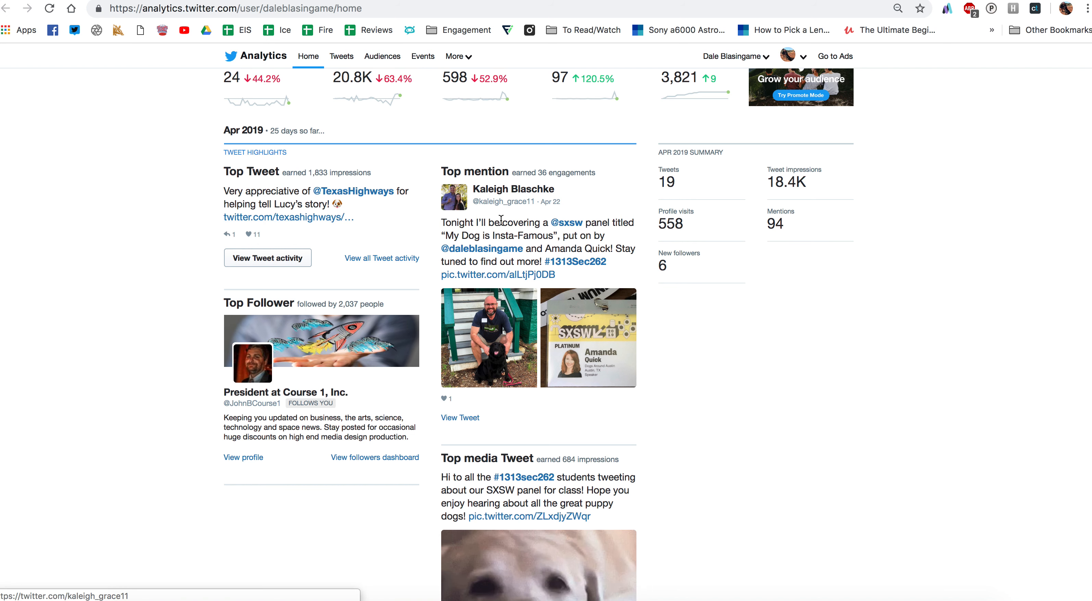
mouse_move(481, 249)
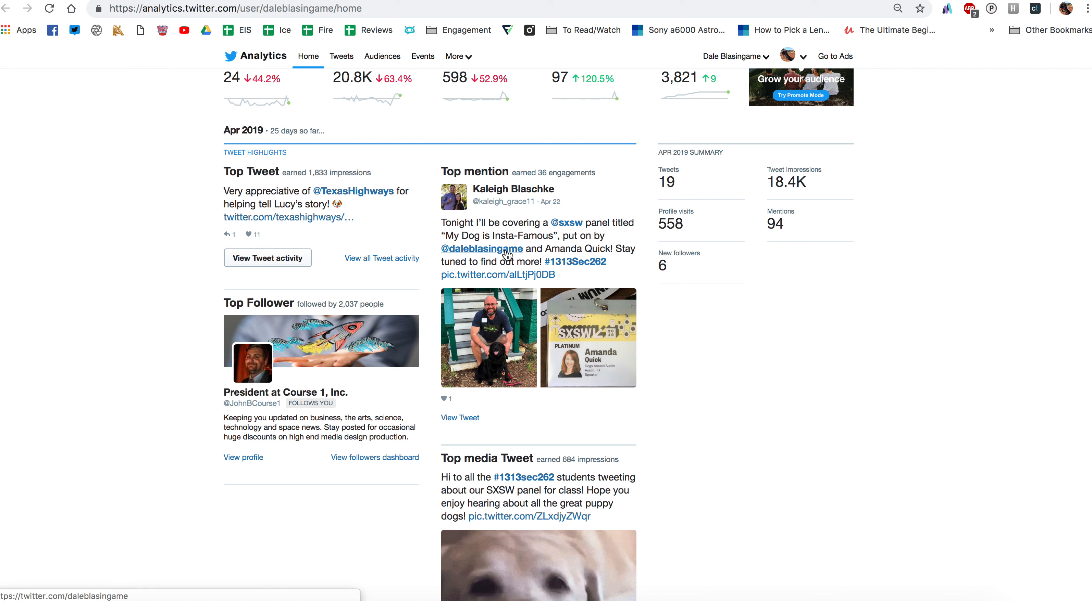
mouse_move(506, 251)
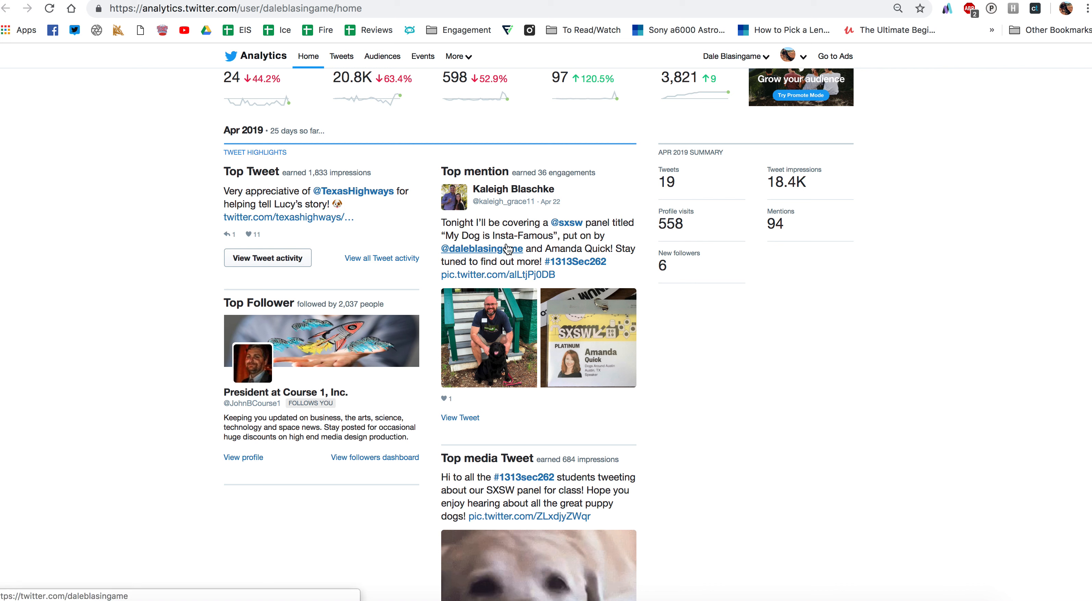
mouse_move(500, 202)
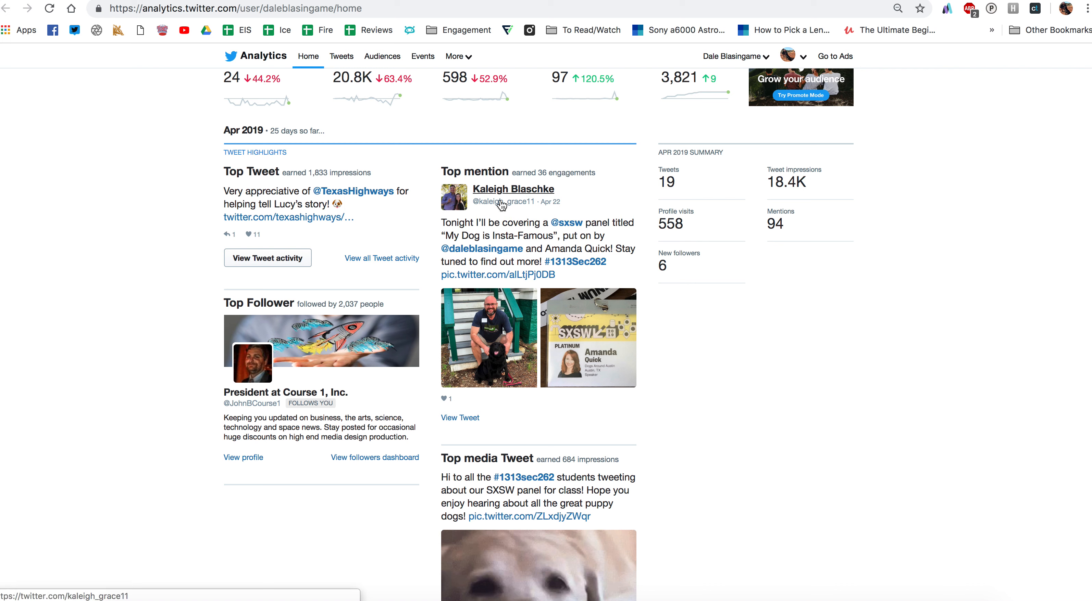
scroll(down, 3)
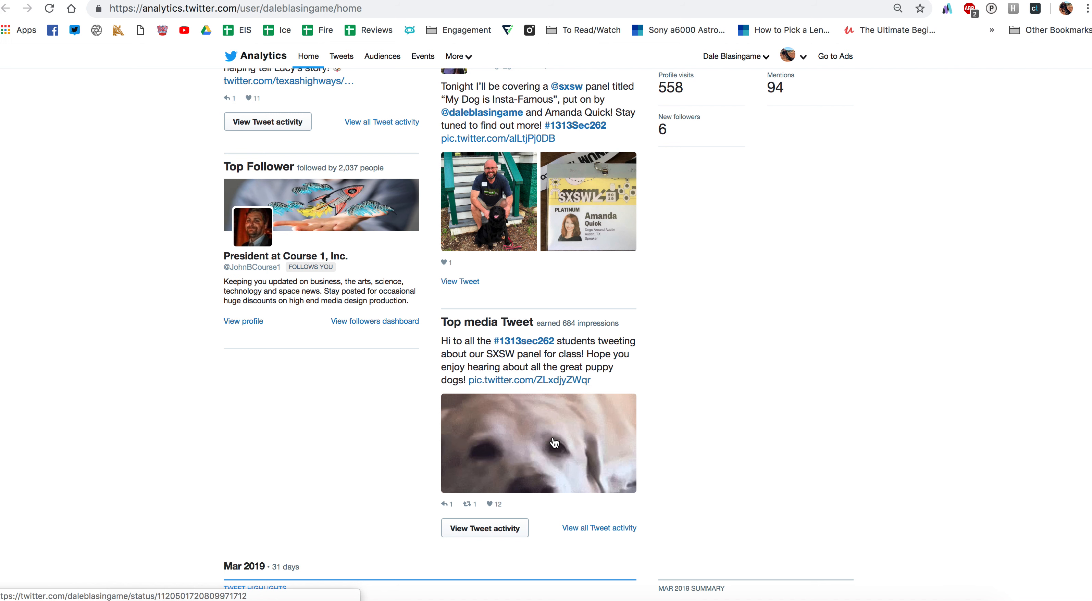
mouse_move(363, 301)
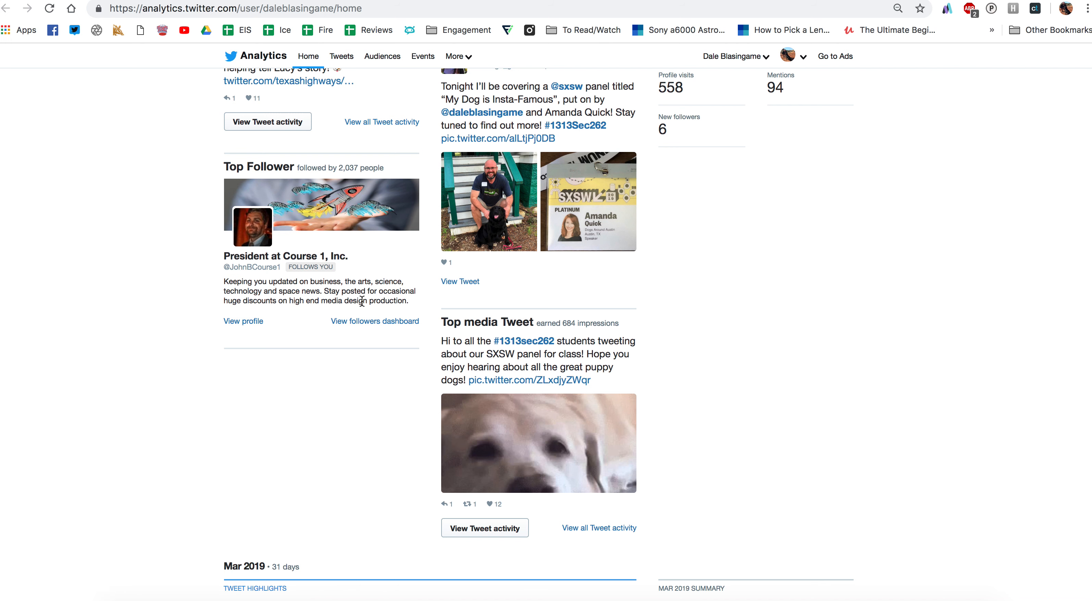
scroll(up, 3)
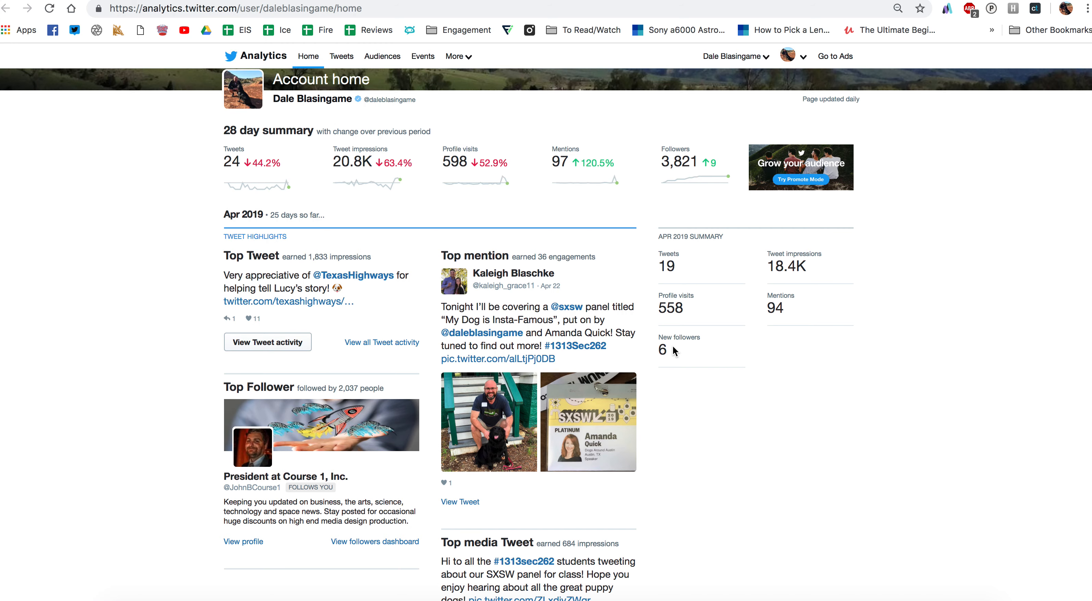
mouse_move(835, 308)
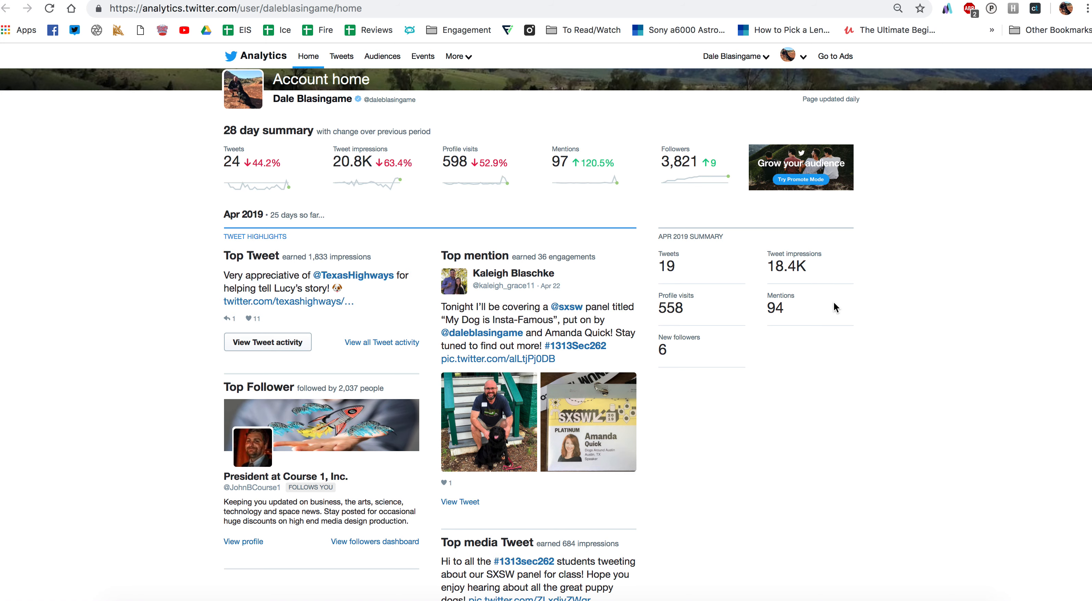
scroll(down, 3)
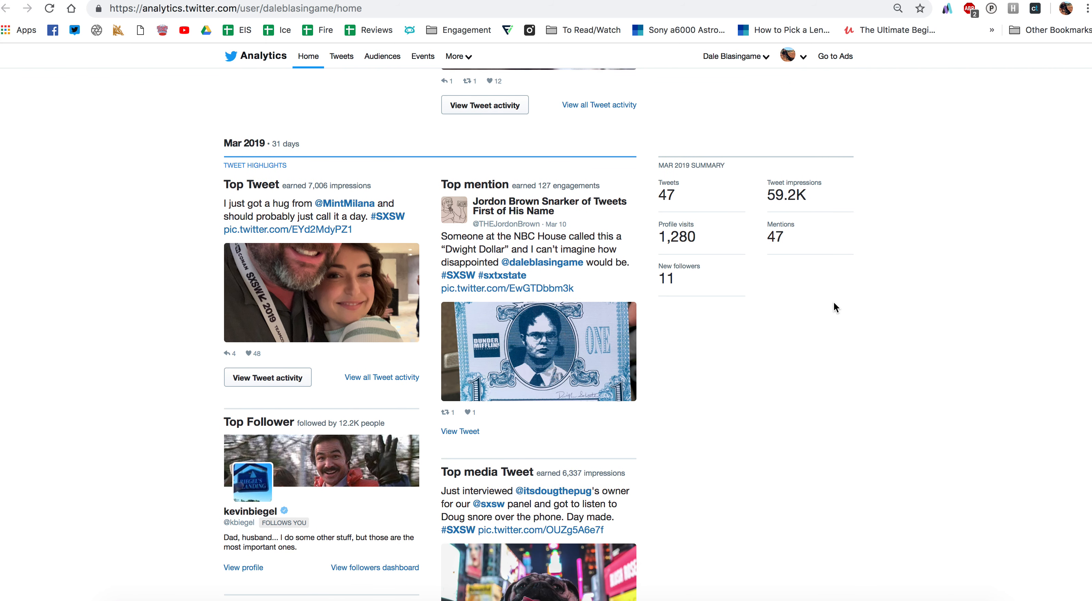
scroll(down, 3)
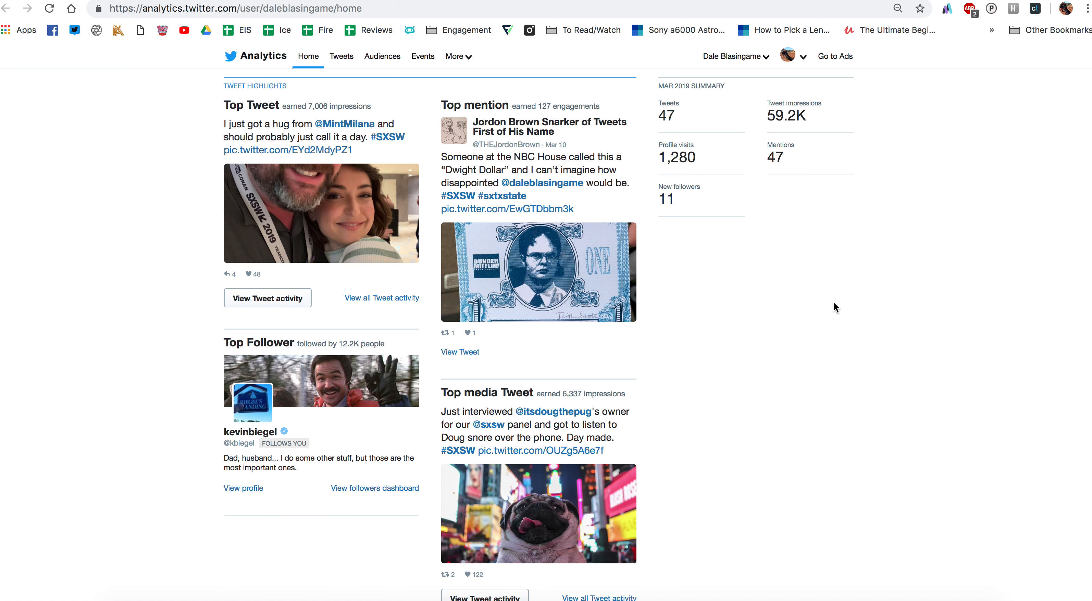
scroll(down, 3)
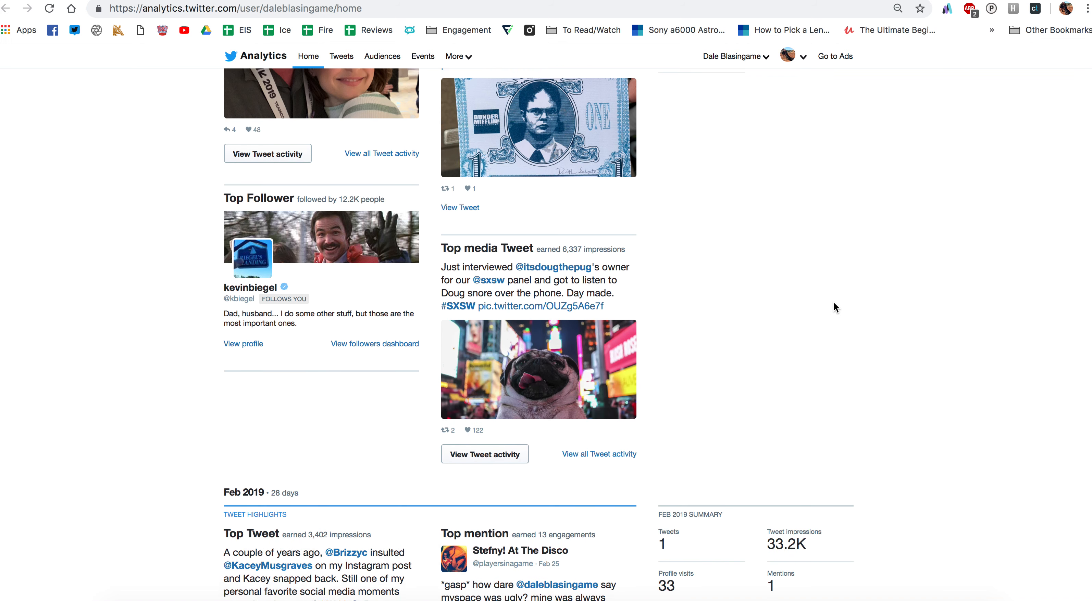
scroll(down, 3)
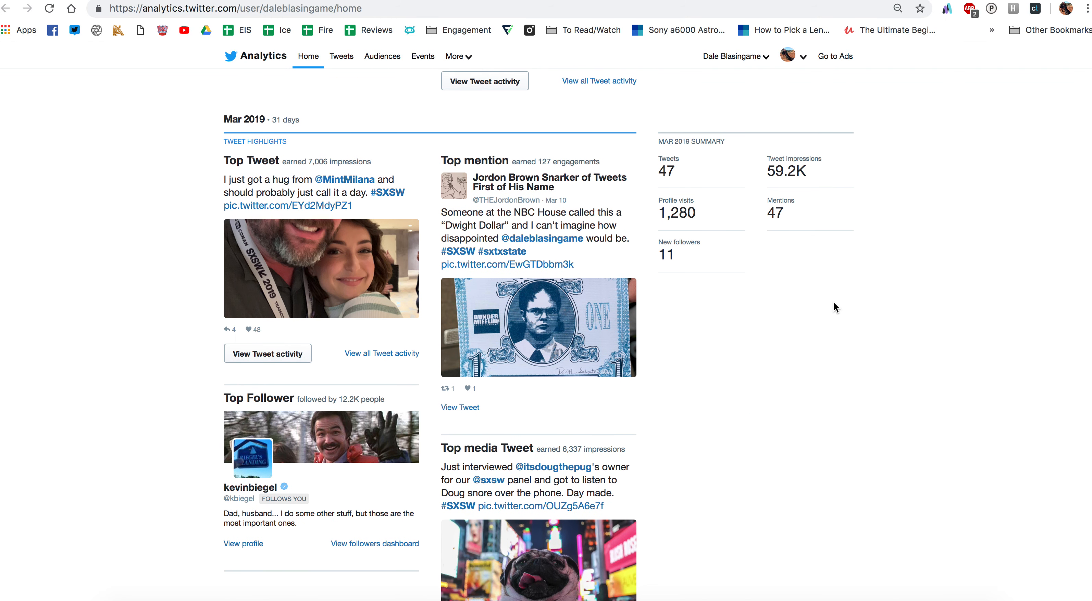
scroll(up, 3)
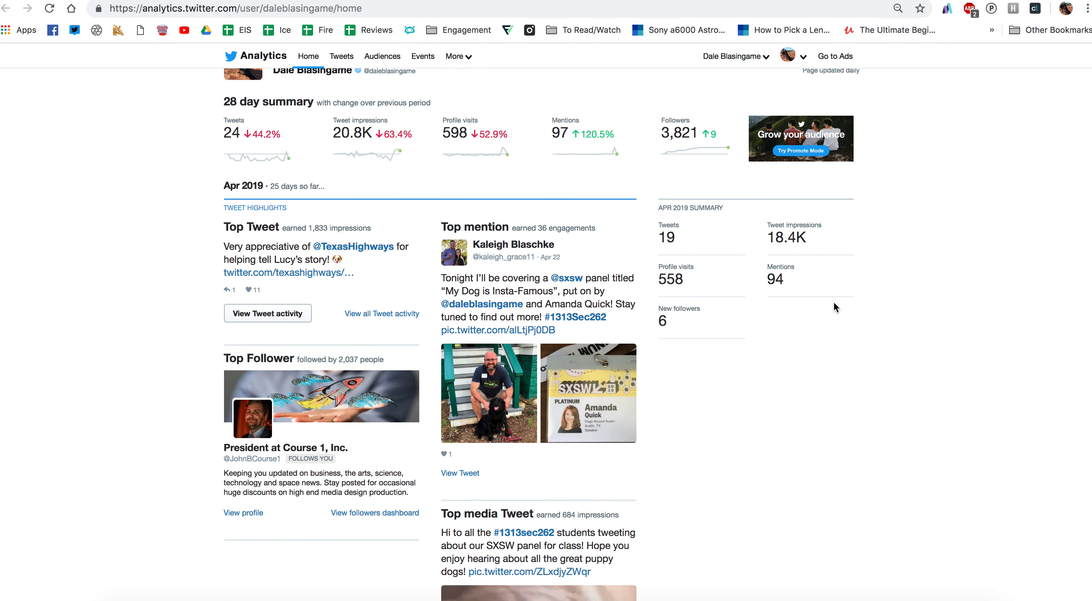
scroll(up, 3)
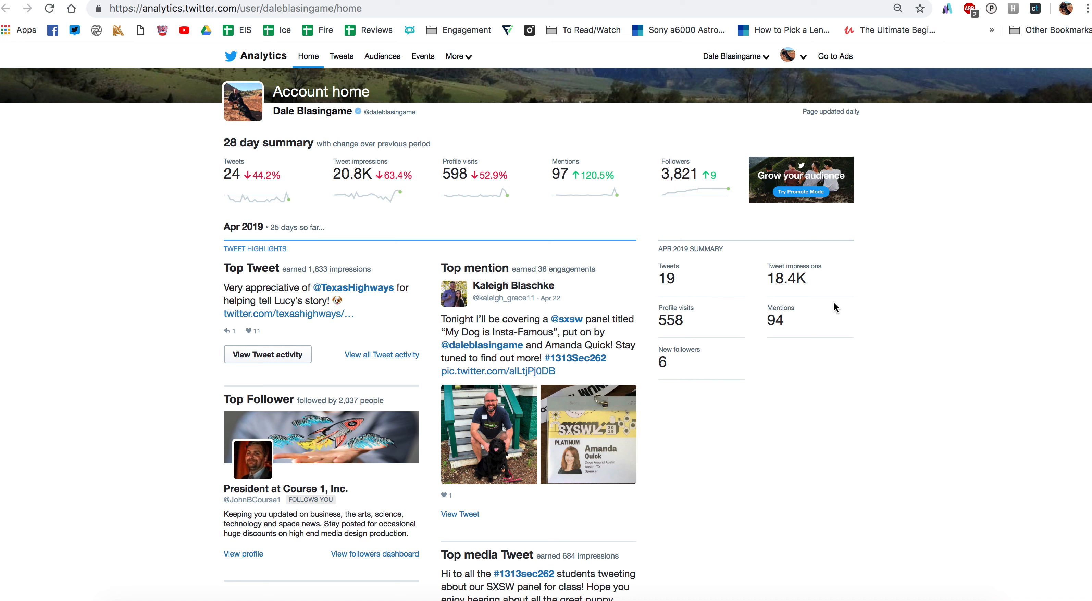